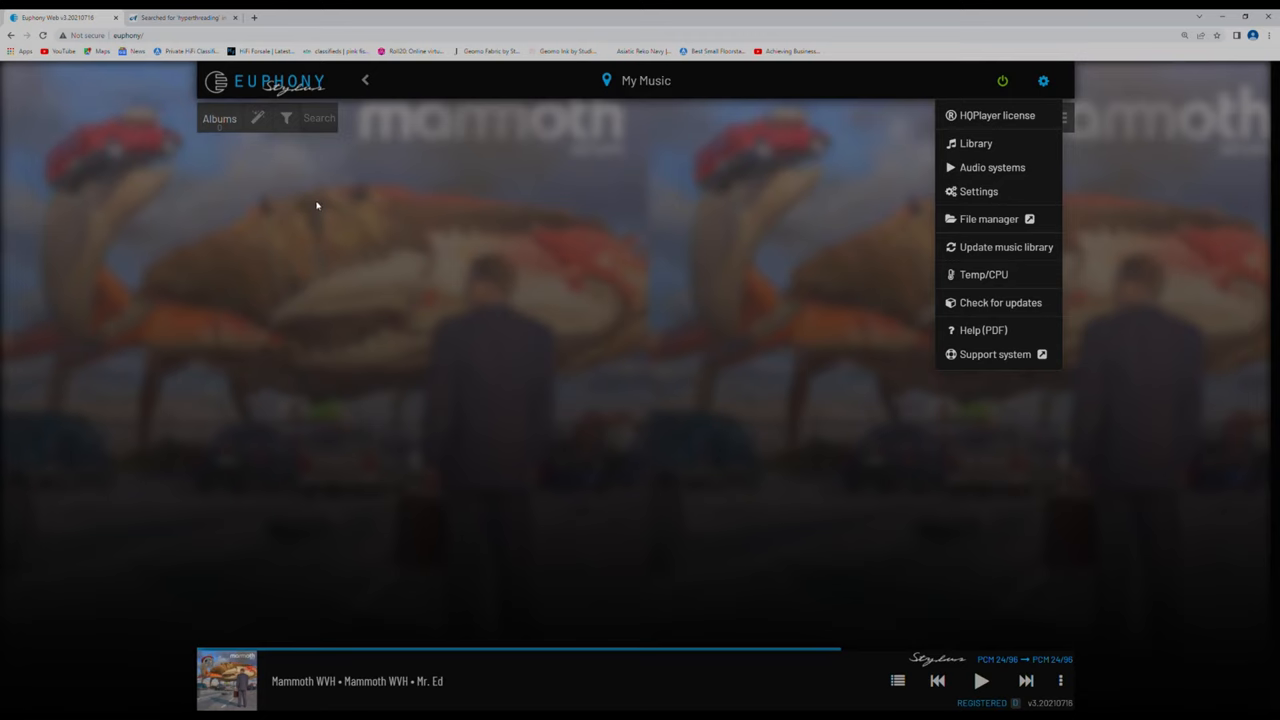
mouse_move(542, 152)
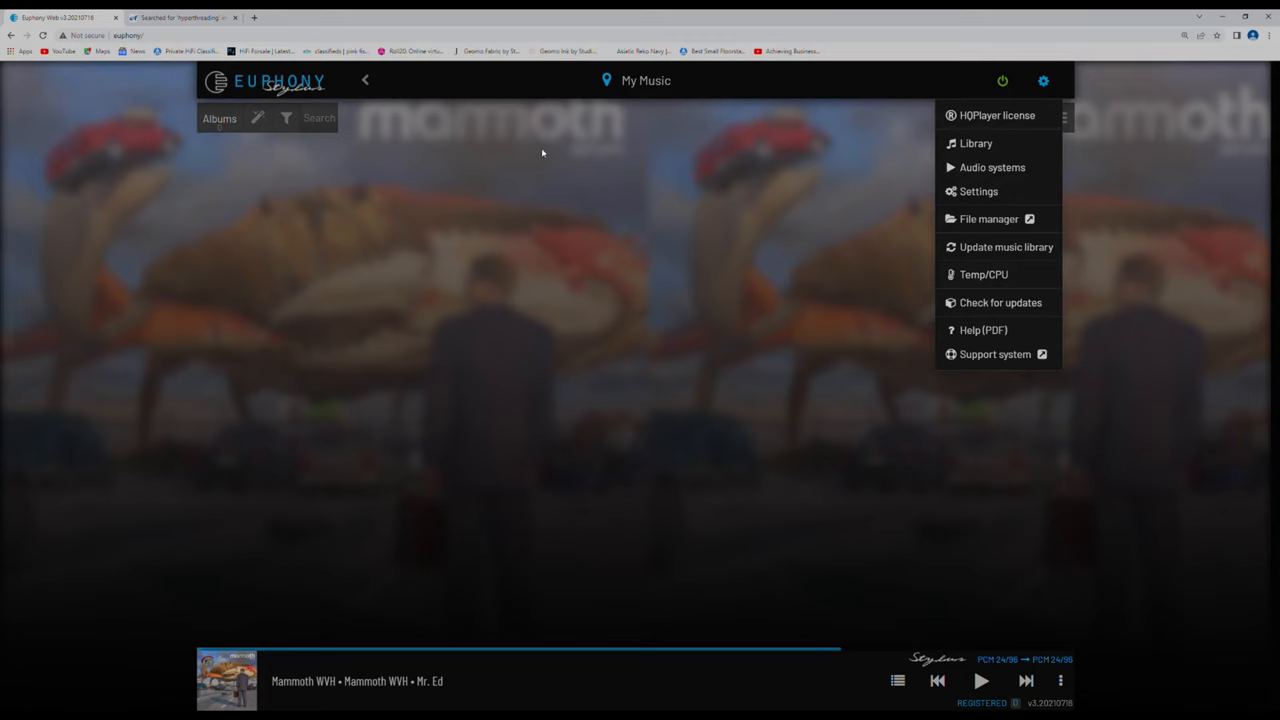
mouse_move(1180, 116)
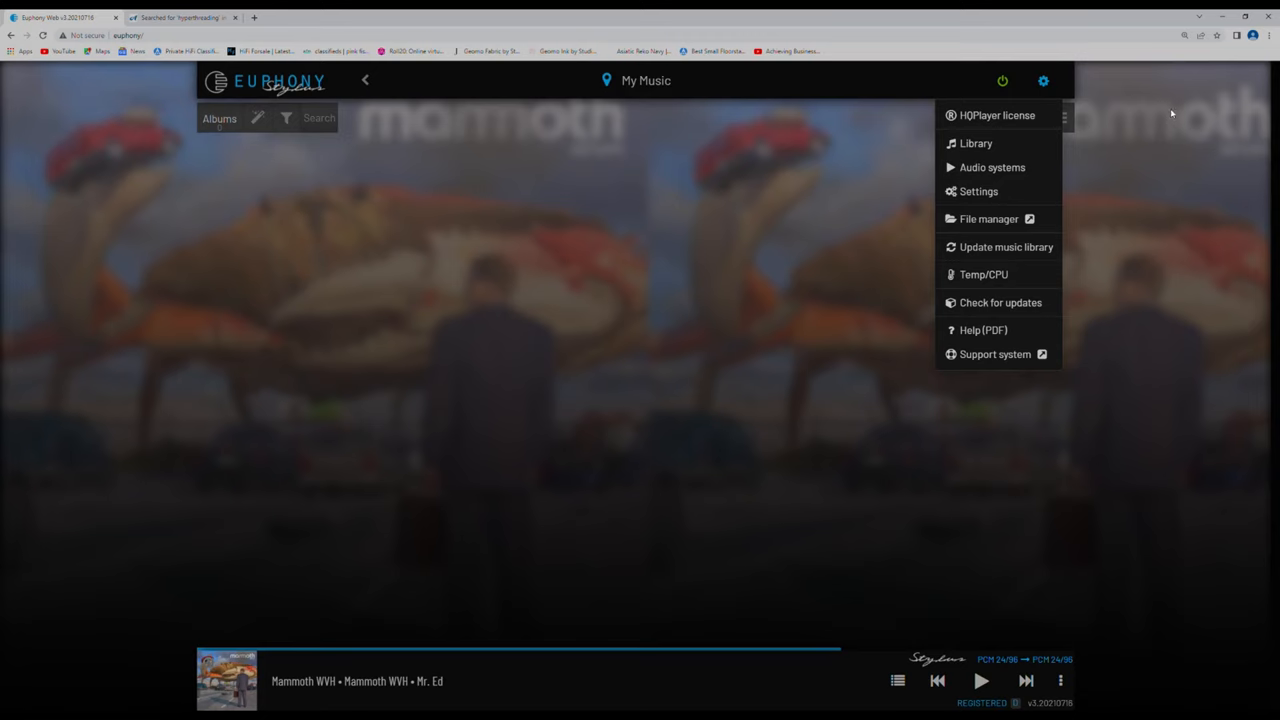
mouse_move(304, 92)
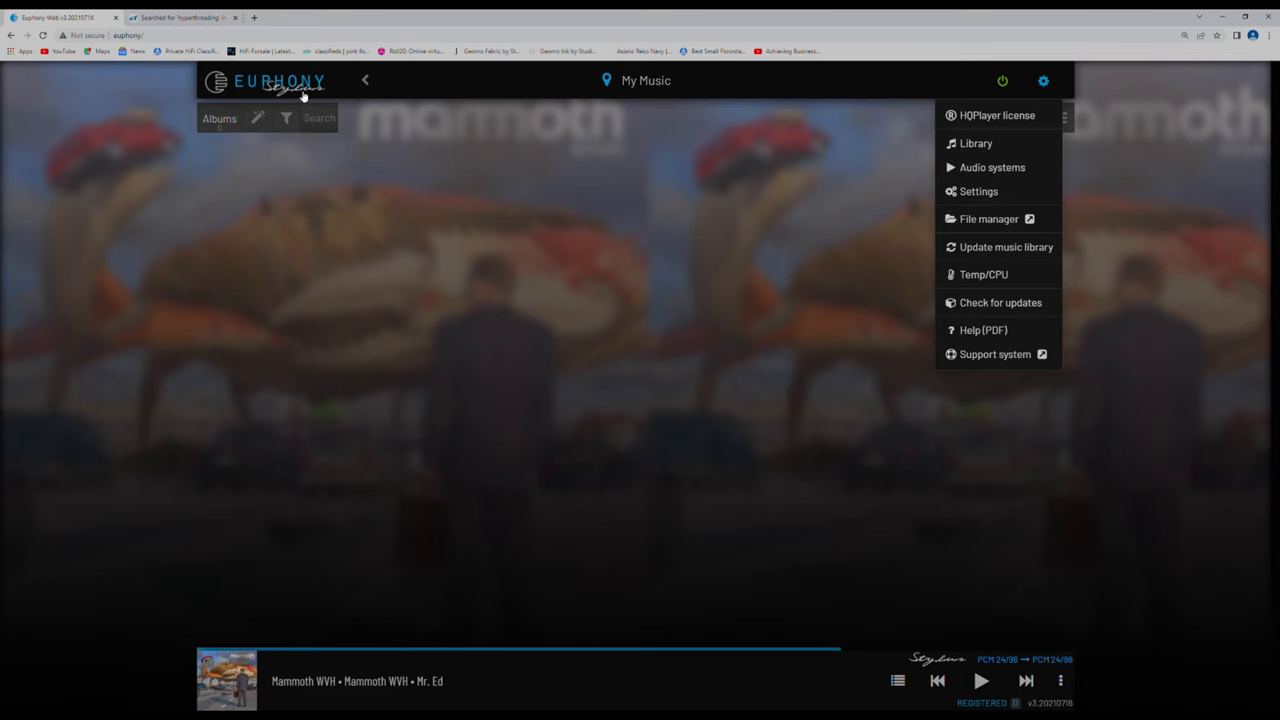
mouse_move(292, 98)
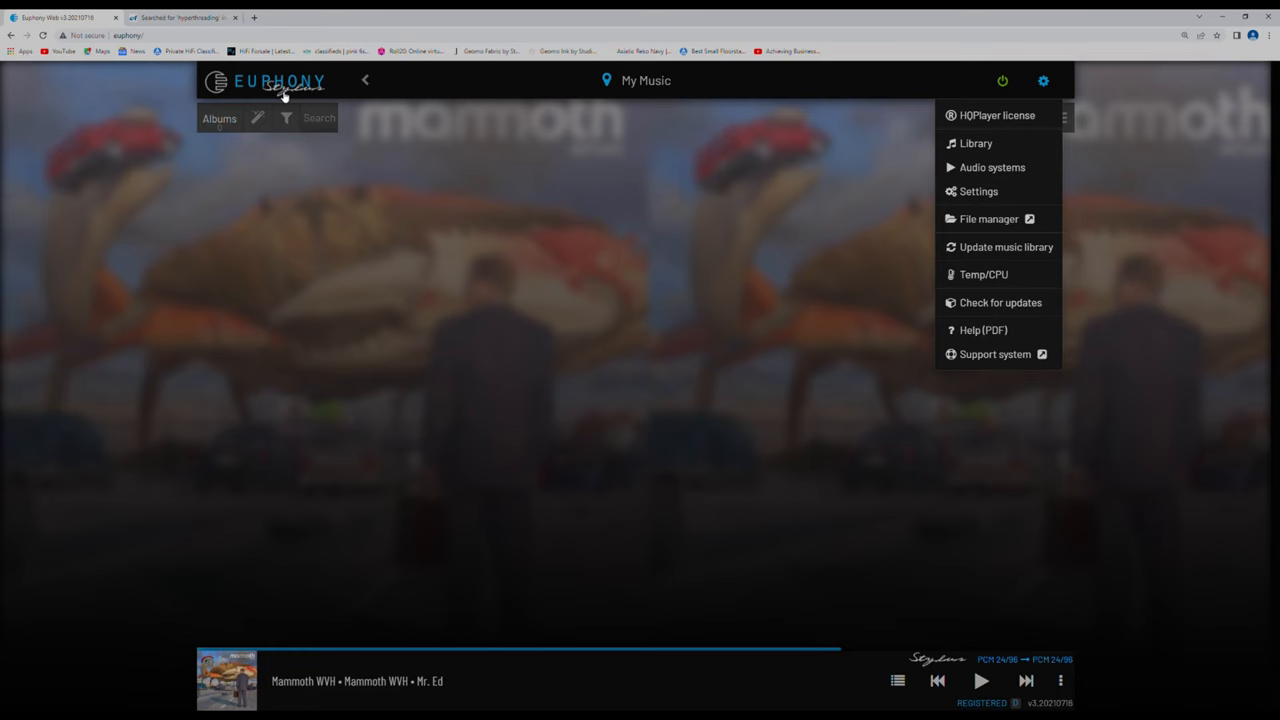
mouse_move(732, 168)
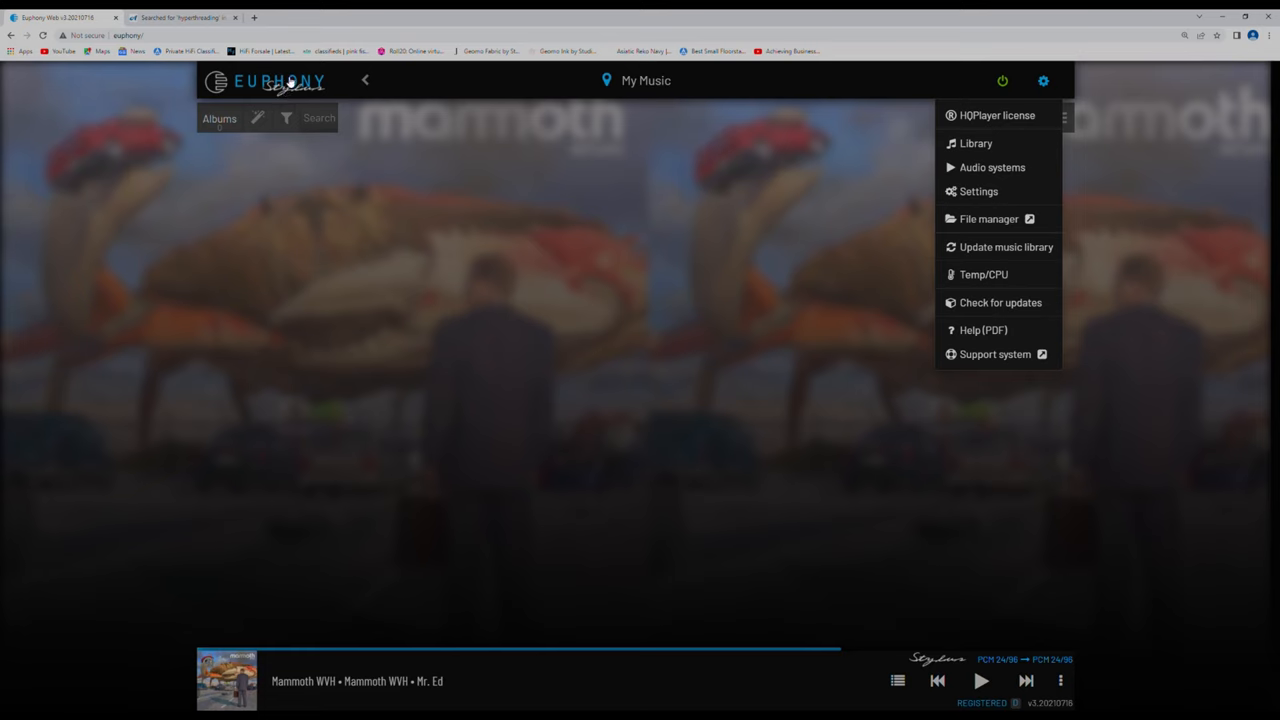
mouse_move(794, 198)
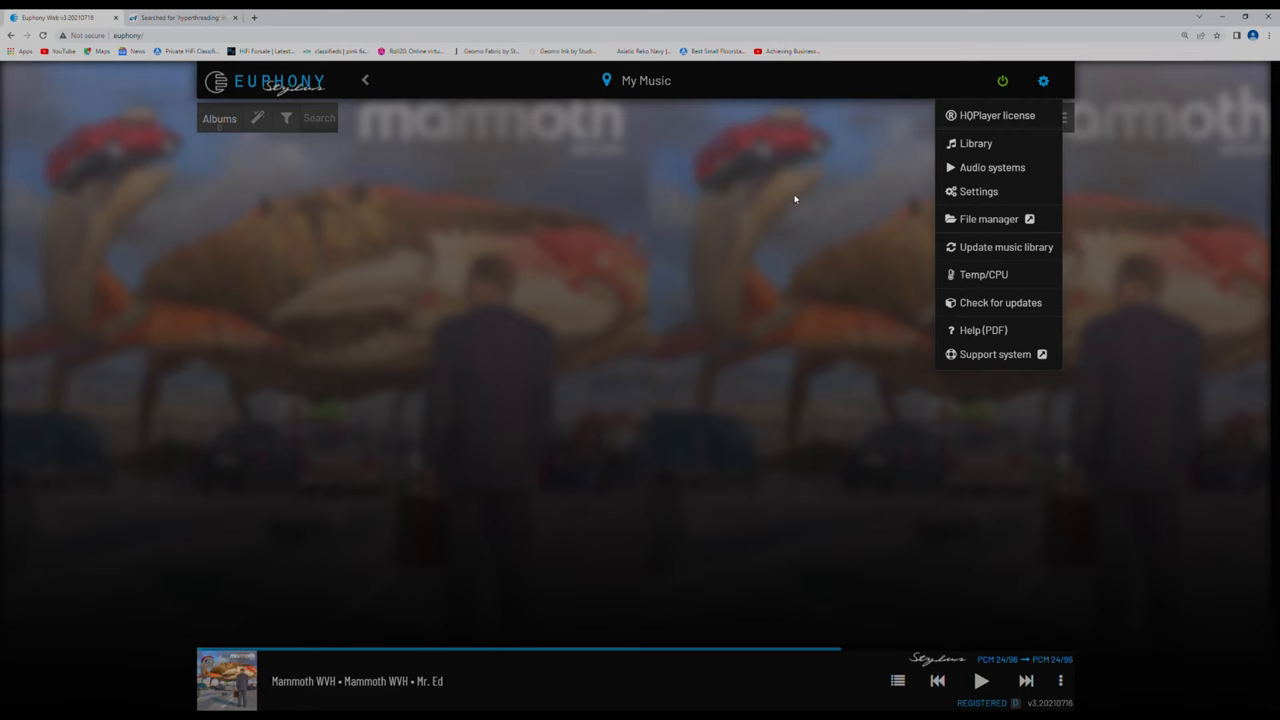
mouse_move(816, 188)
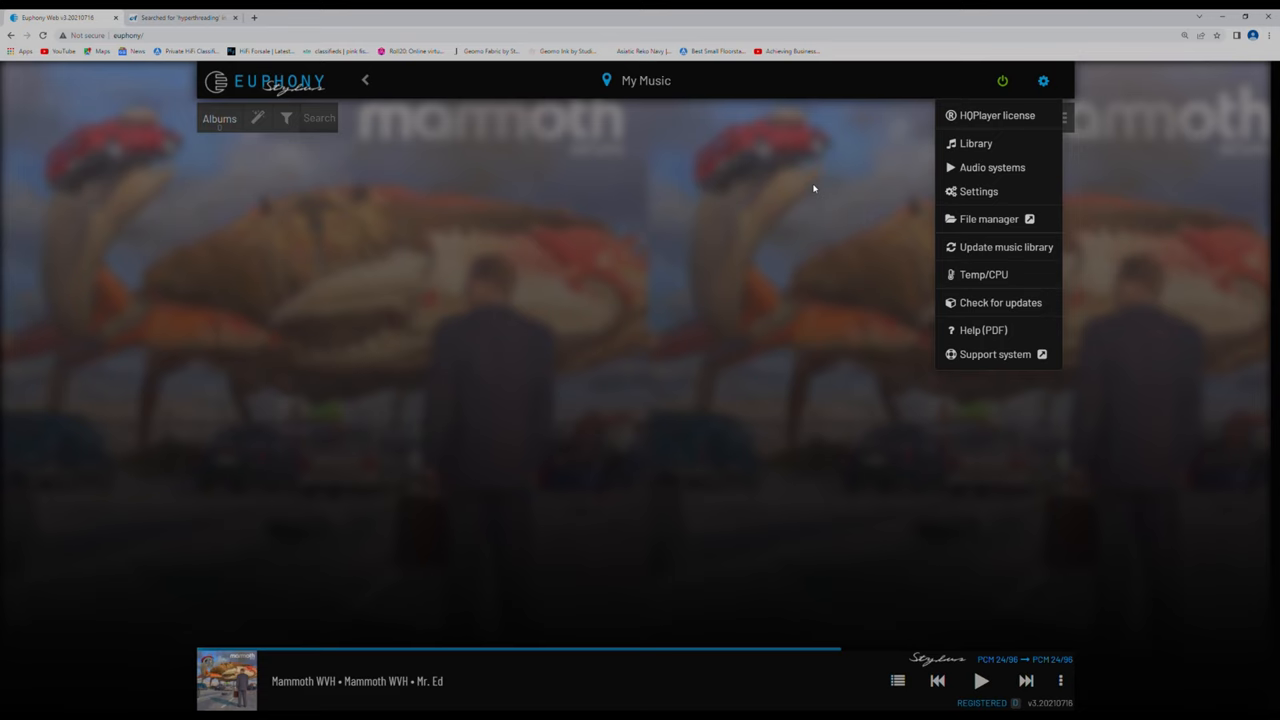
mouse_move(668, 154)
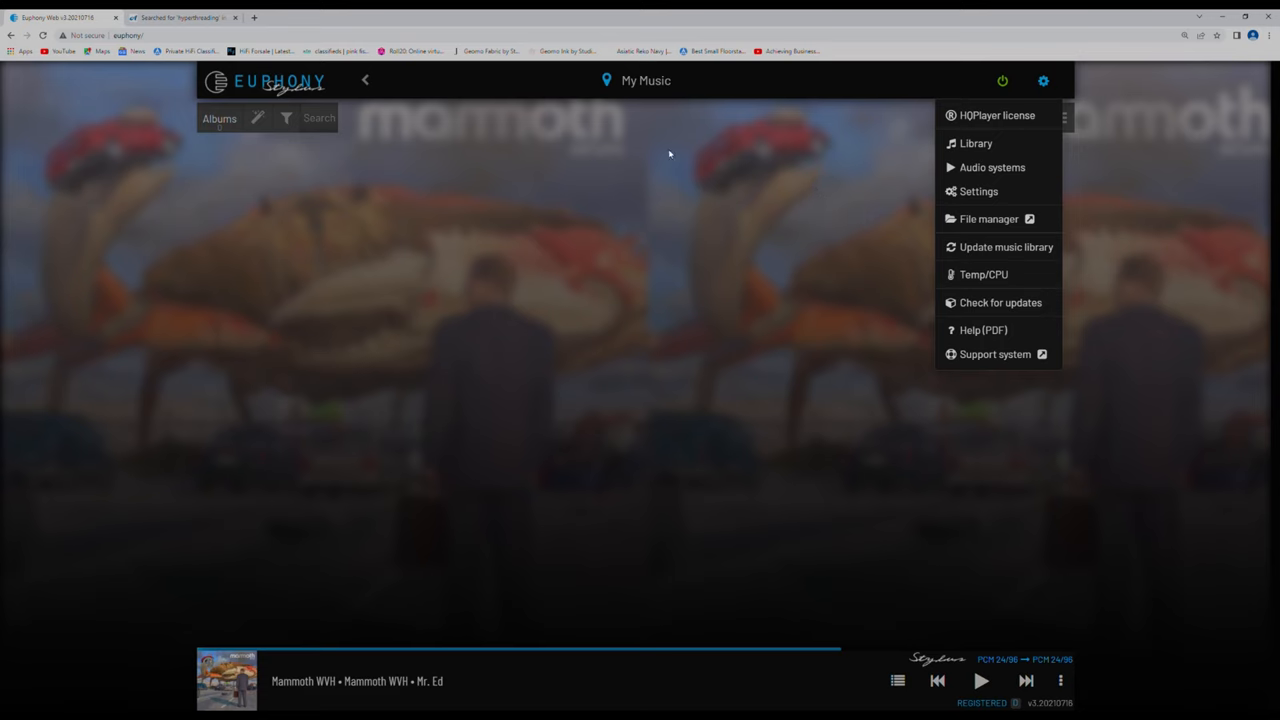
mouse_move(694, 180)
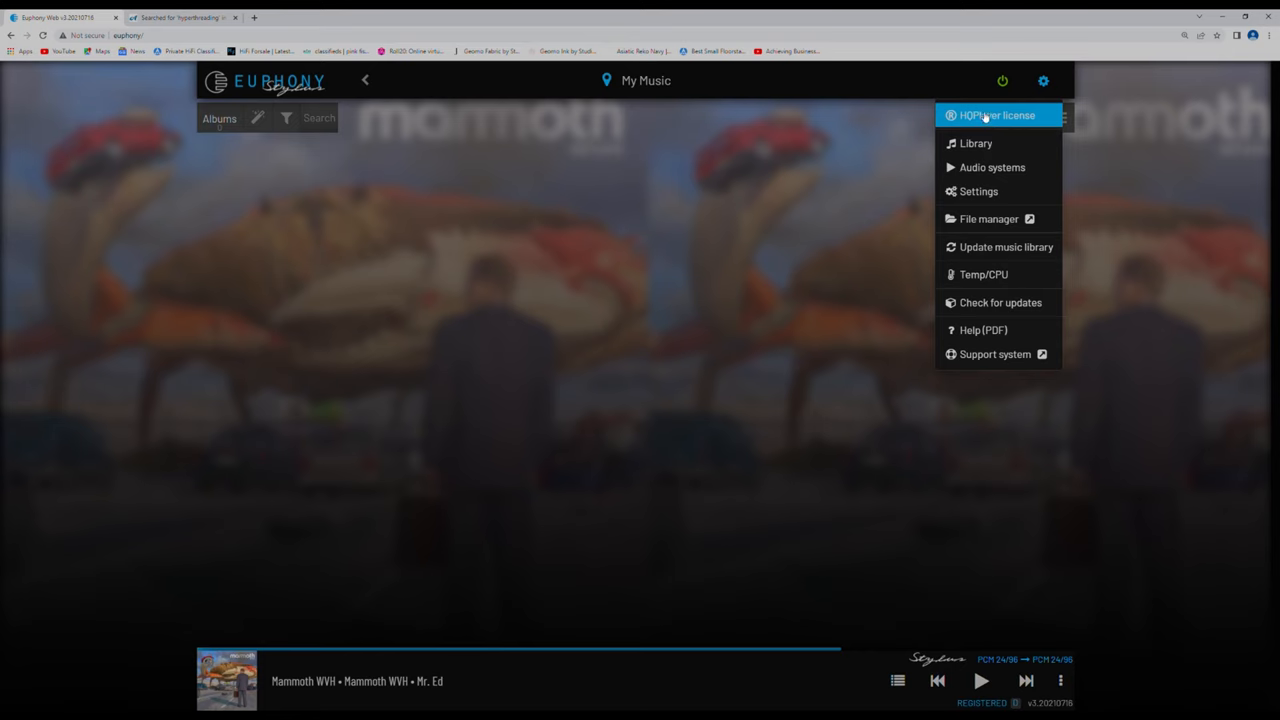
mouse_move(1004, 118)
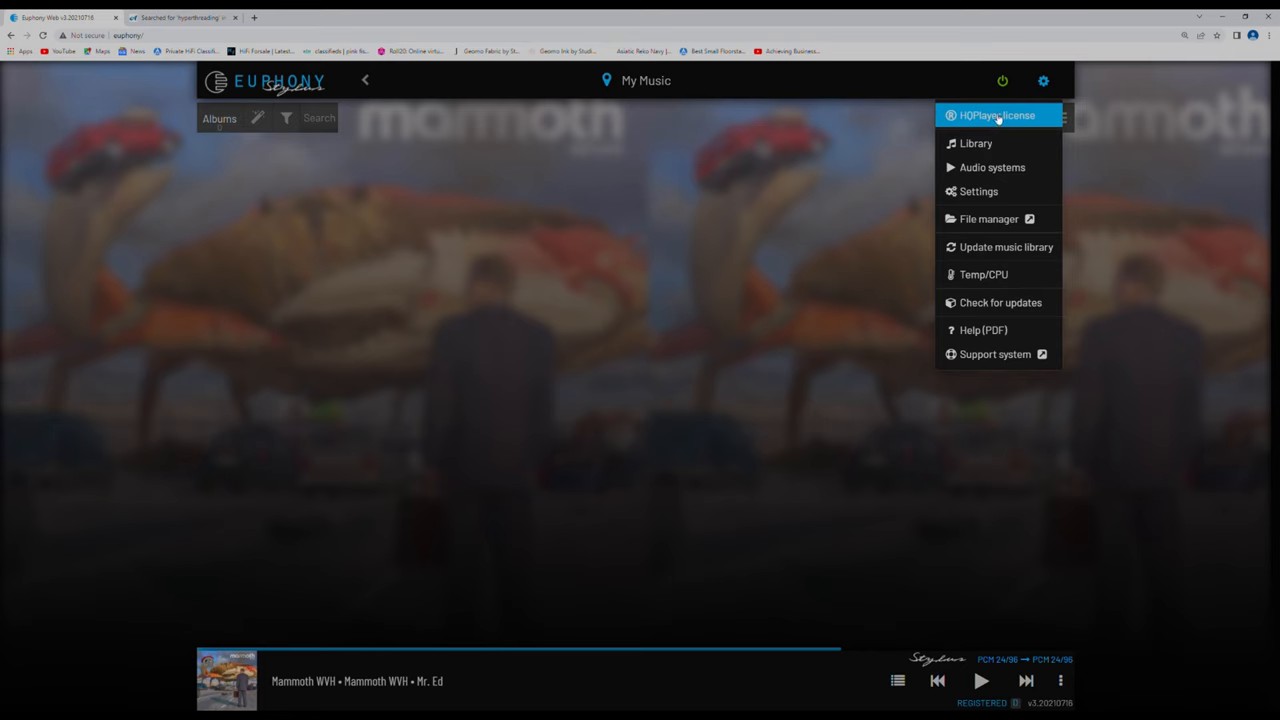
mouse_move(978, 192)
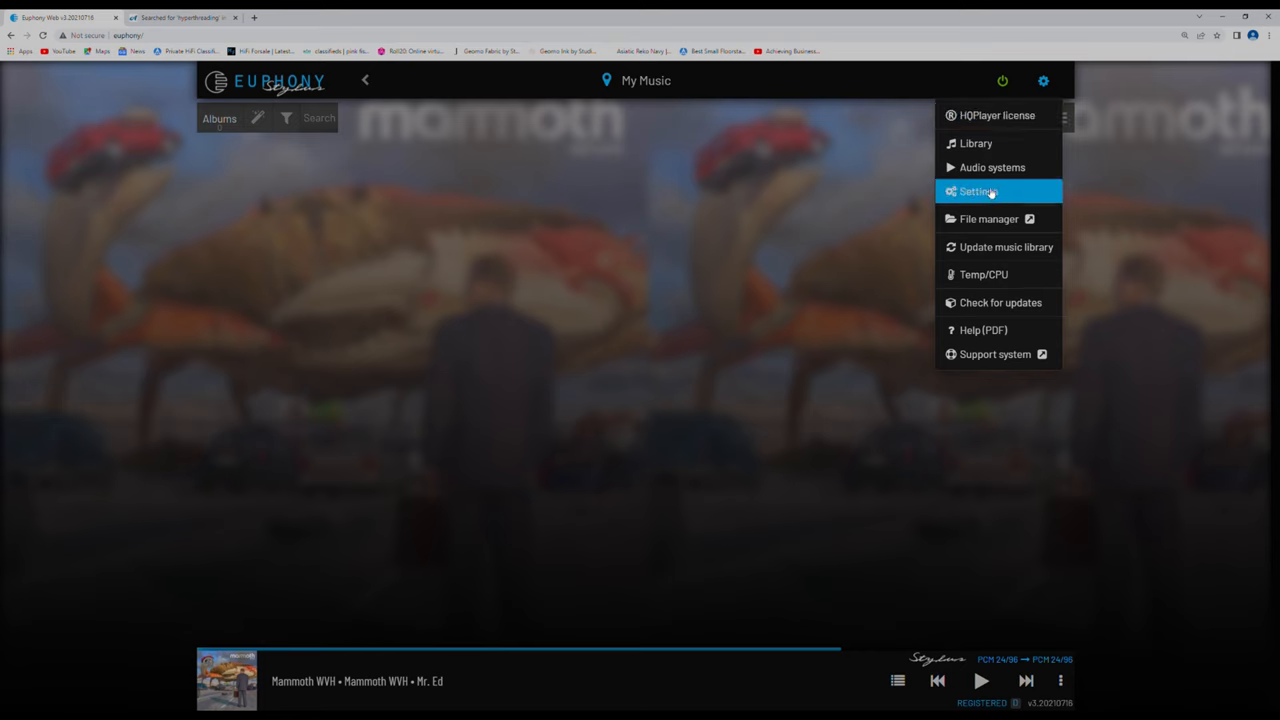
mouse_move(996, 168)
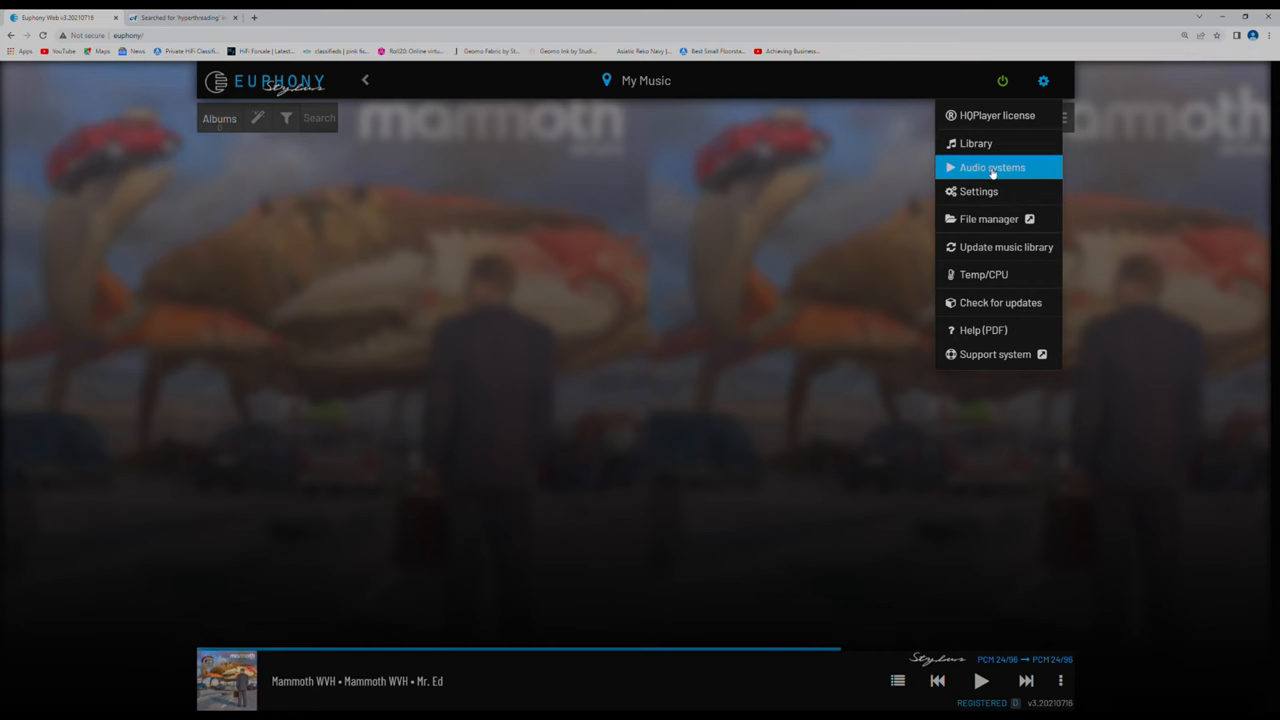
Show the Audio systems list with Stylus active, scrolling past Squeezelite, Networkaudio and AirPlay.
click(998, 168)
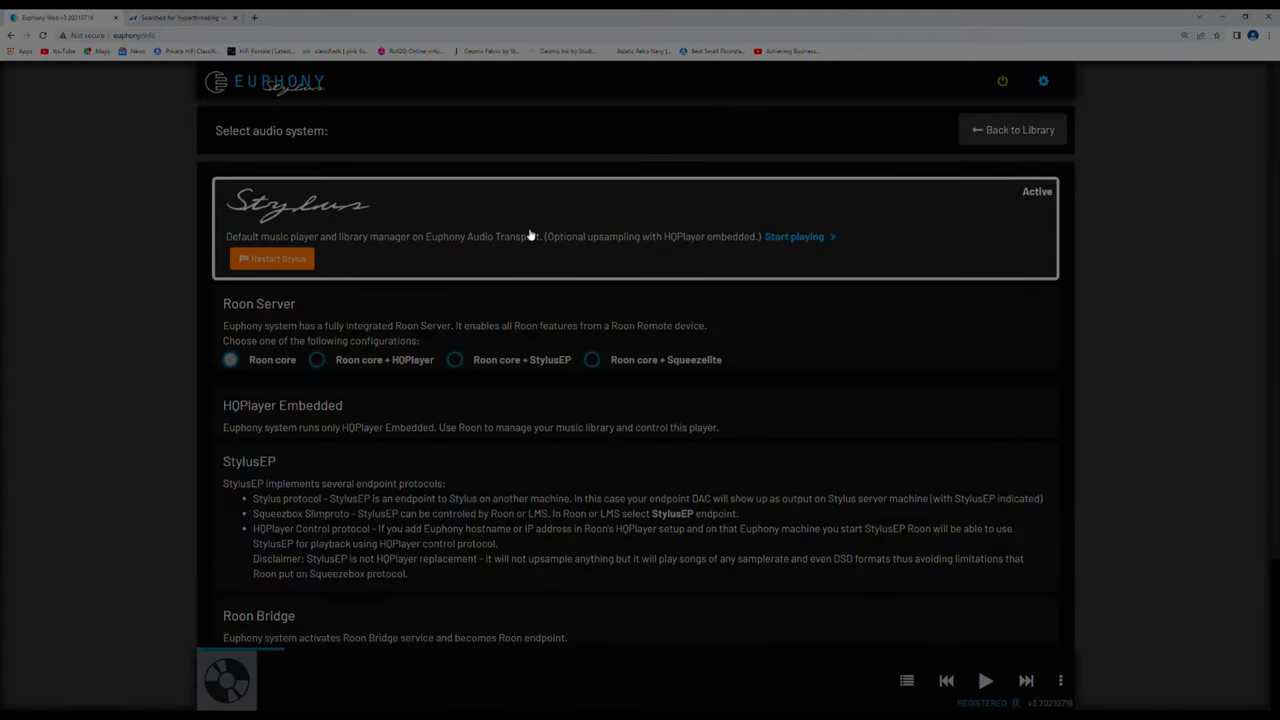
click(794, 236)
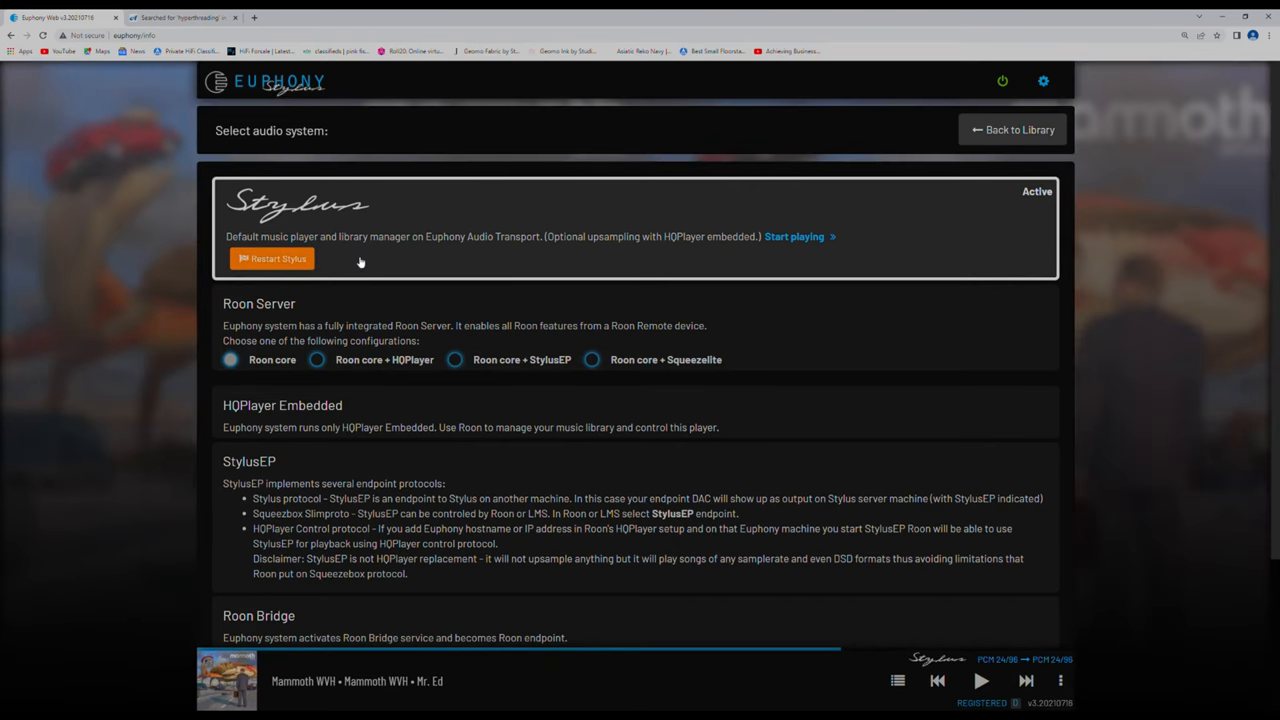
scroll(down, 3)
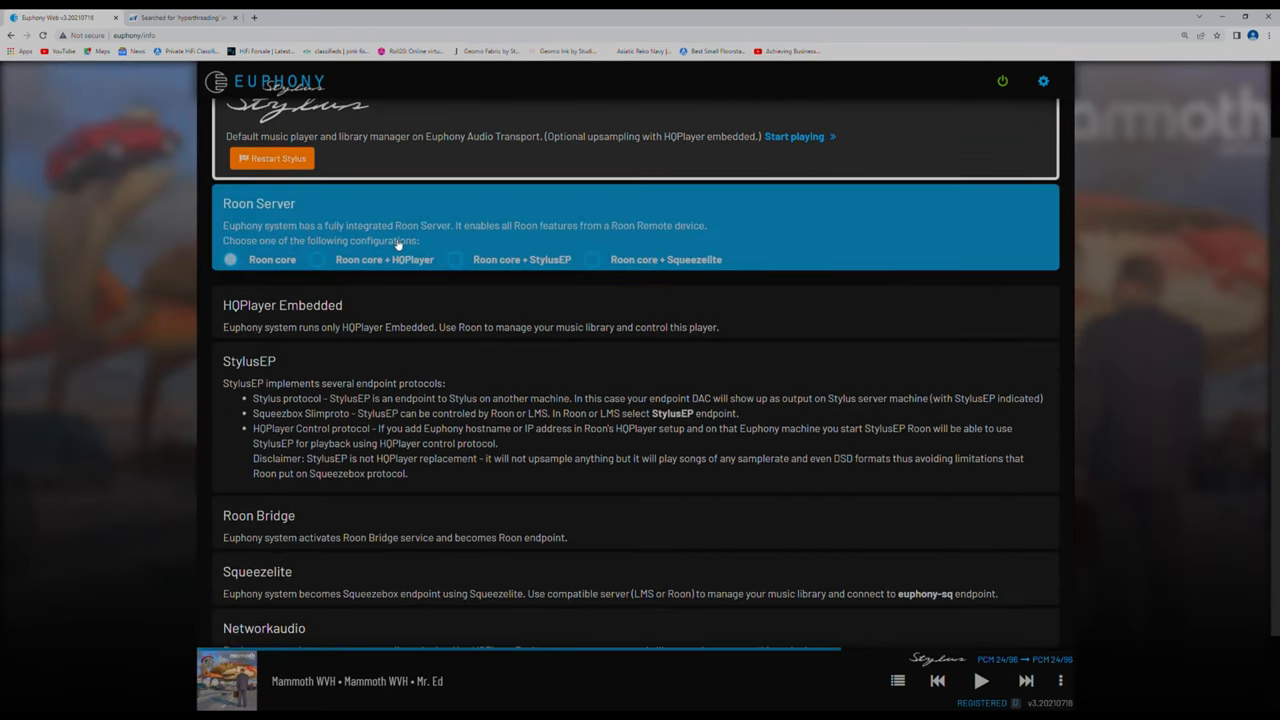
scroll(up, 3)
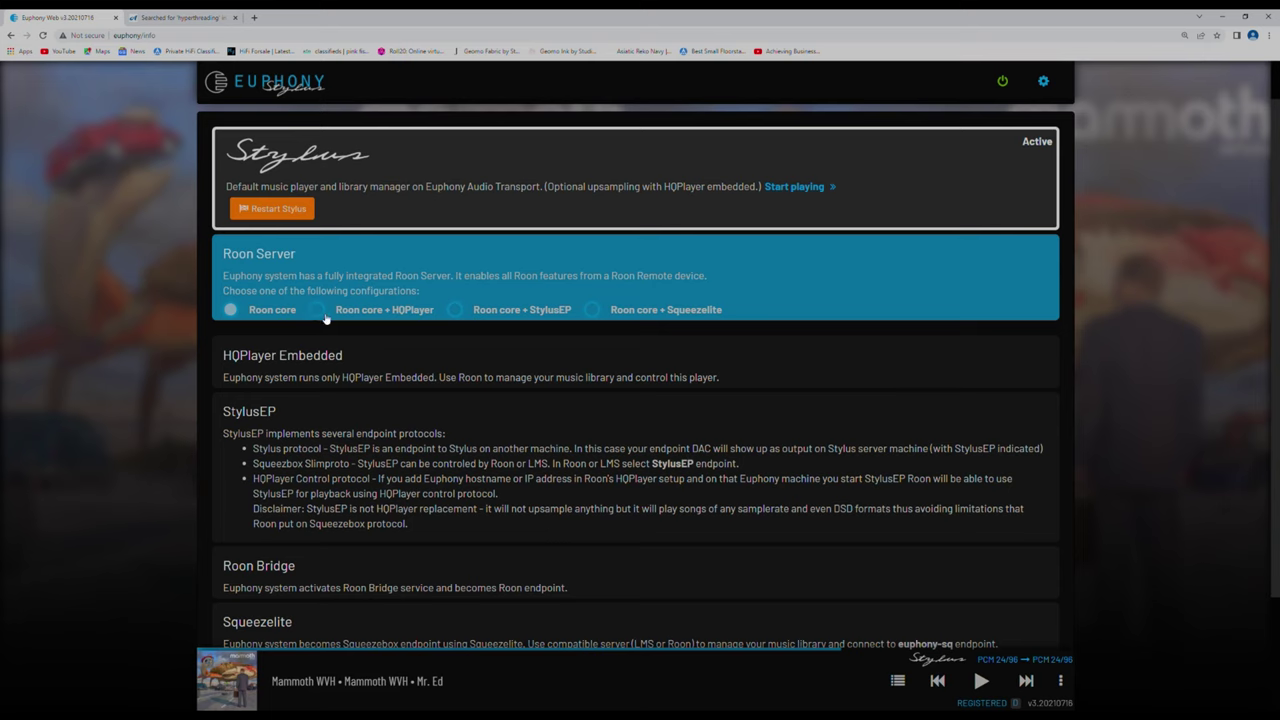
mouse_move(432, 316)
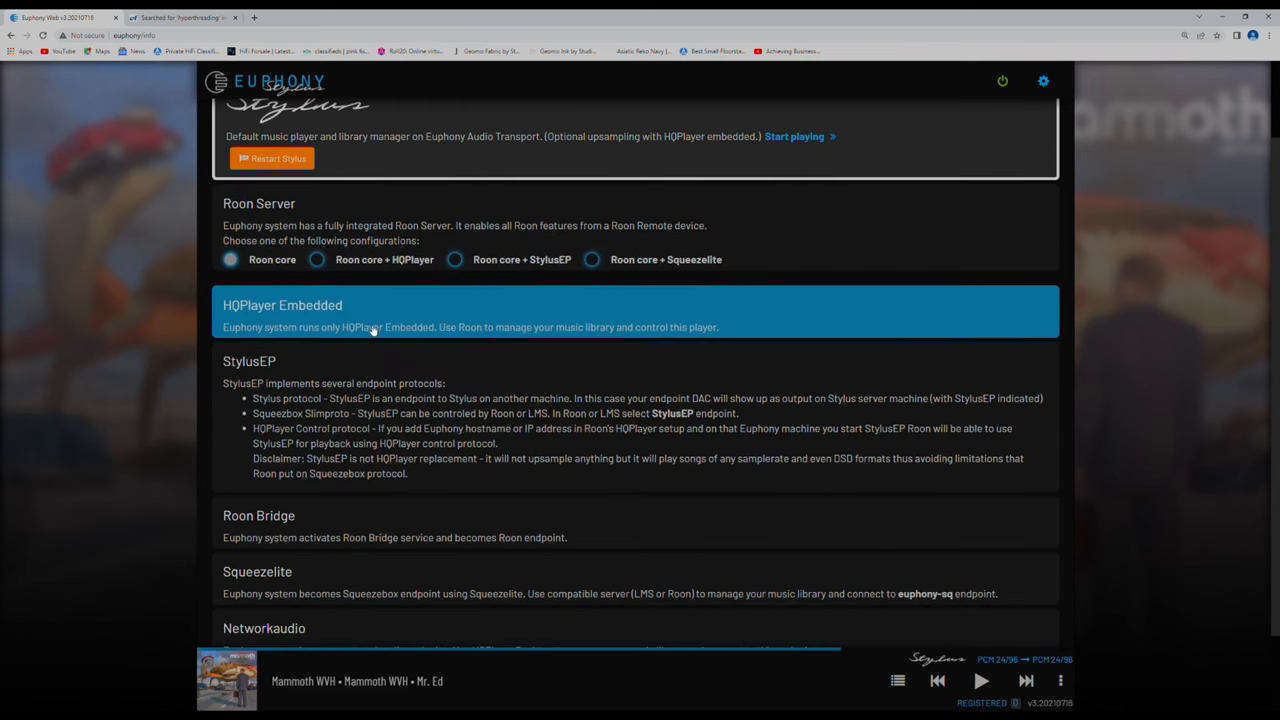
mouse_move(290, 336)
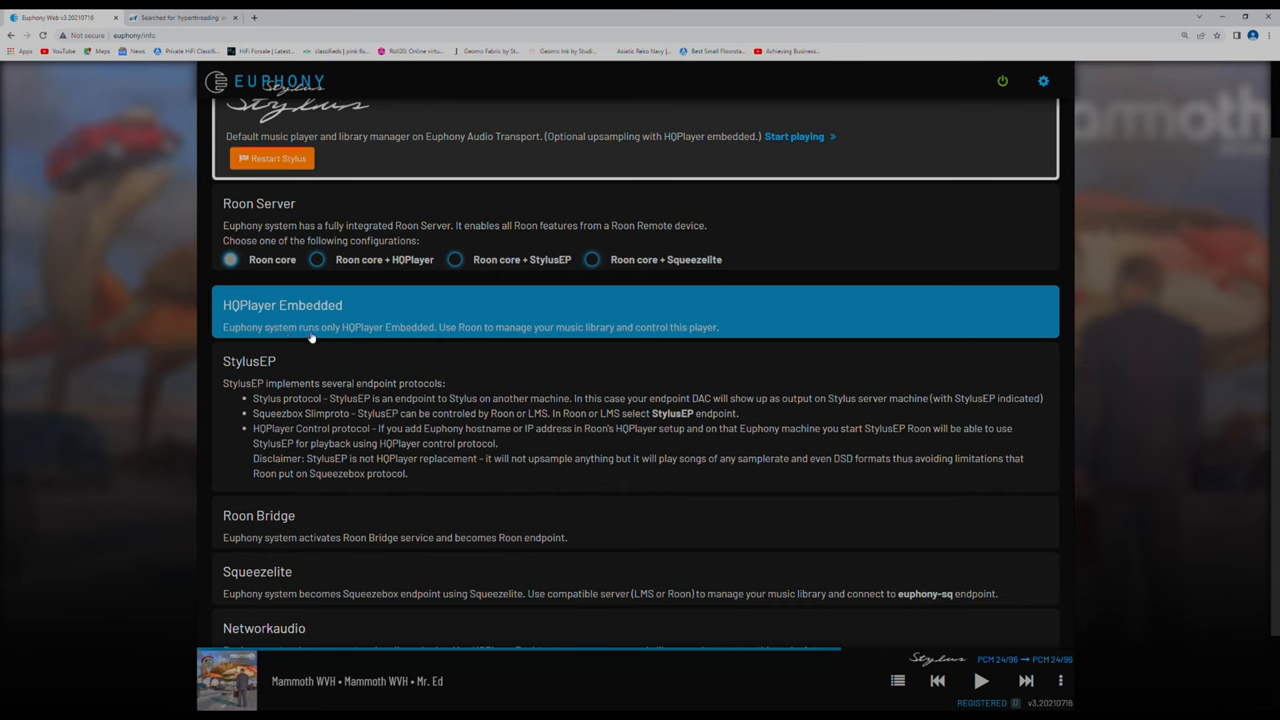
mouse_move(412, 332)
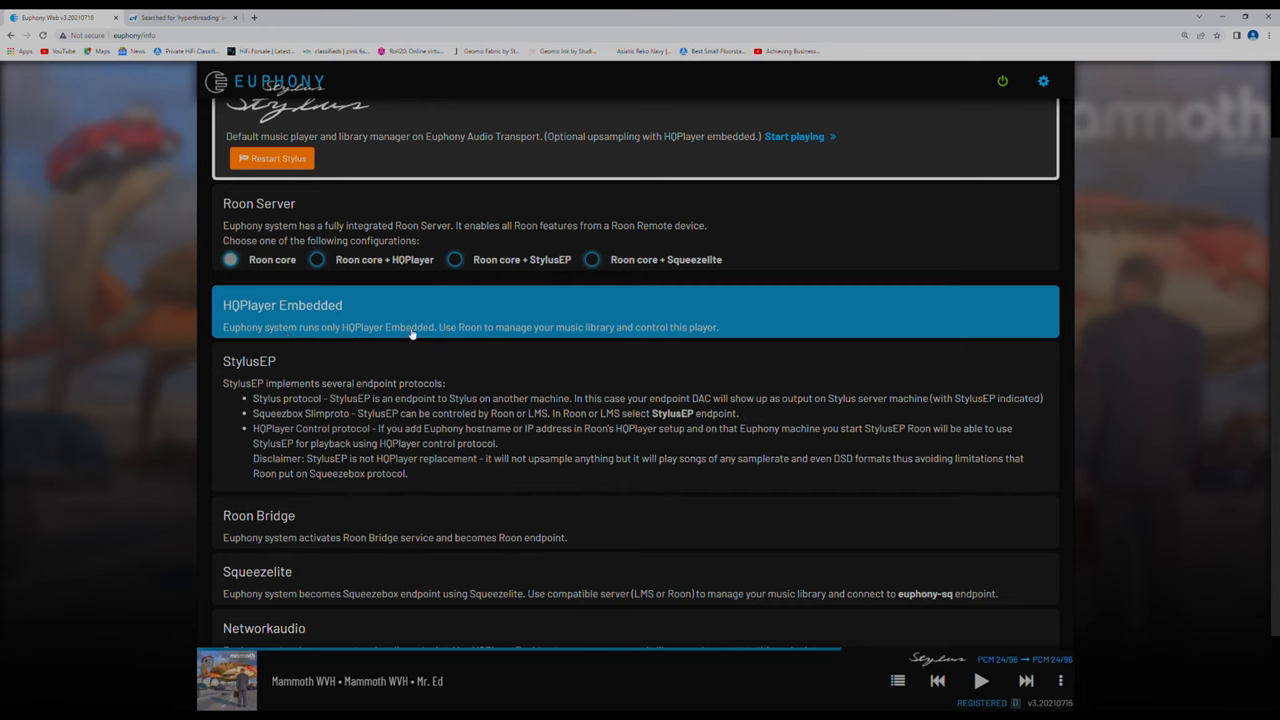
mouse_move(592, 336)
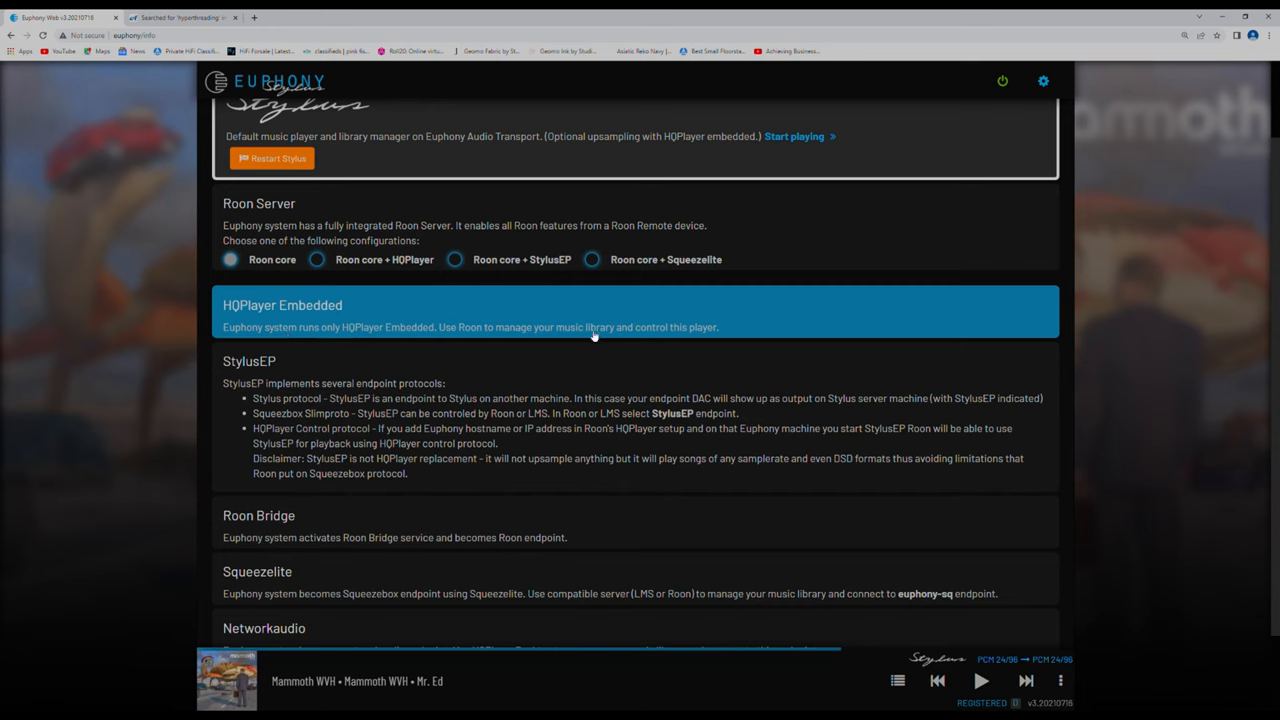
mouse_move(728, 328)
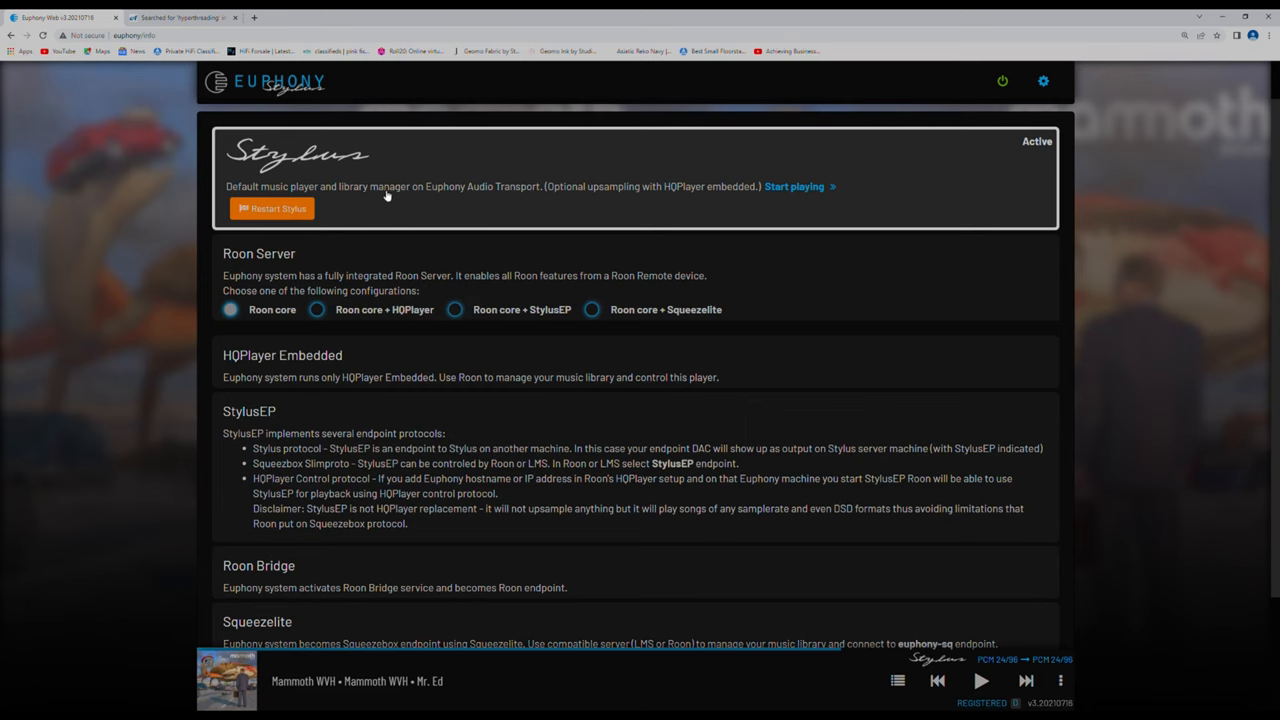
mouse_move(378, 200)
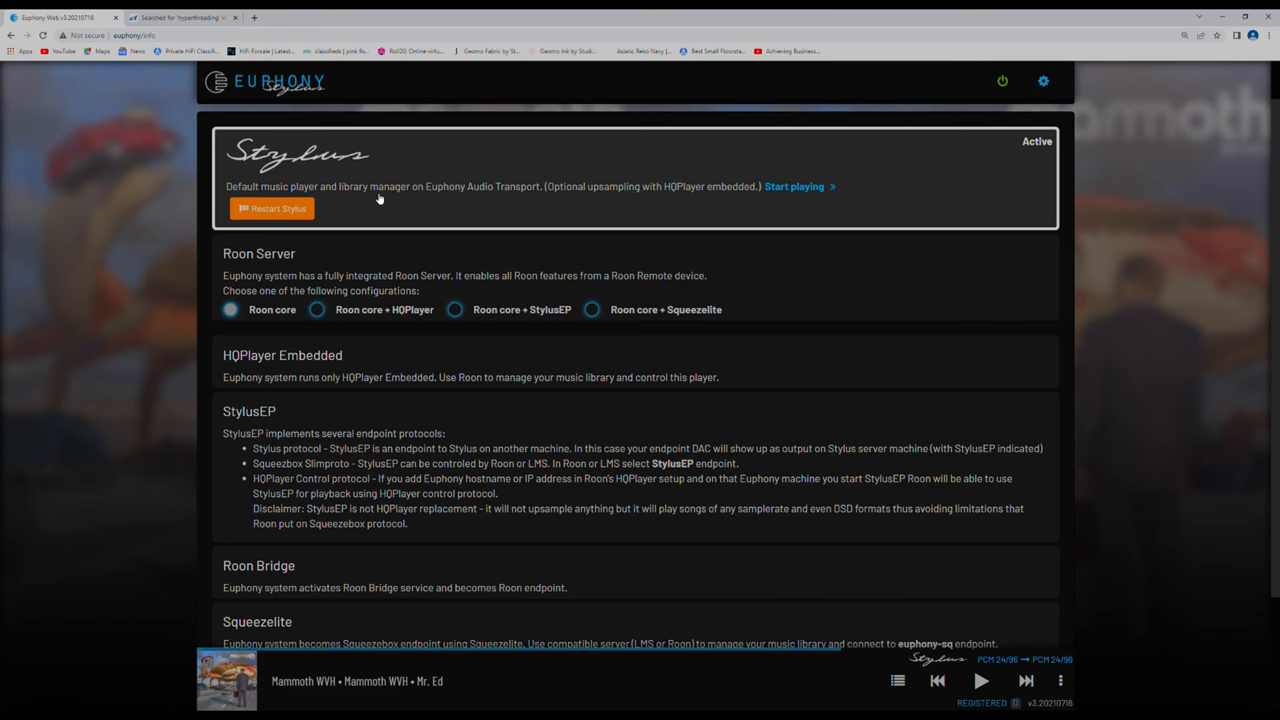
mouse_move(368, 198)
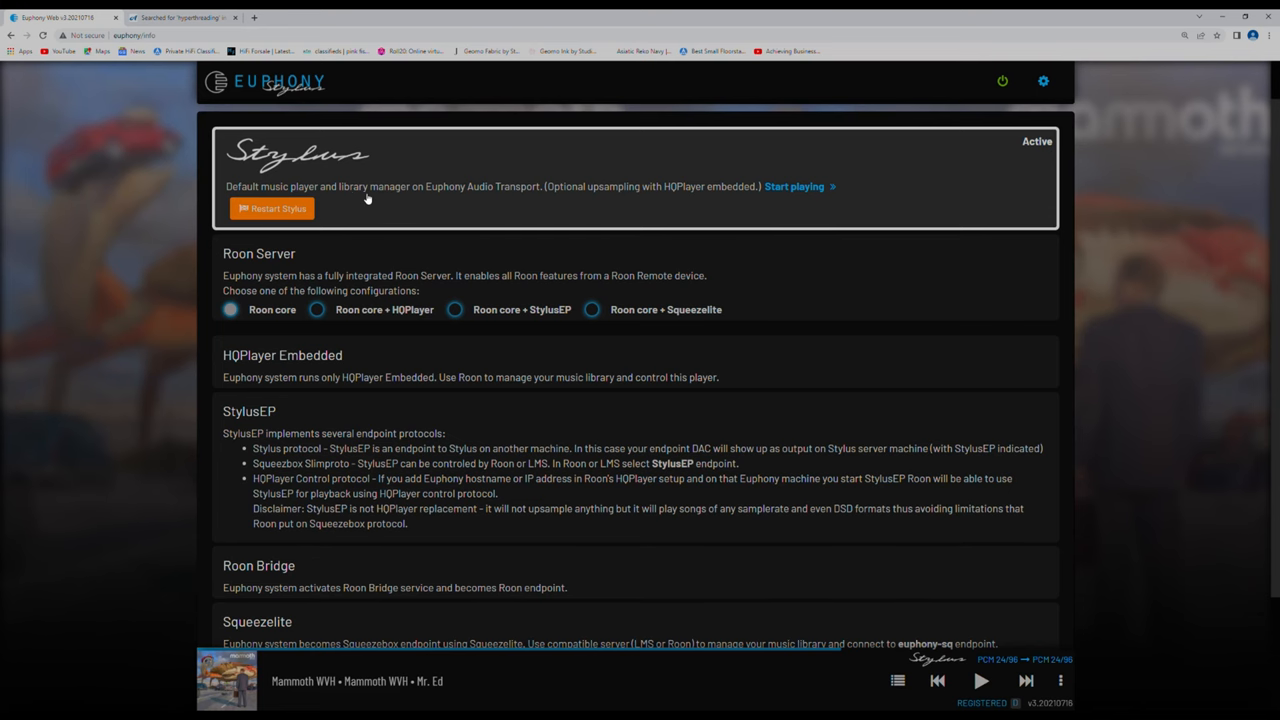
scroll(down, 3)
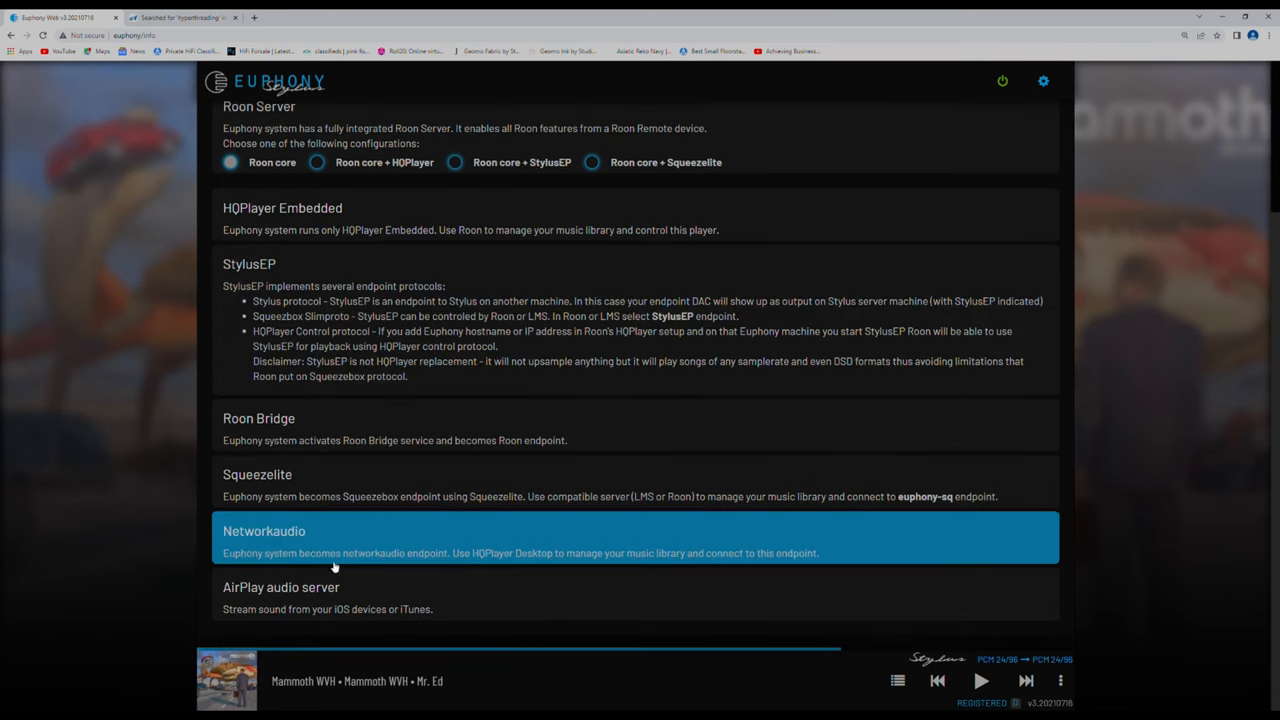
mouse_move(462, 592)
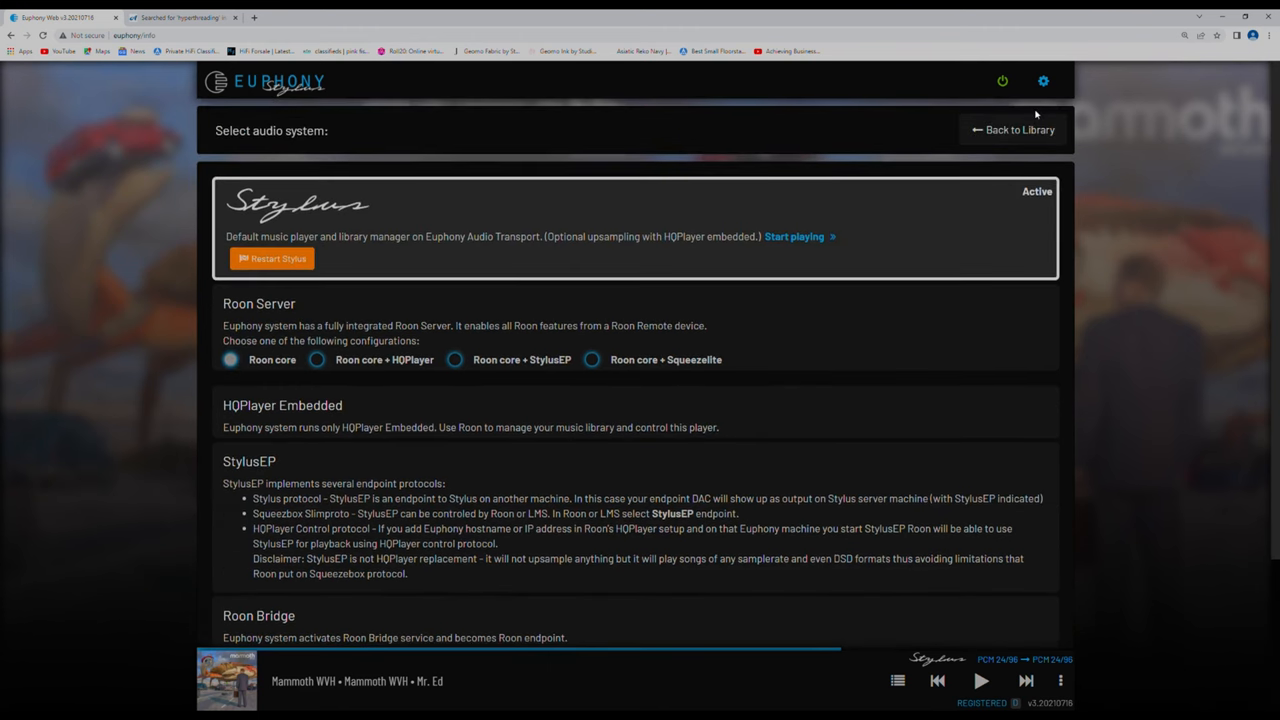
click(1044, 80)
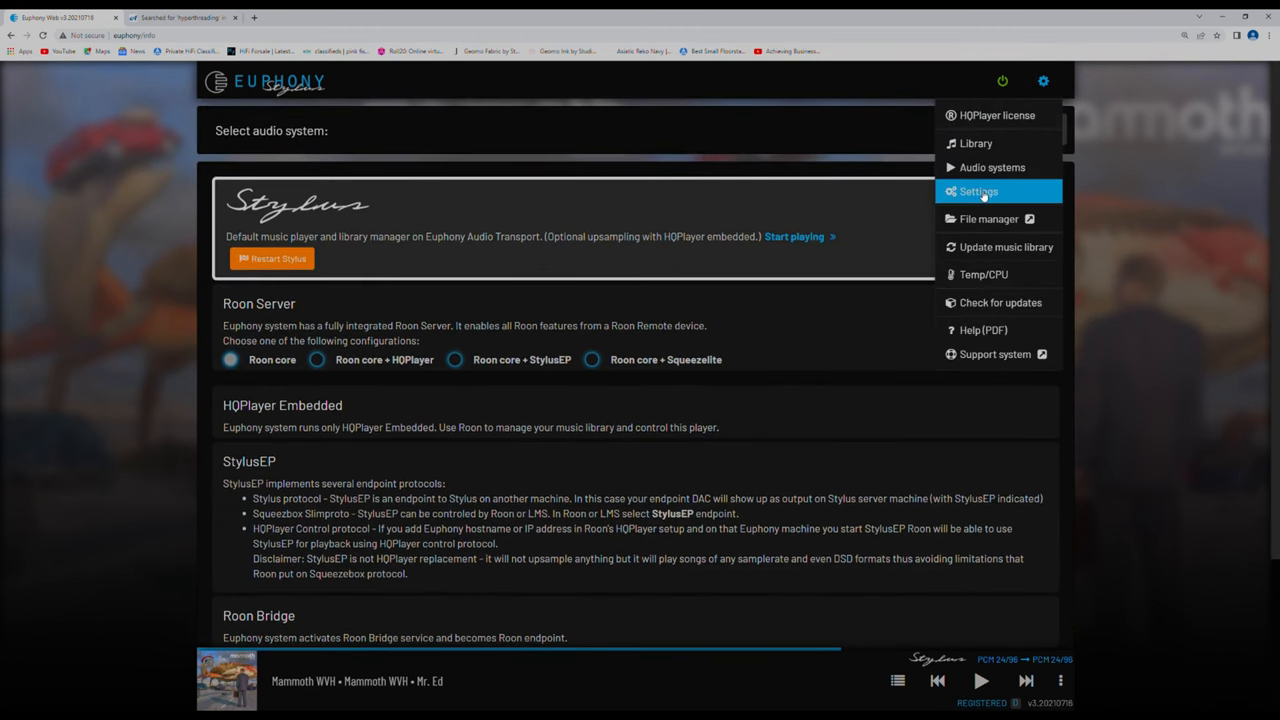
click(976, 192)
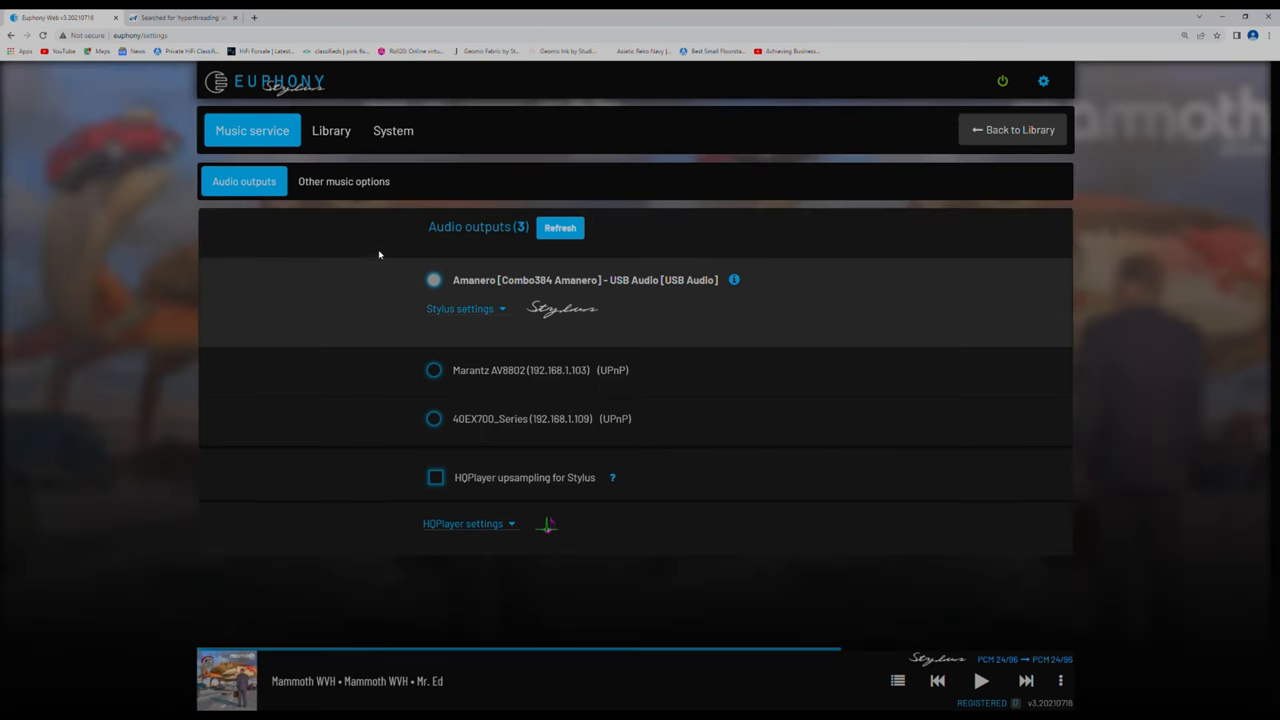
mouse_move(412, 238)
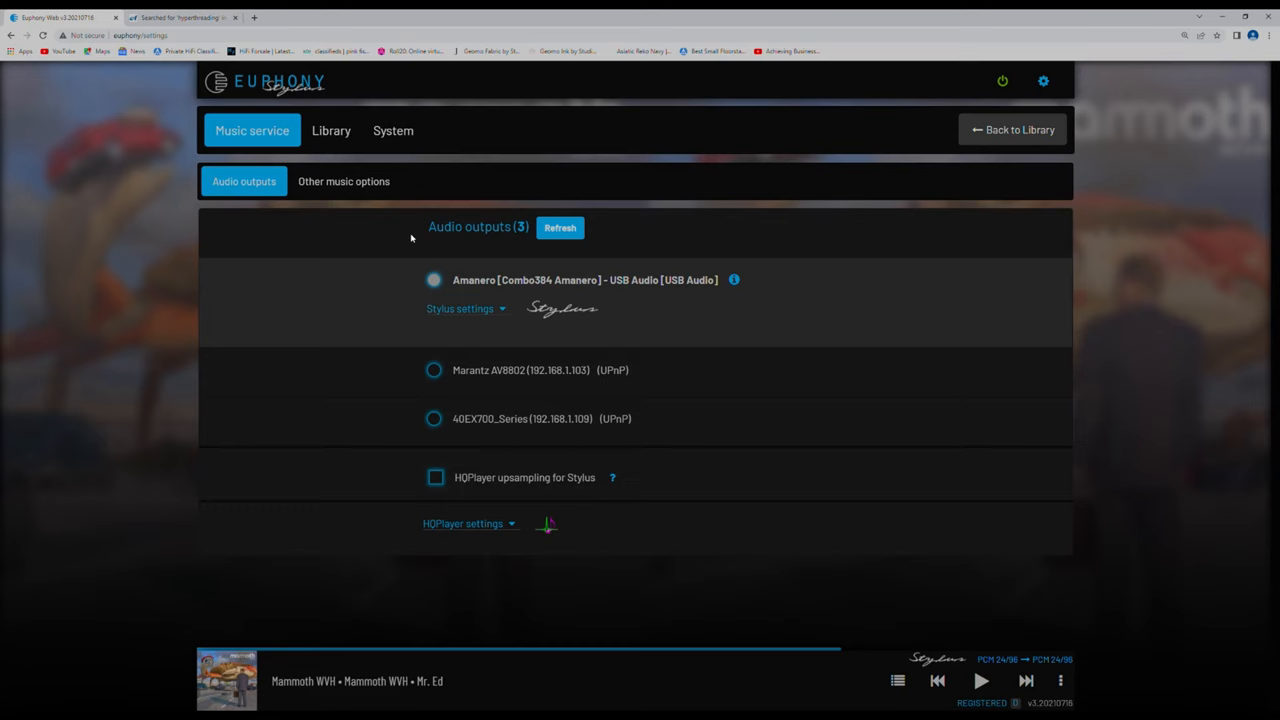
mouse_move(476, 292)
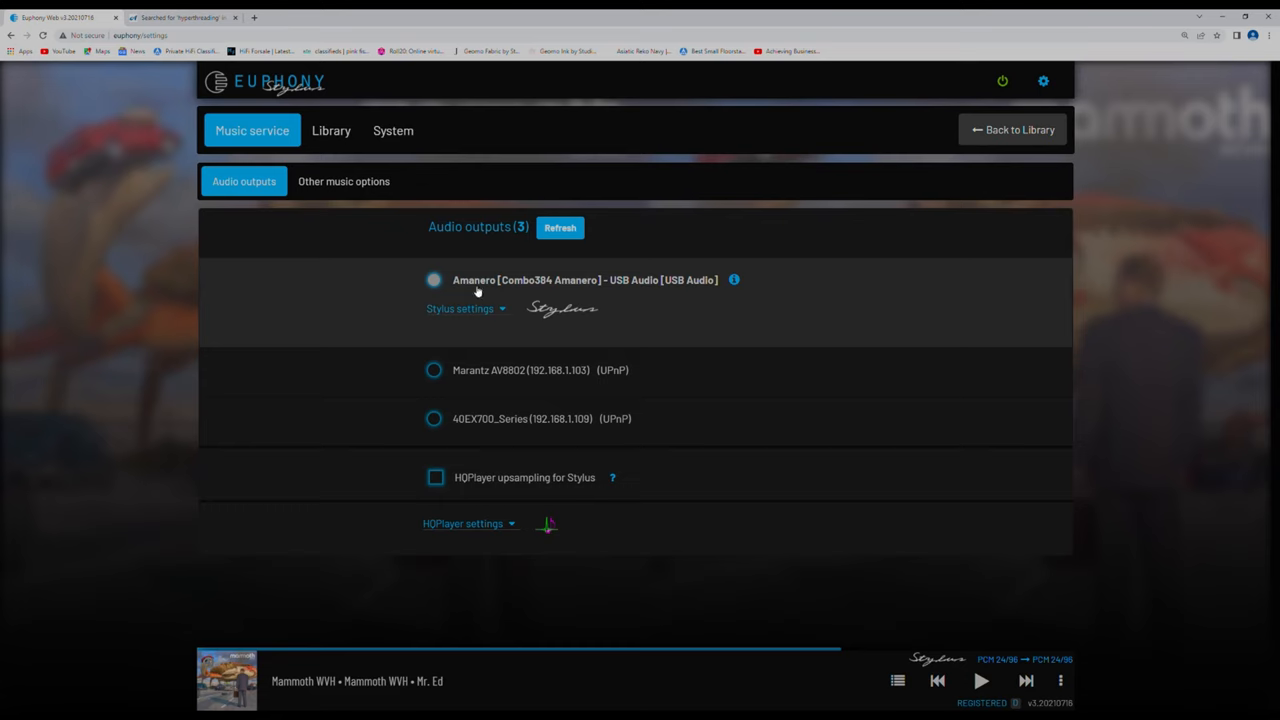
mouse_move(628, 288)
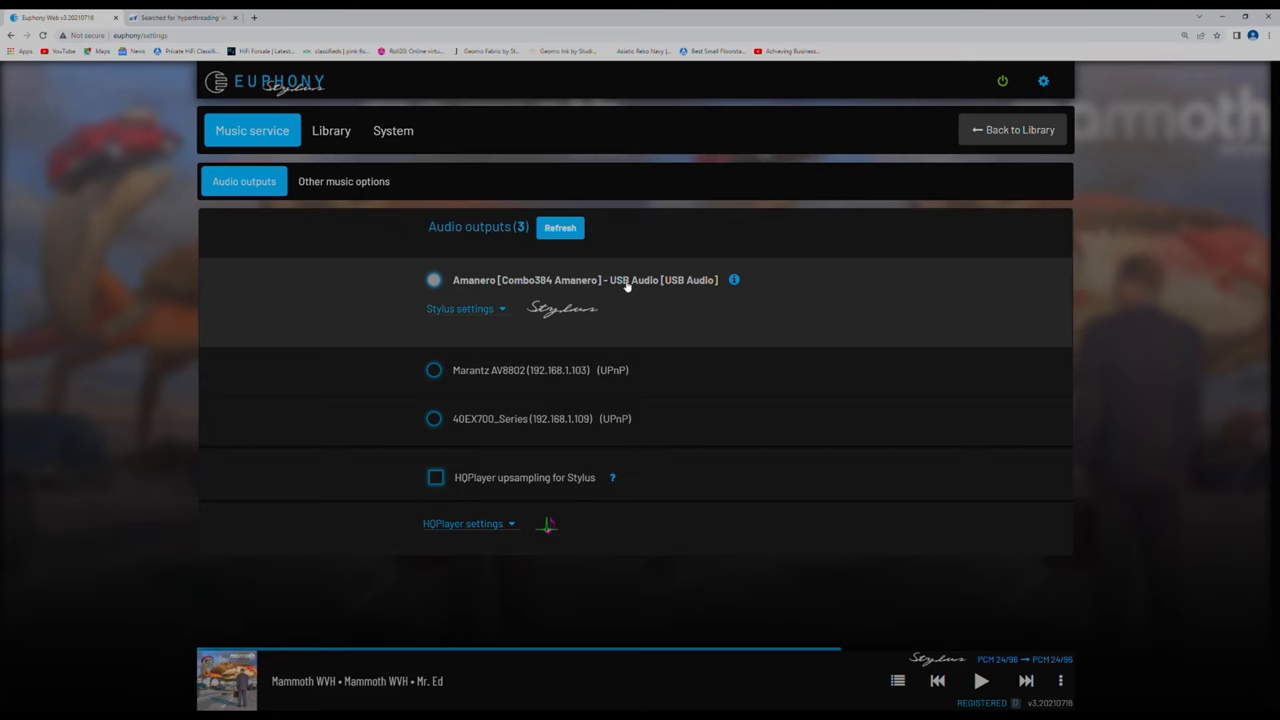
mouse_move(544, 280)
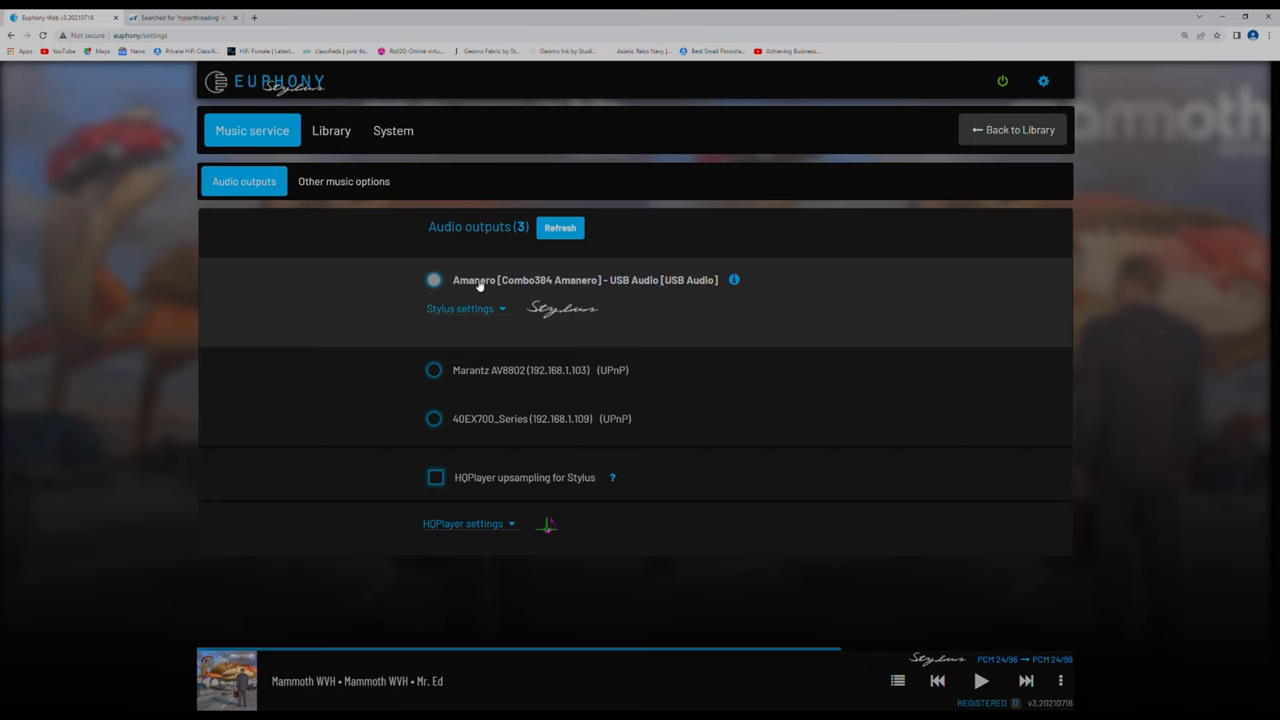
mouse_move(568, 284)
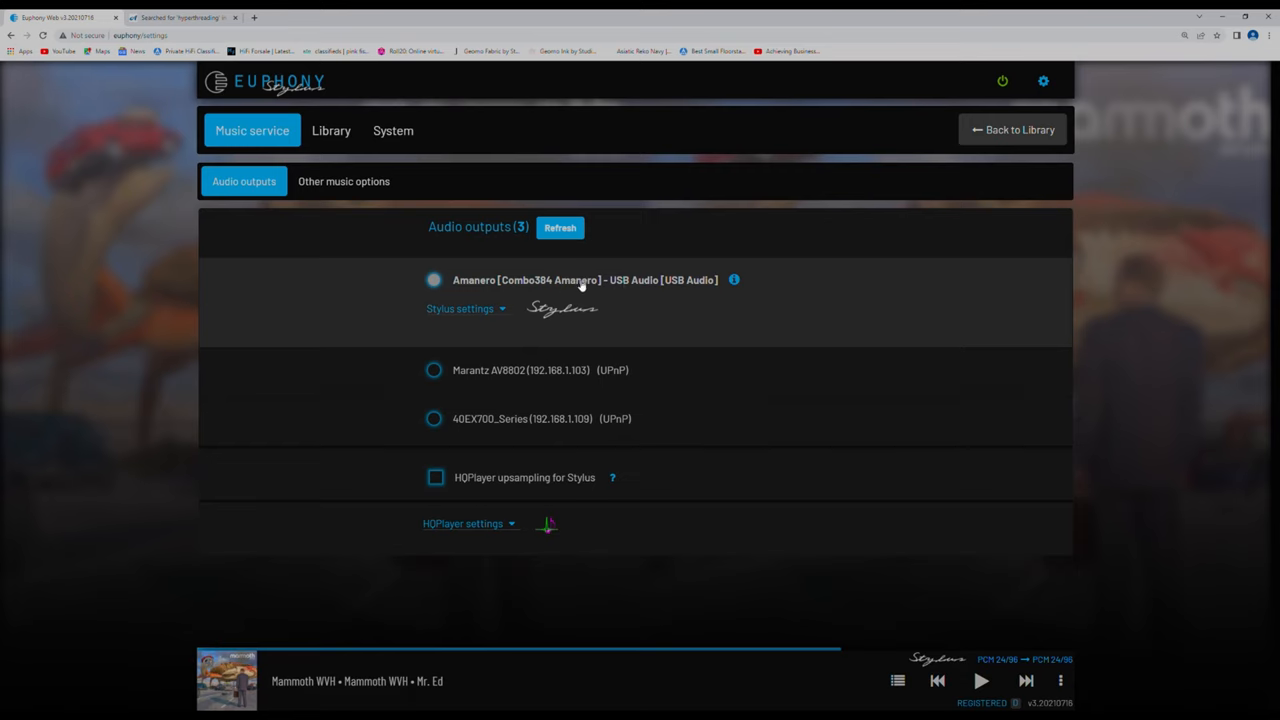
mouse_move(610, 292)
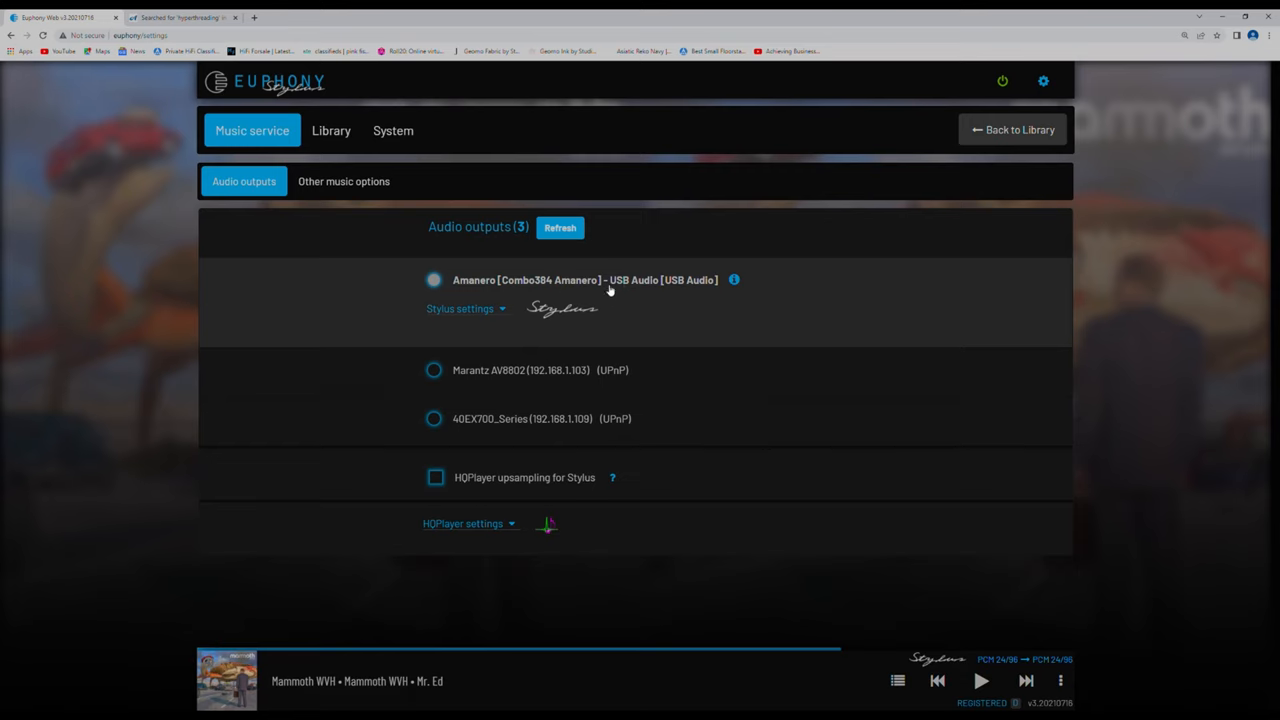
mouse_move(600, 378)
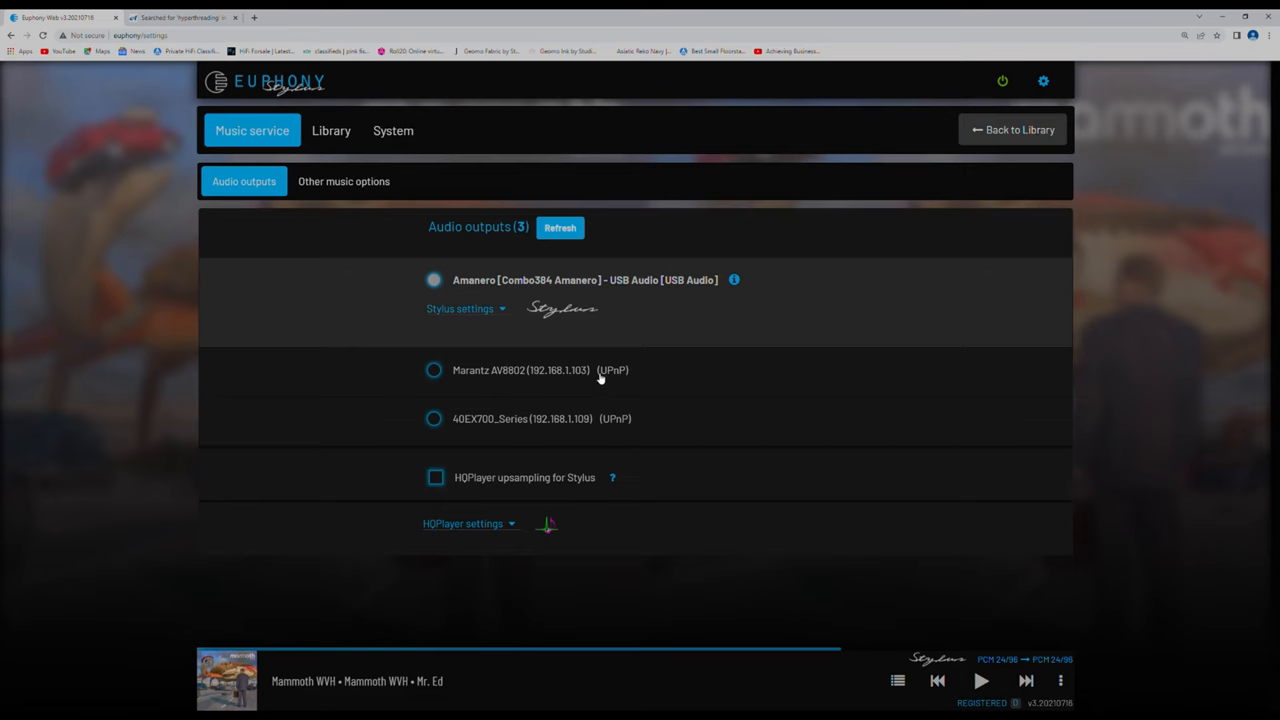
mouse_move(612, 380)
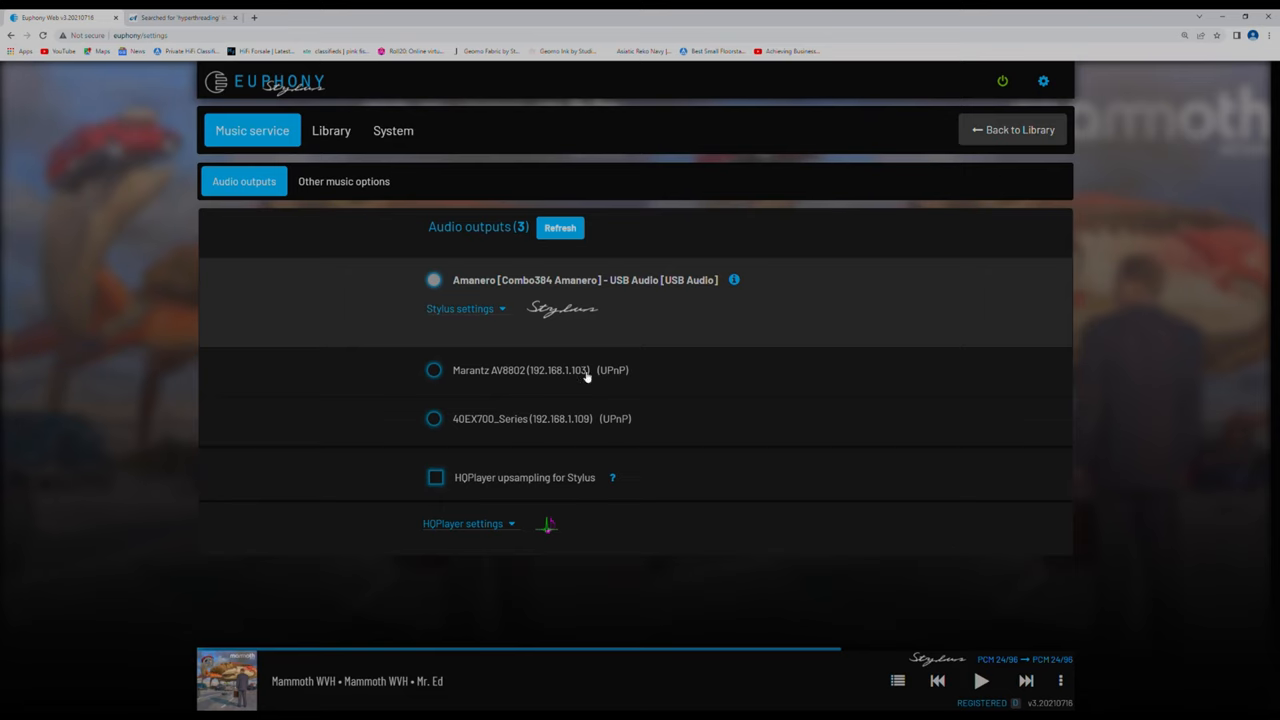
mouse_move(484, 380)
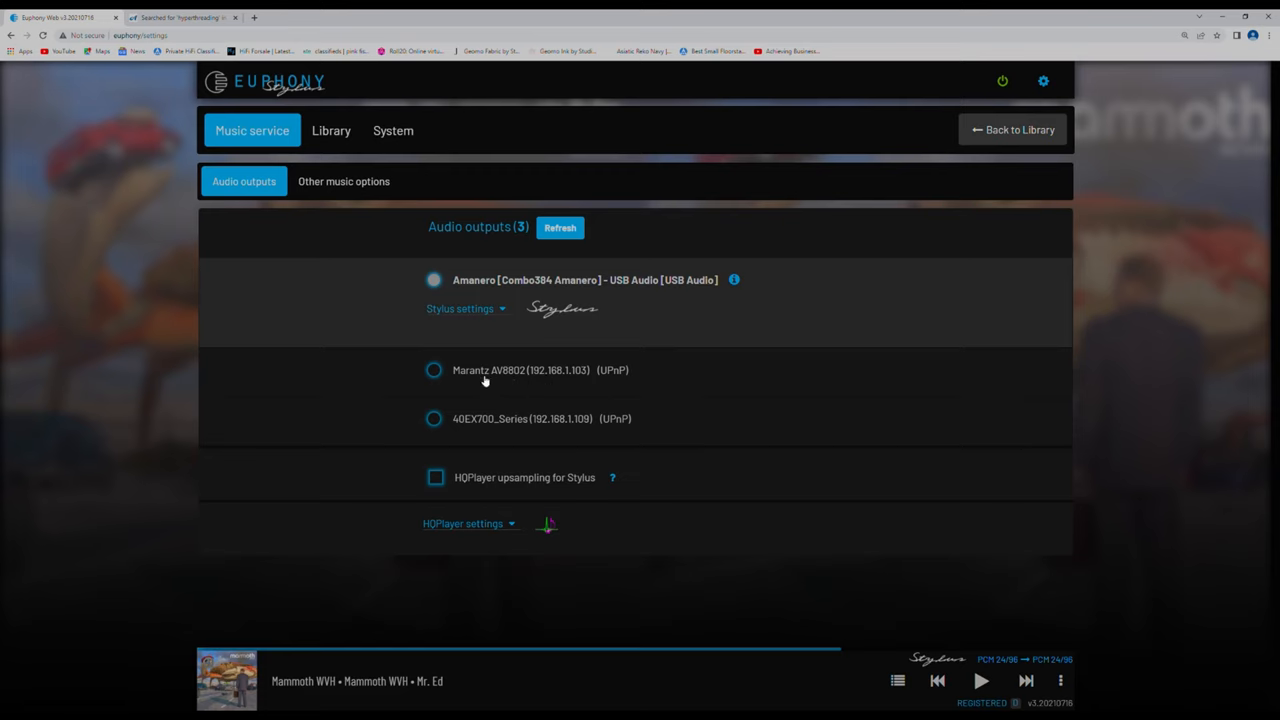
mouse_move(512, 382)
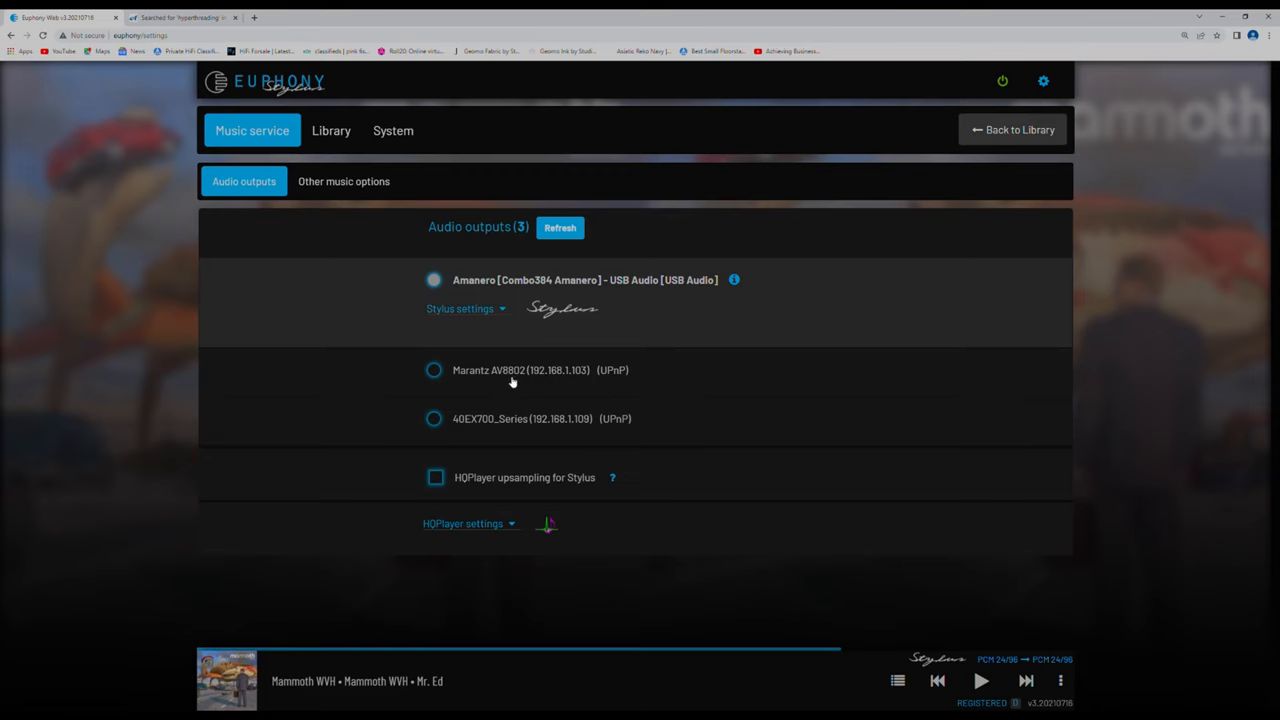
mouse_move(526, 384)
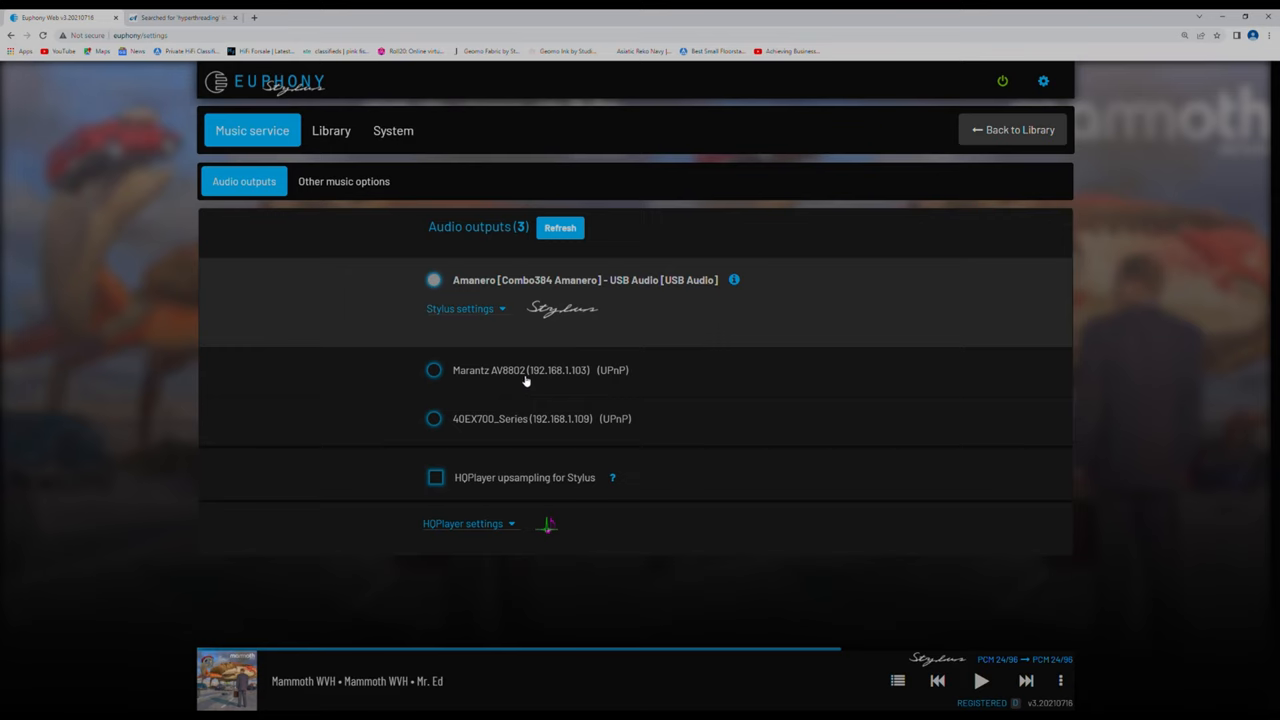
mouse_move(524, 388)
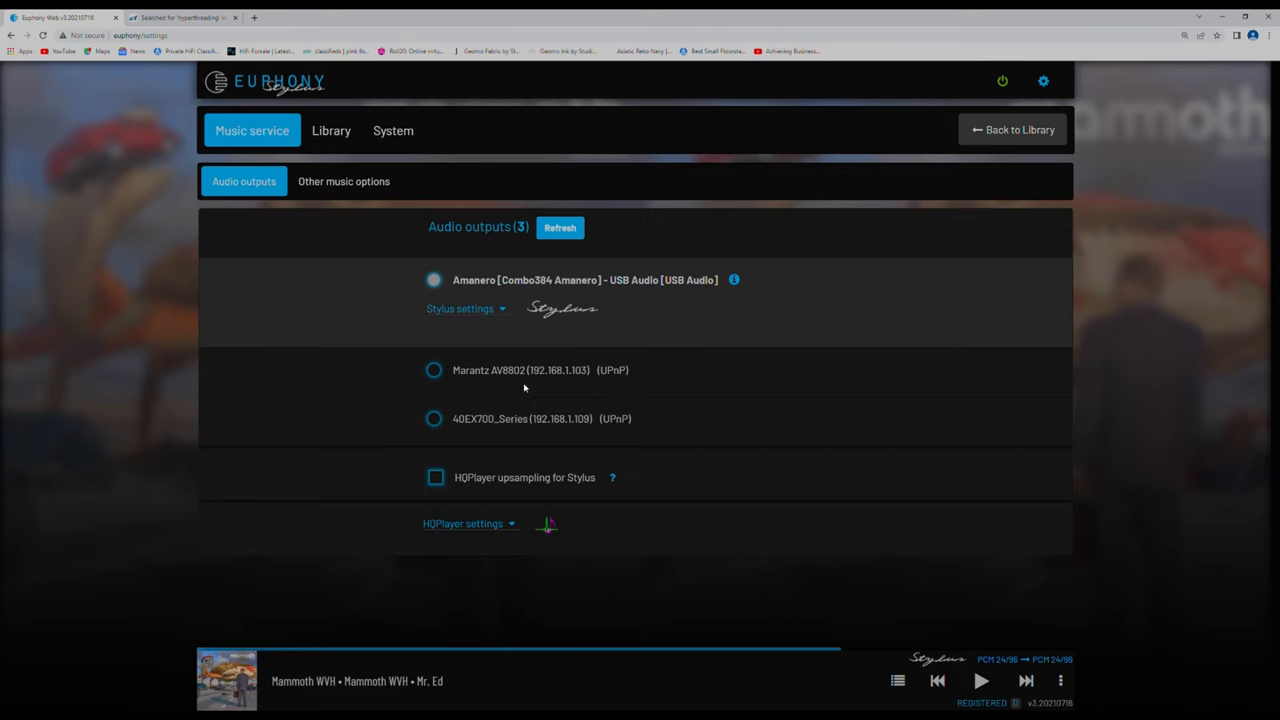
mouse_move(520, 382)
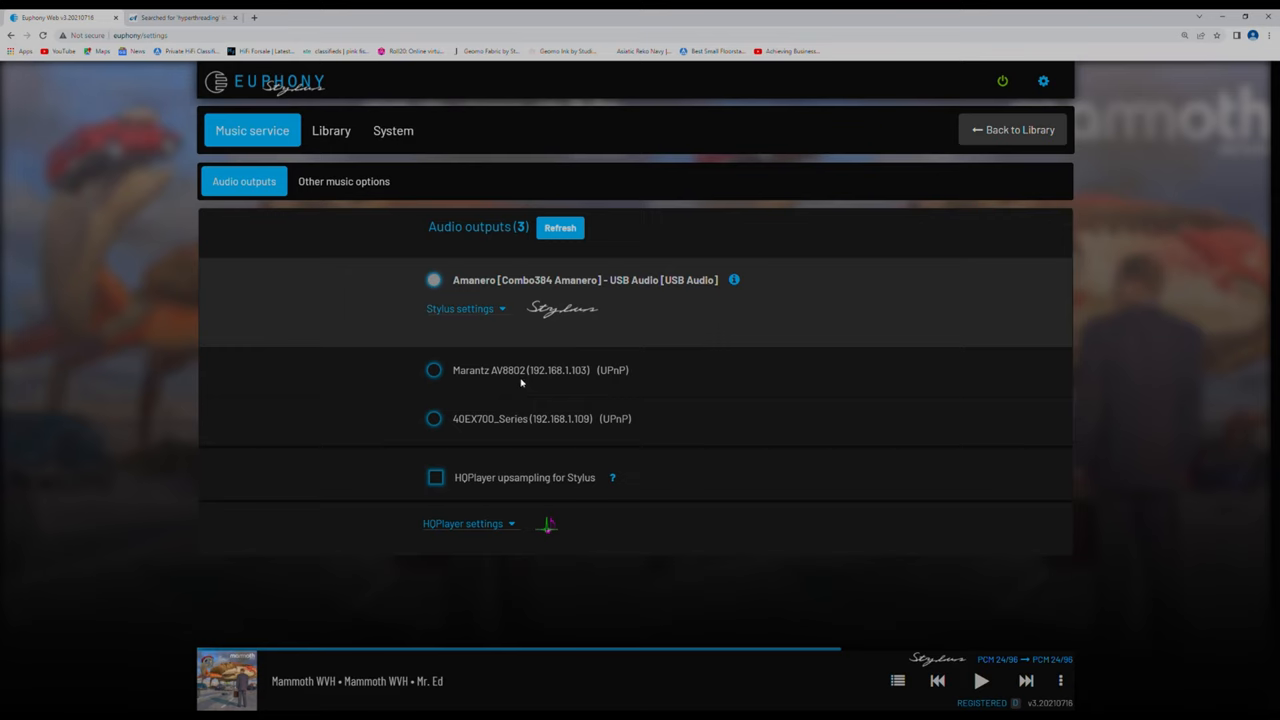
mouse_move(532, 382)
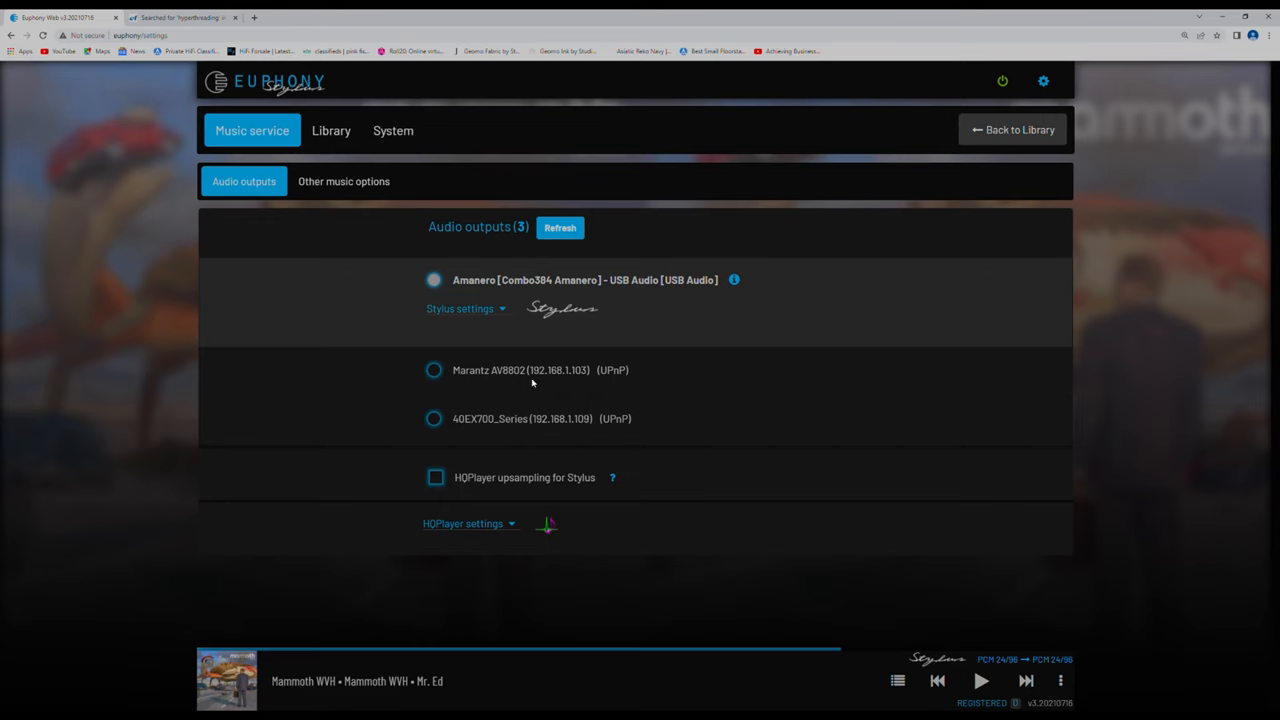
mouse_move(474, 432)
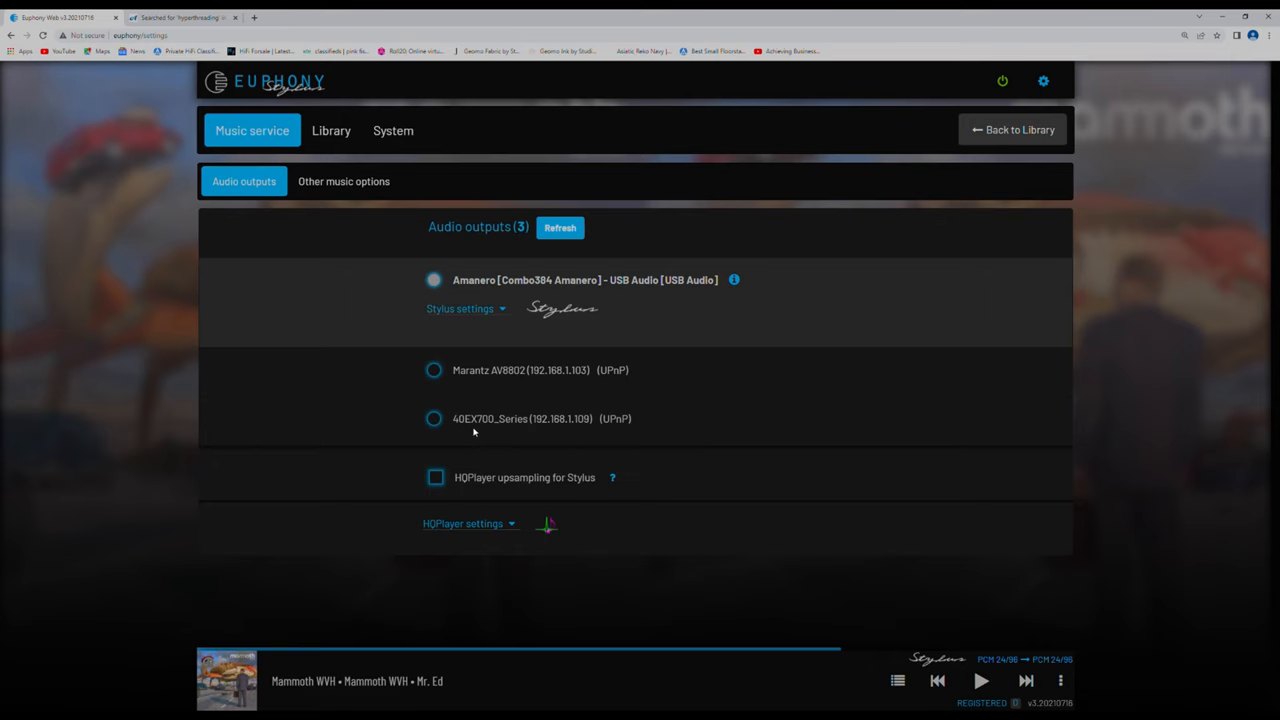
mouse_move(622, 426)
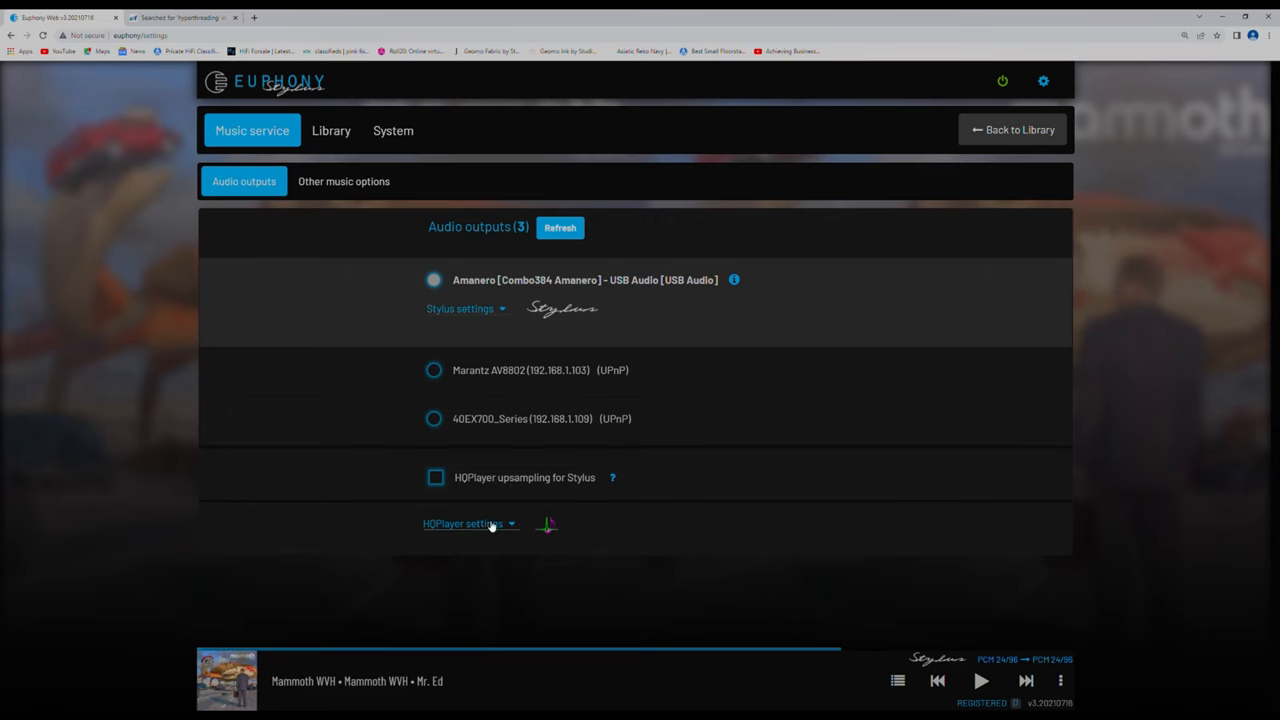
Expand HQPlayer settings to reveal DSD upsampling, IIR integrator, ASDM7 modulator and DSD256 max bitrate.
click(468, 524)
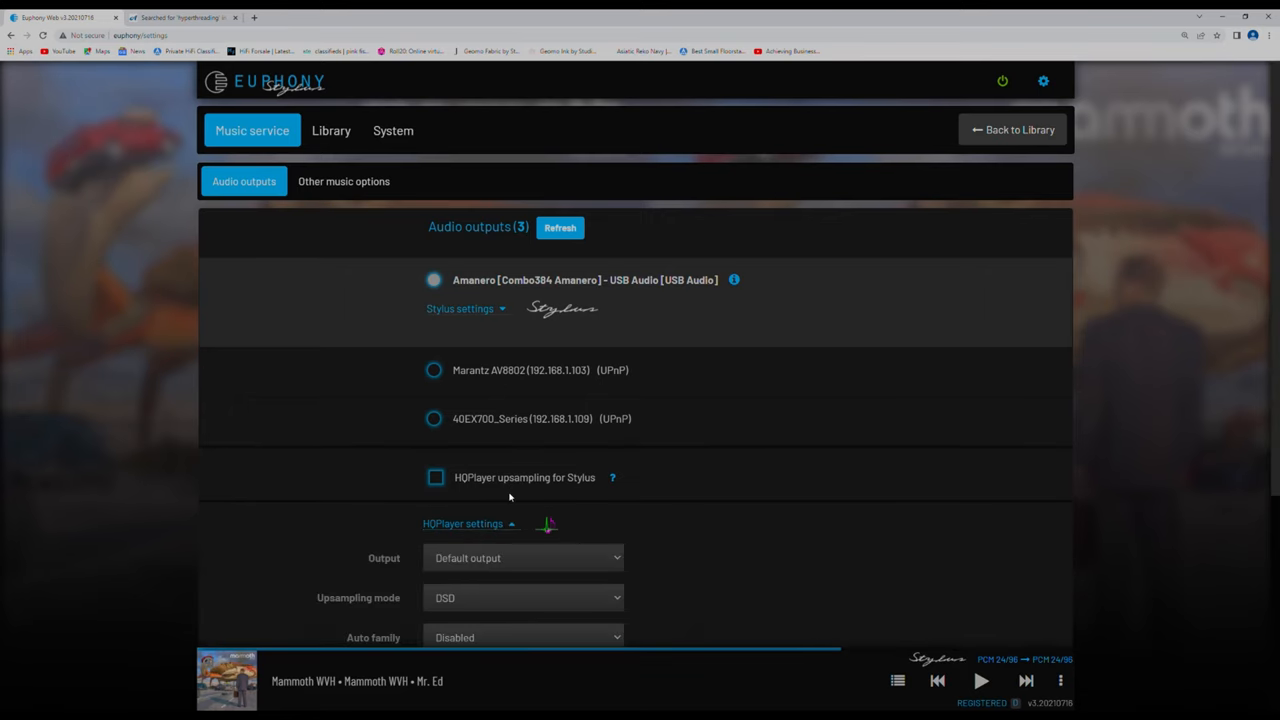
scroll(down, 3)
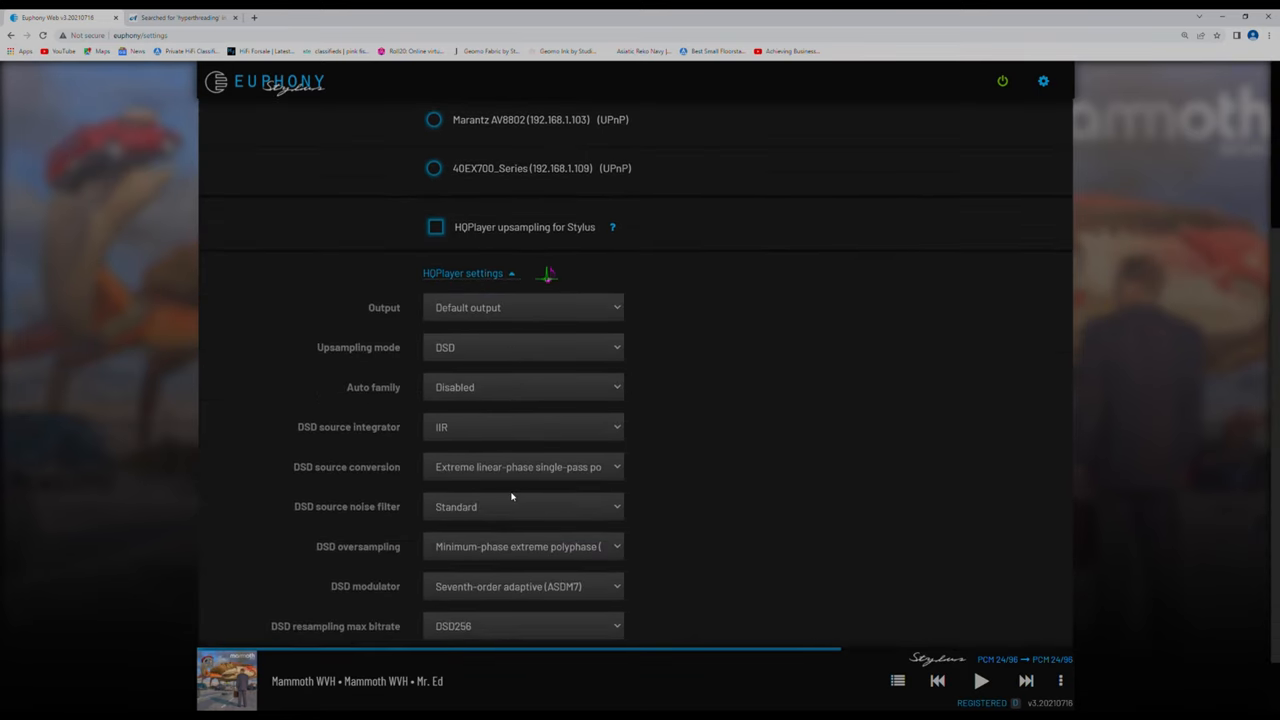
scroll(down, 3)
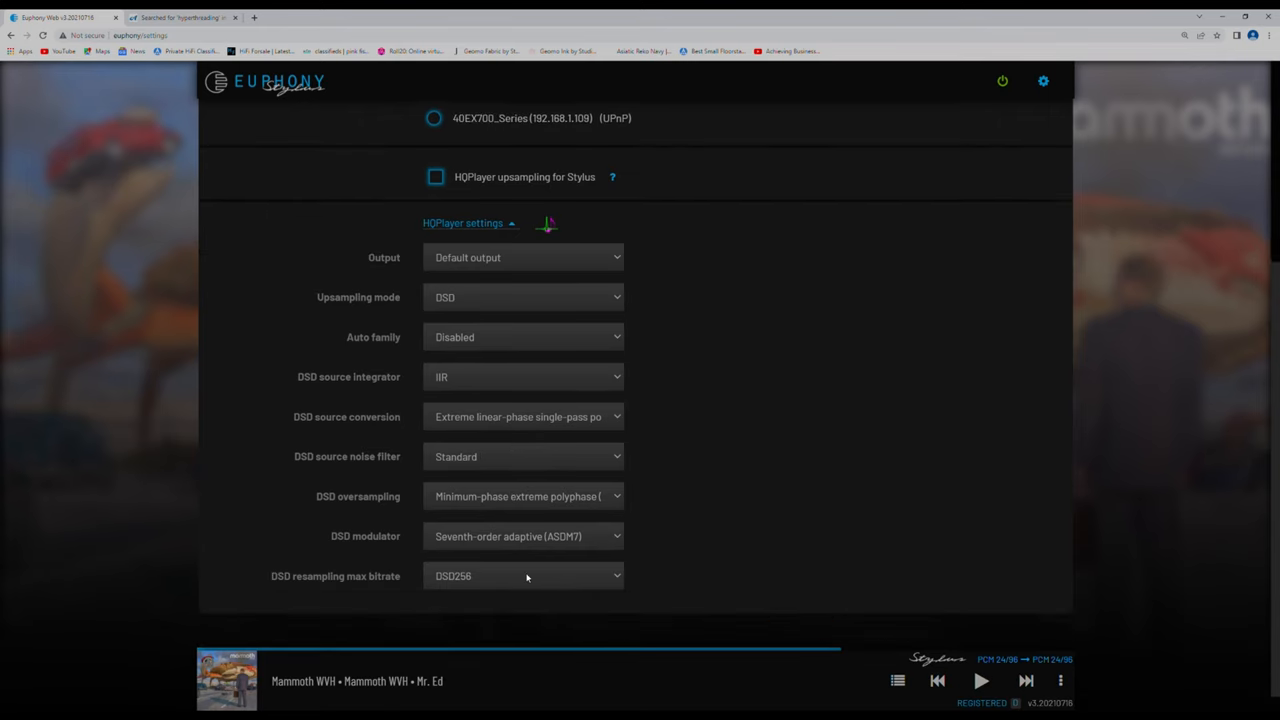
click(524, 576)
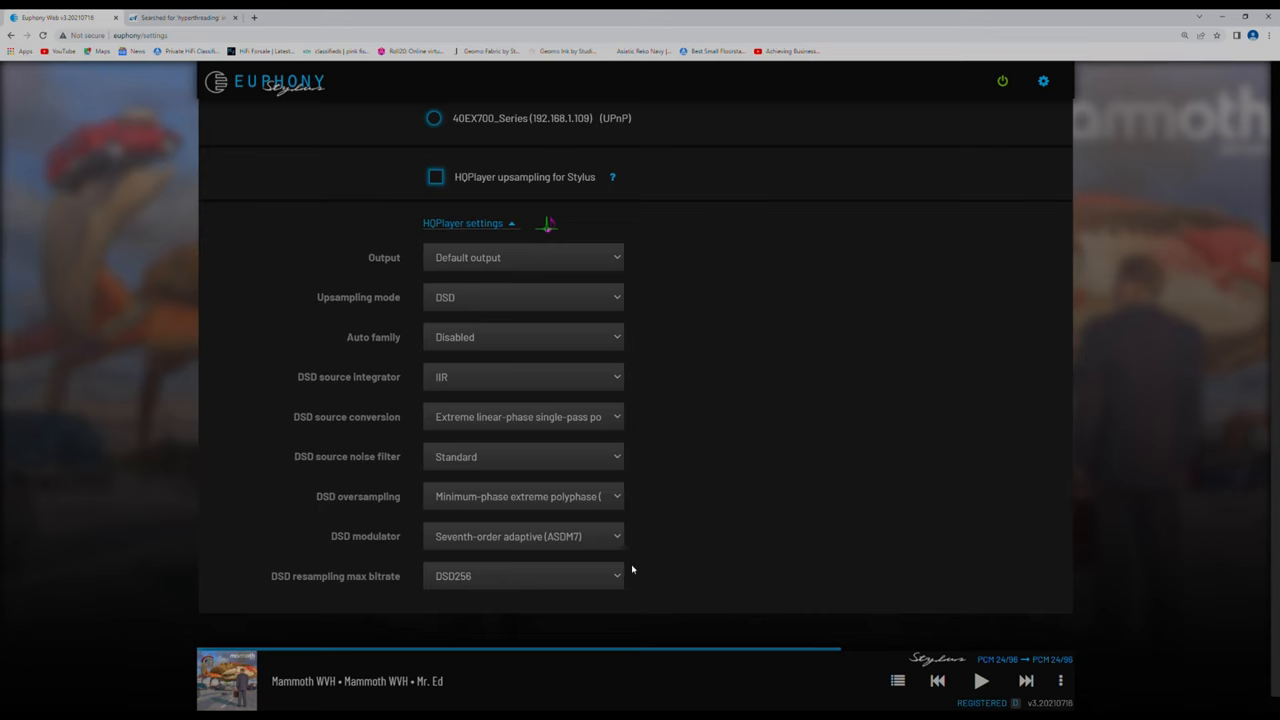
click(522, 416)
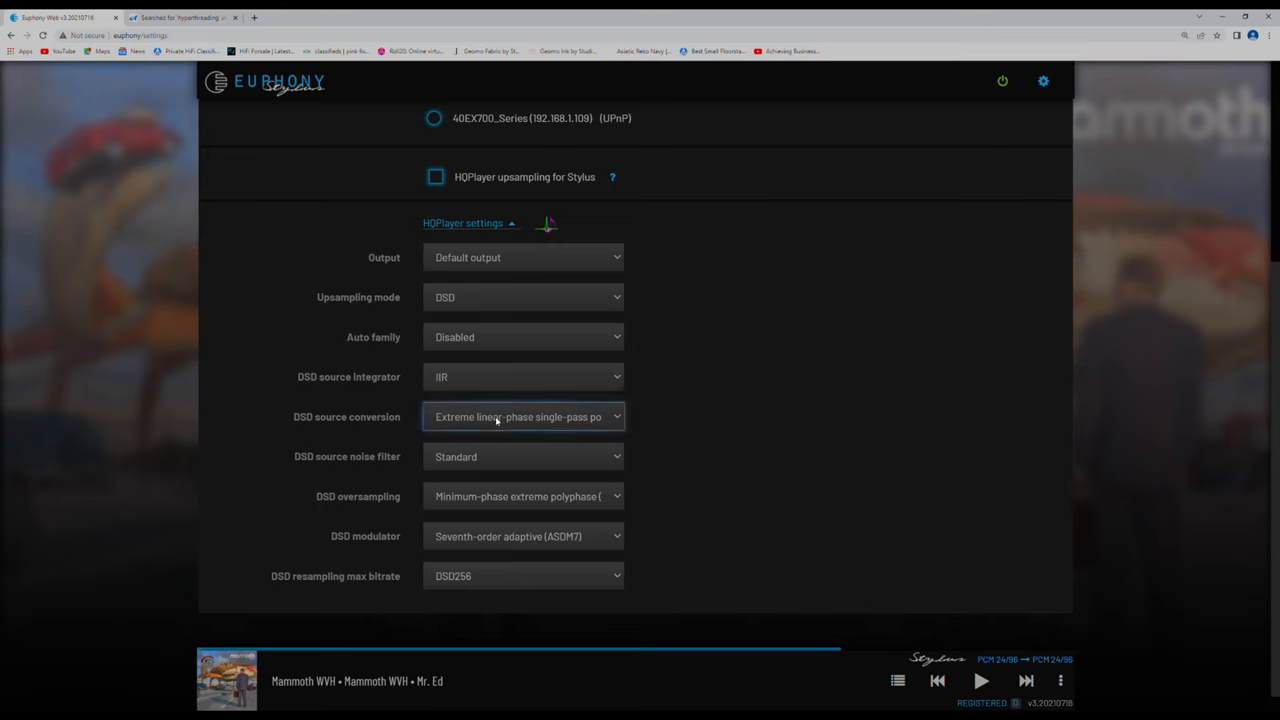
mouse_move(542, 432)
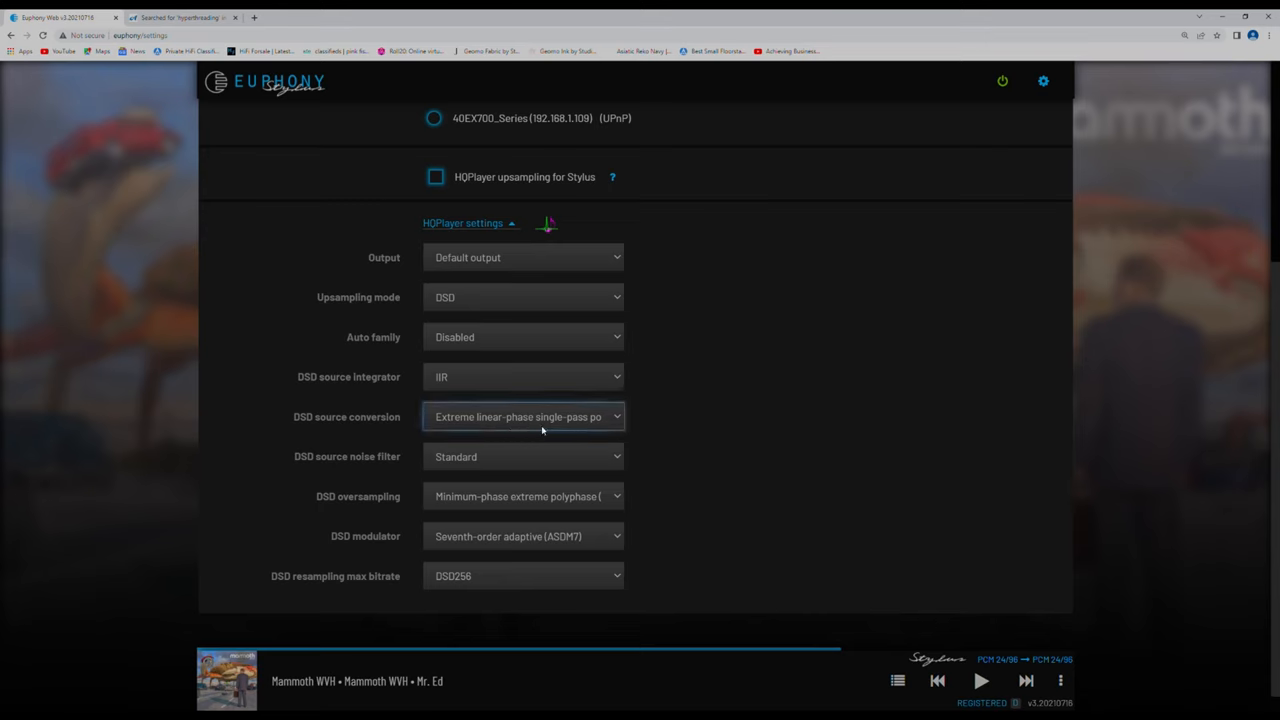
mouse_move(512, 462)
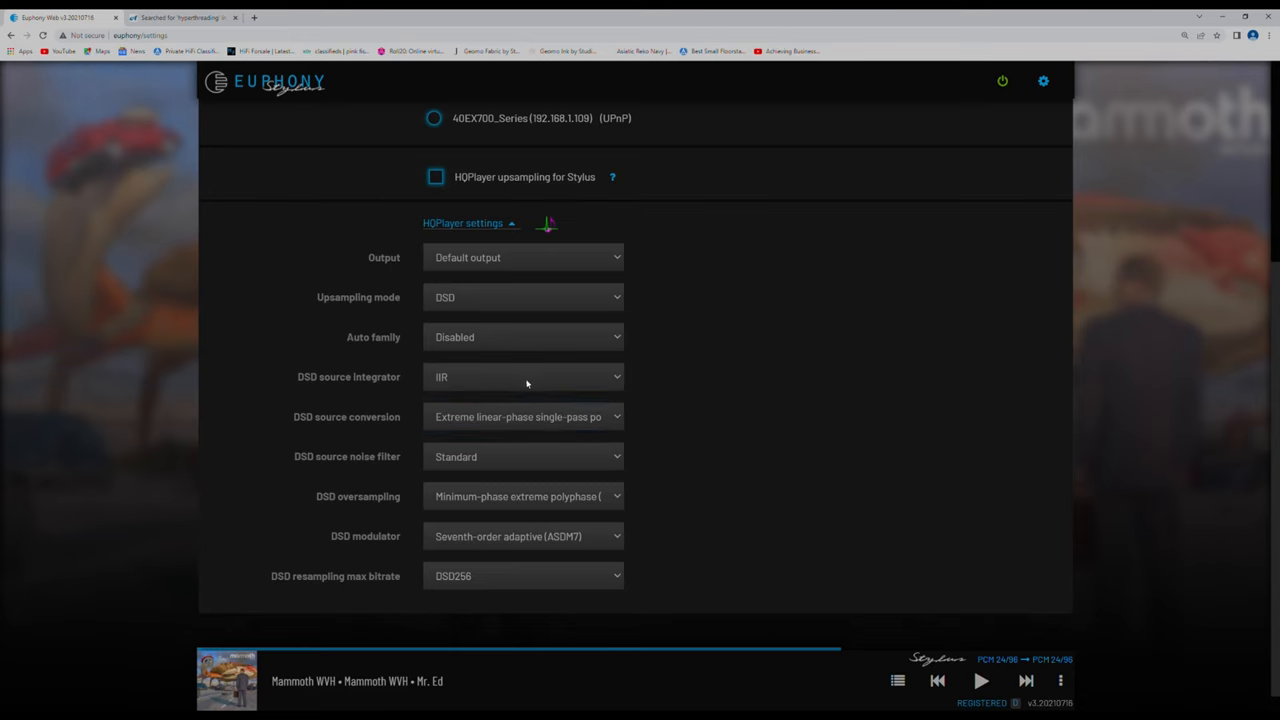
mouse_move(512, 336)
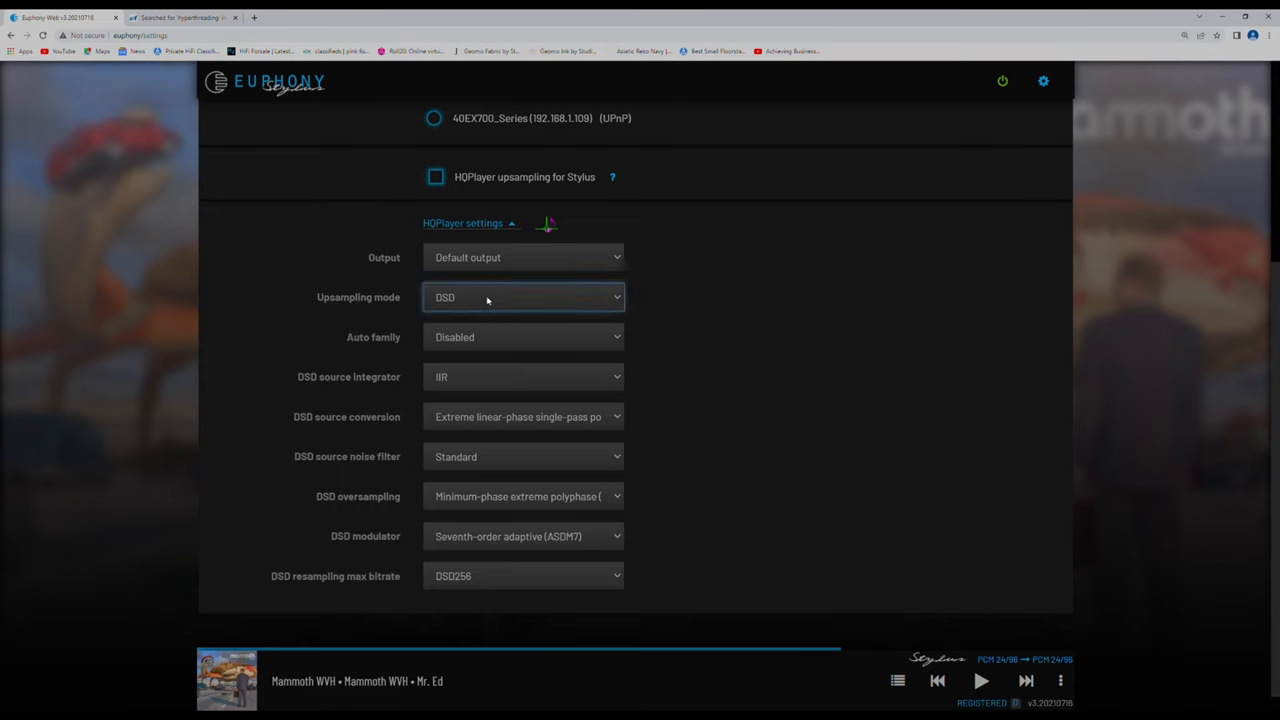
mouse_move(454, 336)
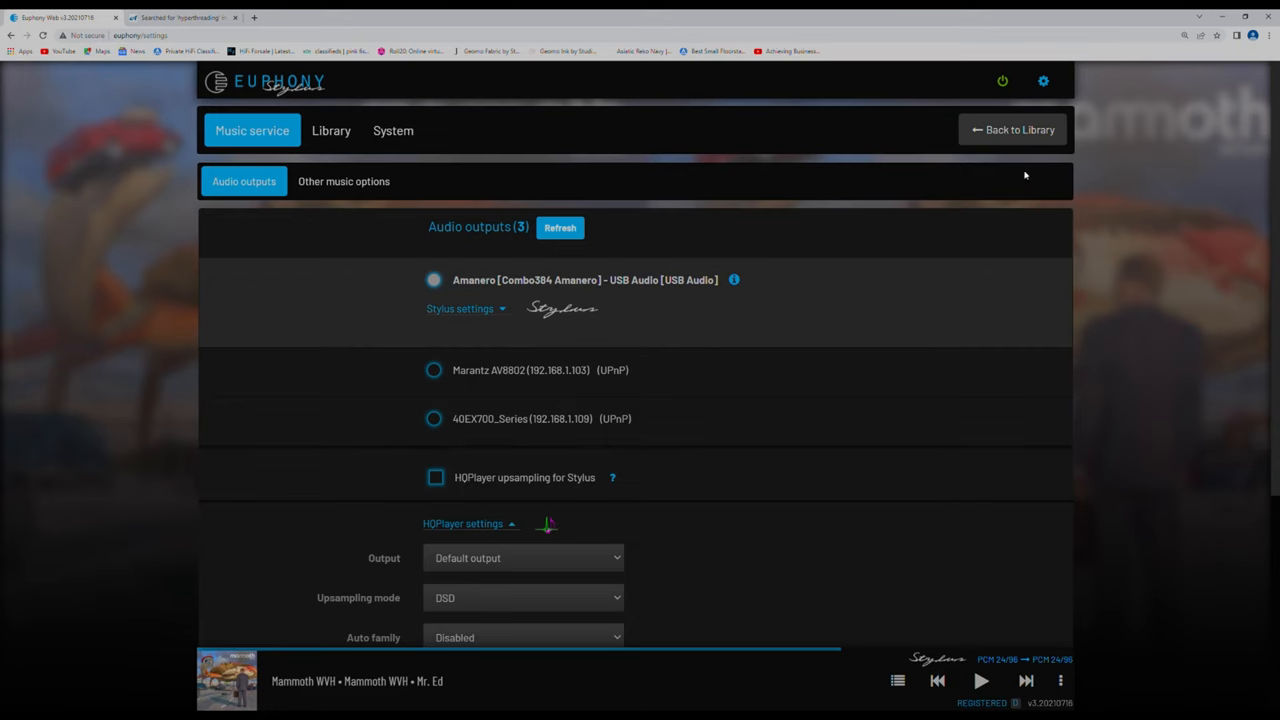
Return to the My Music library view, which appears empty.
scroll(down, 3)
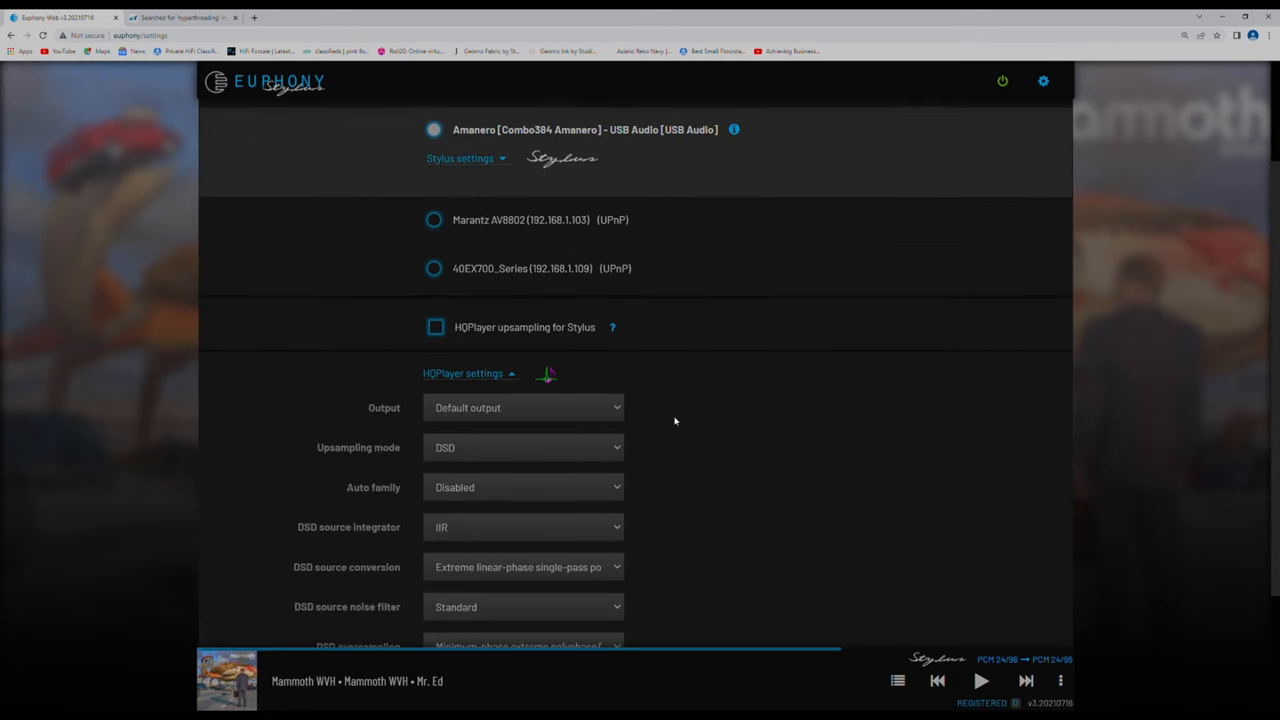
mouse_move(660, 436)
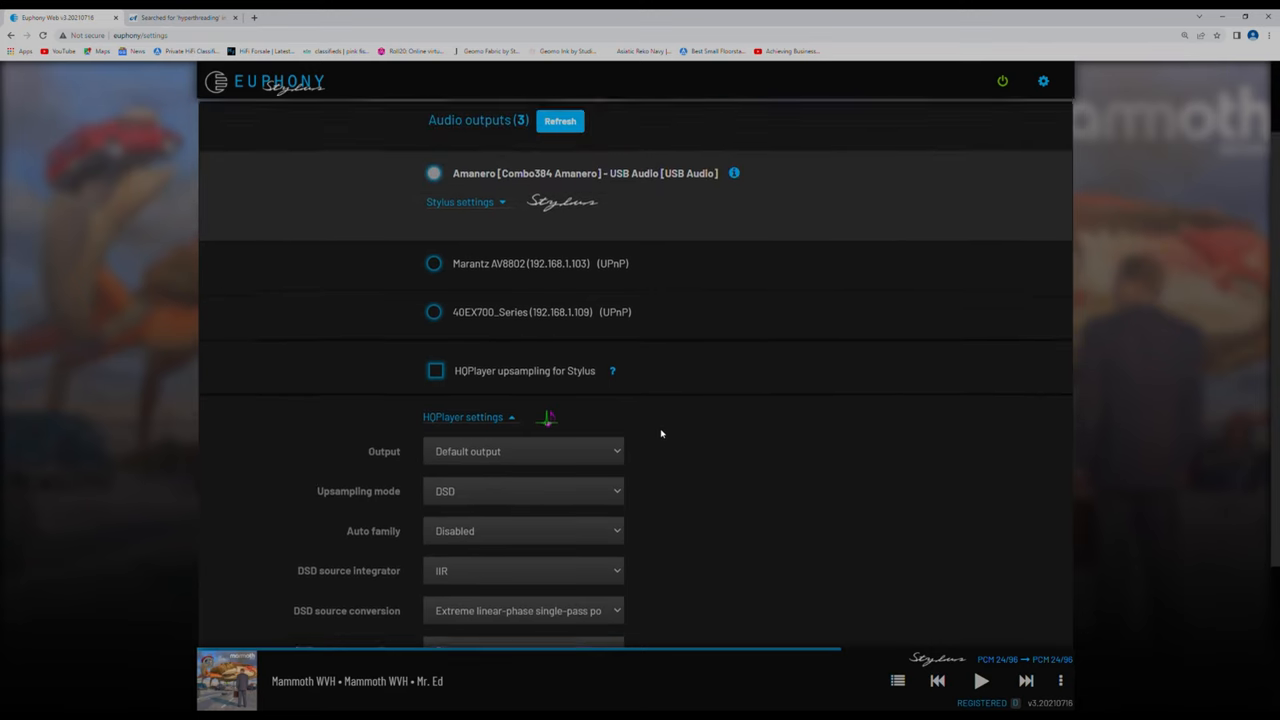
scroll(down, 3)
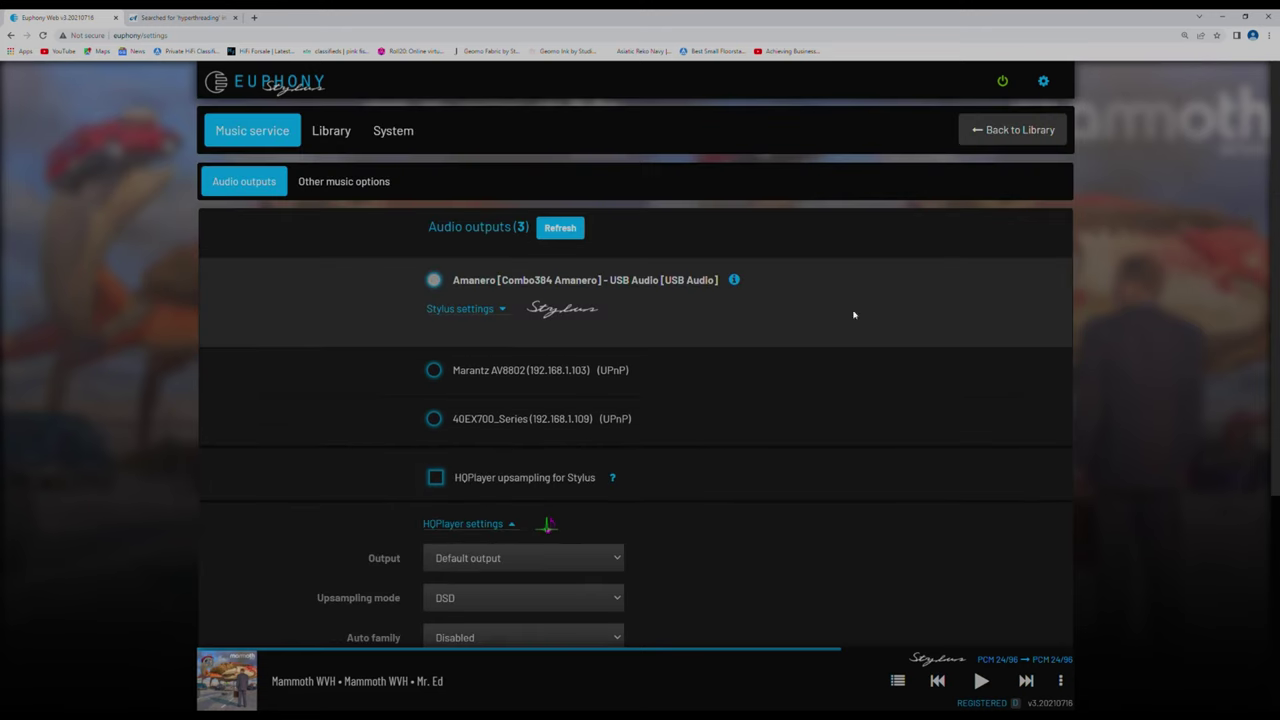
click(1014, 130)
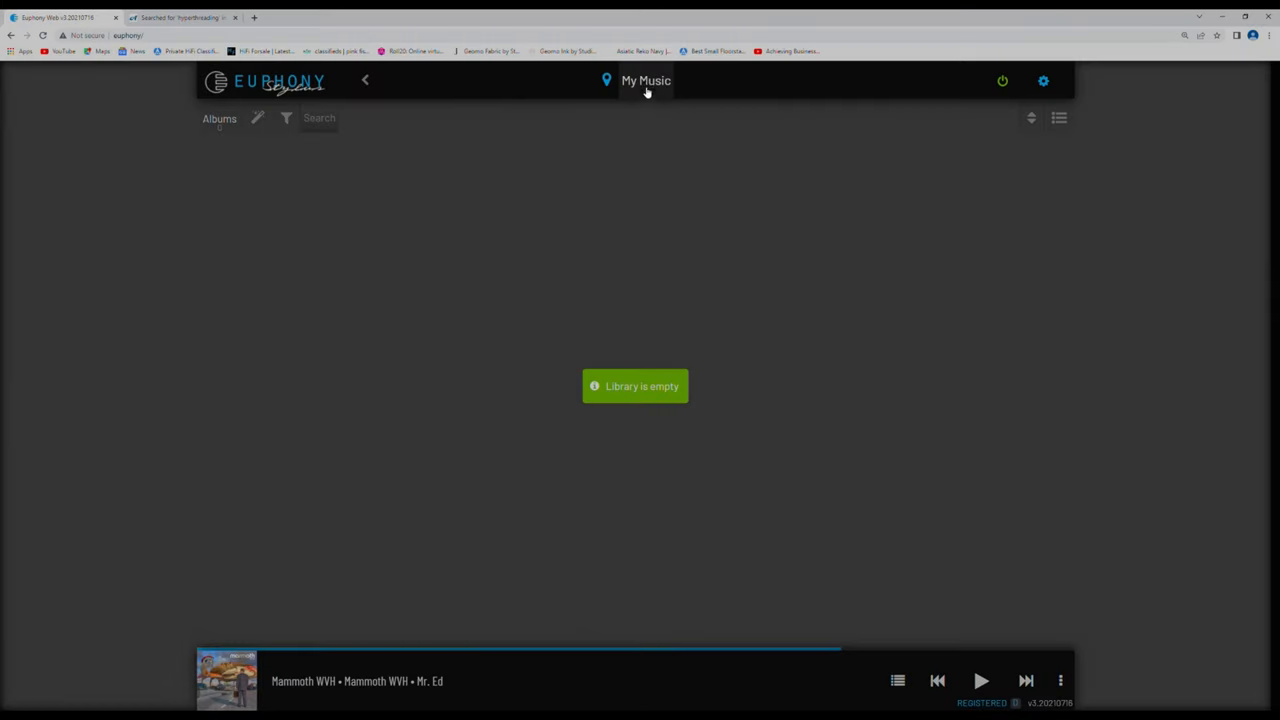
Reveal the source menu listing My Music, TIDAL, Qobuz, WebRadio and Youtube.
click(646, 80)
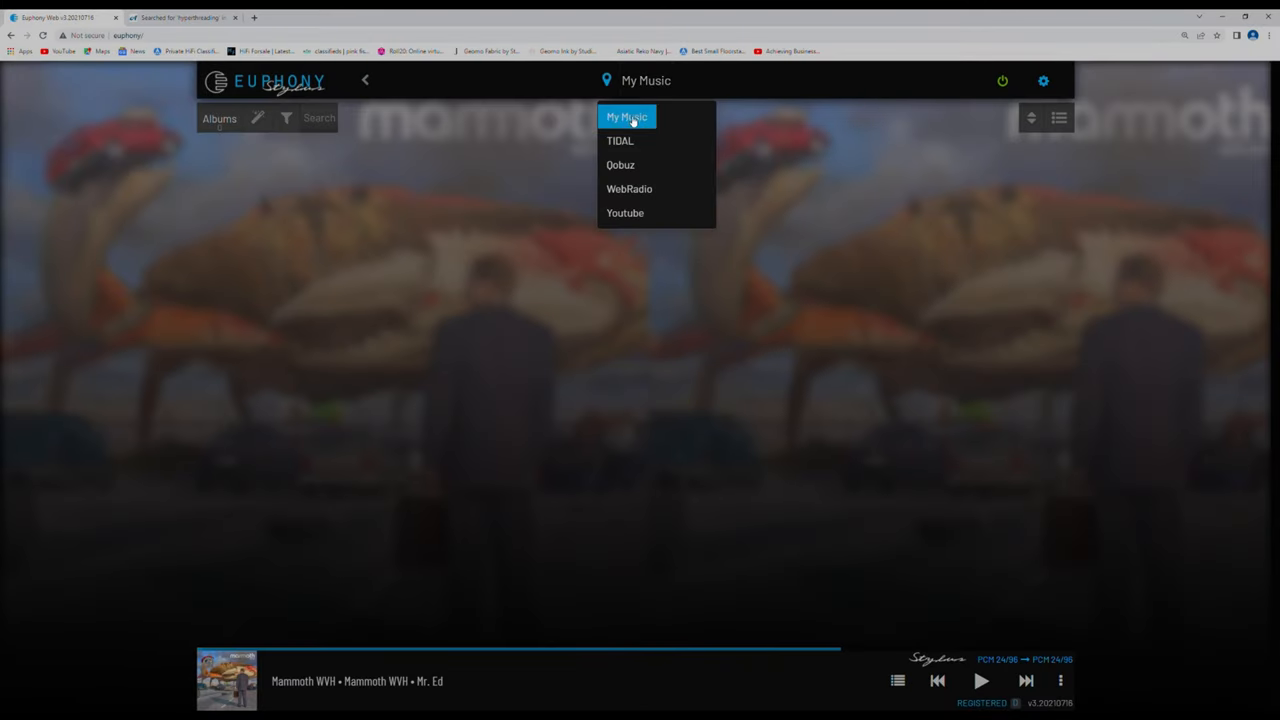
mouse_move(632, 164)
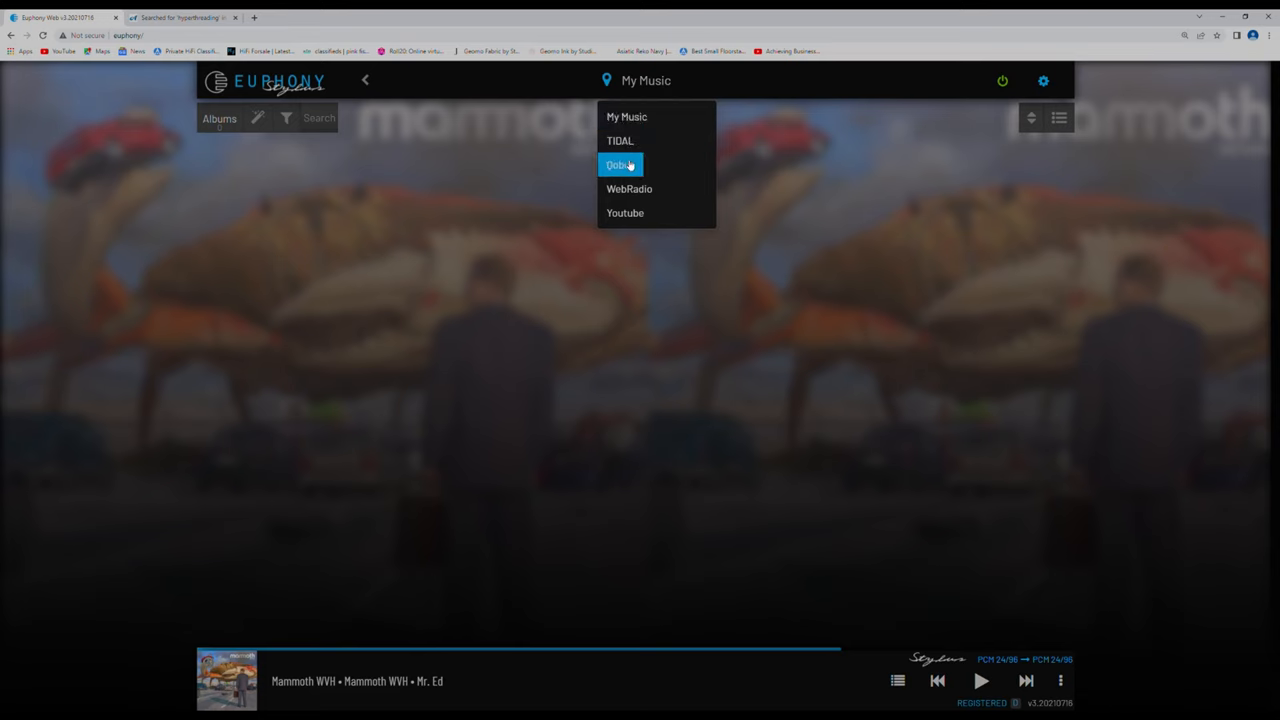
mouse_move(628, 164)
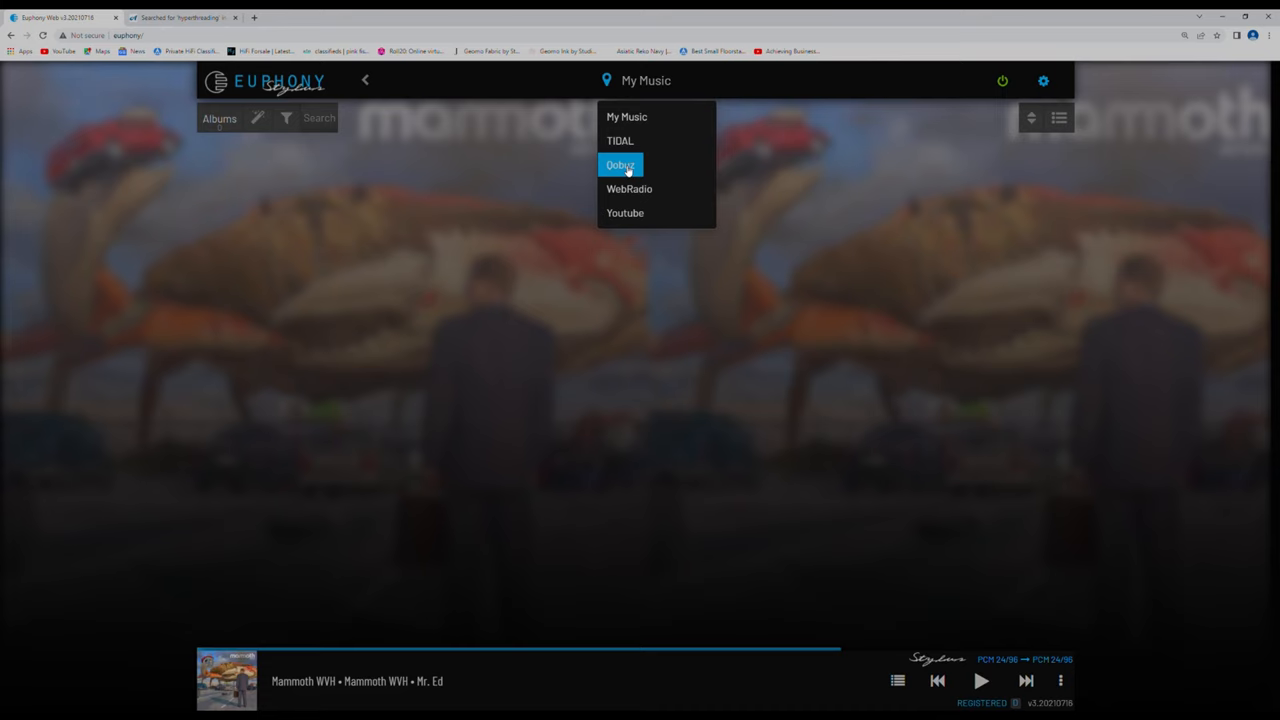
mouse_move(634, 168)
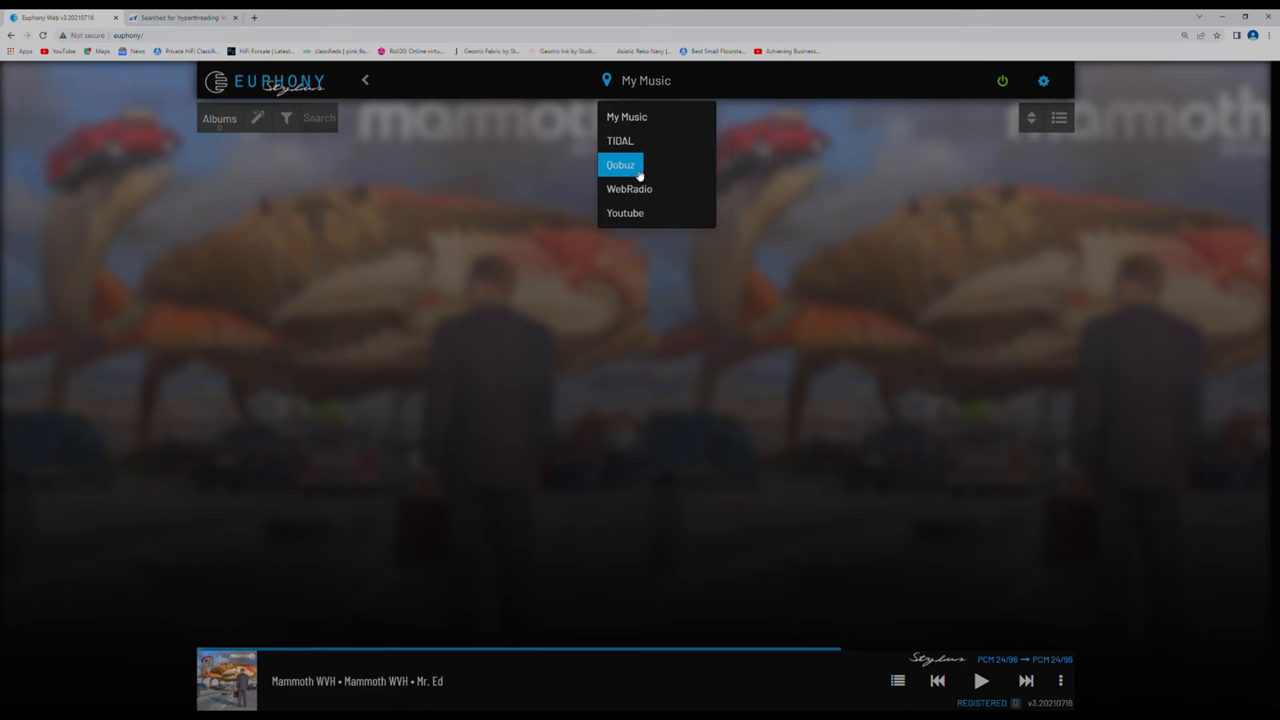
mouse_move(620, 140)
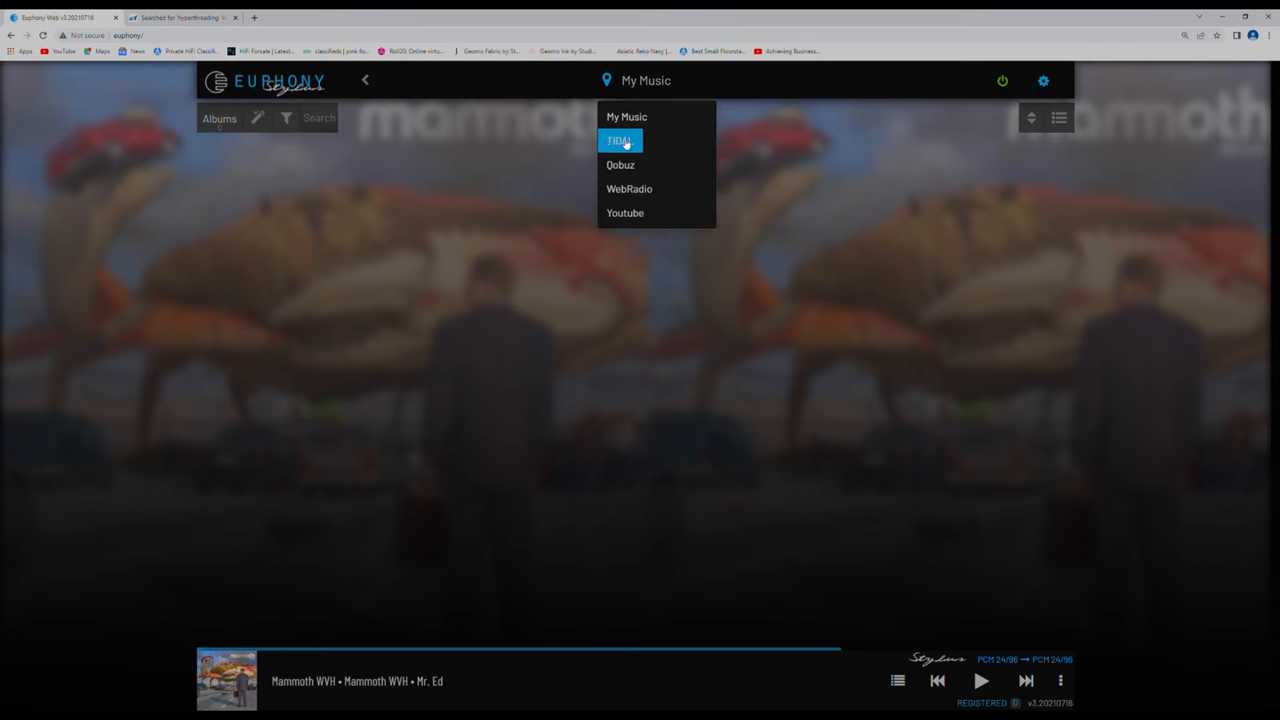
mouse_move(628, 148)
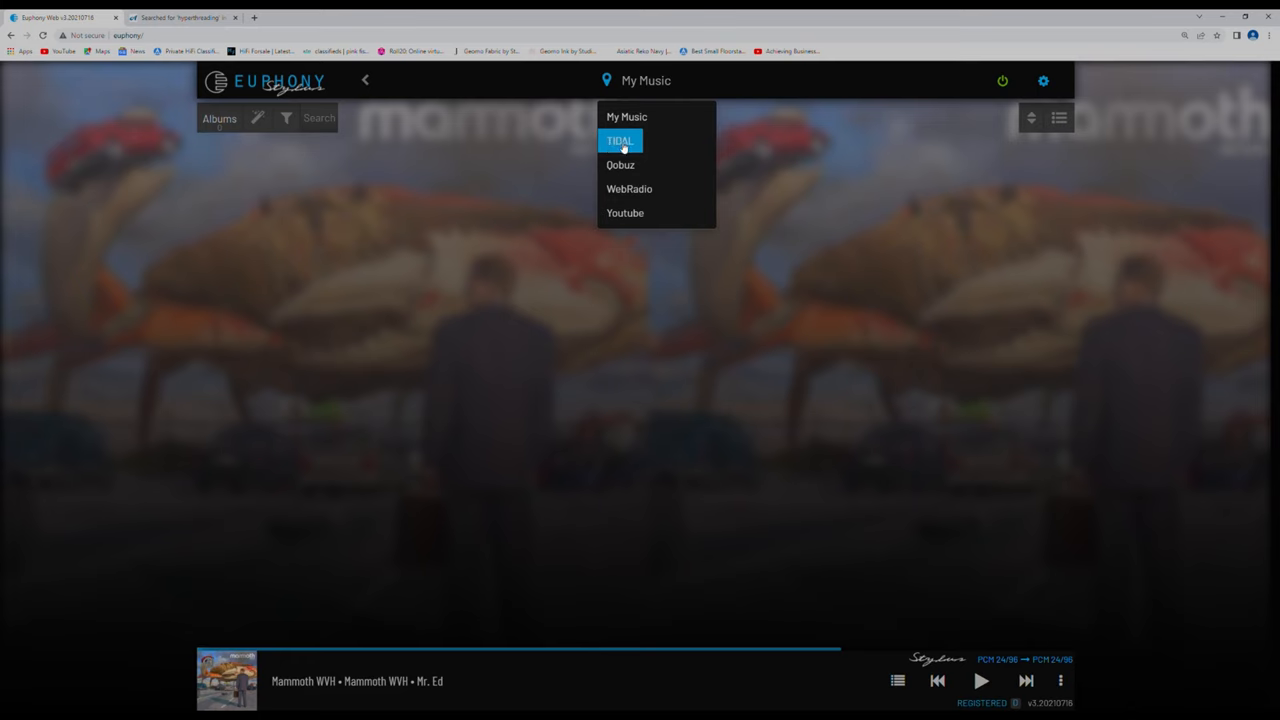
mouse_move(632, 168)
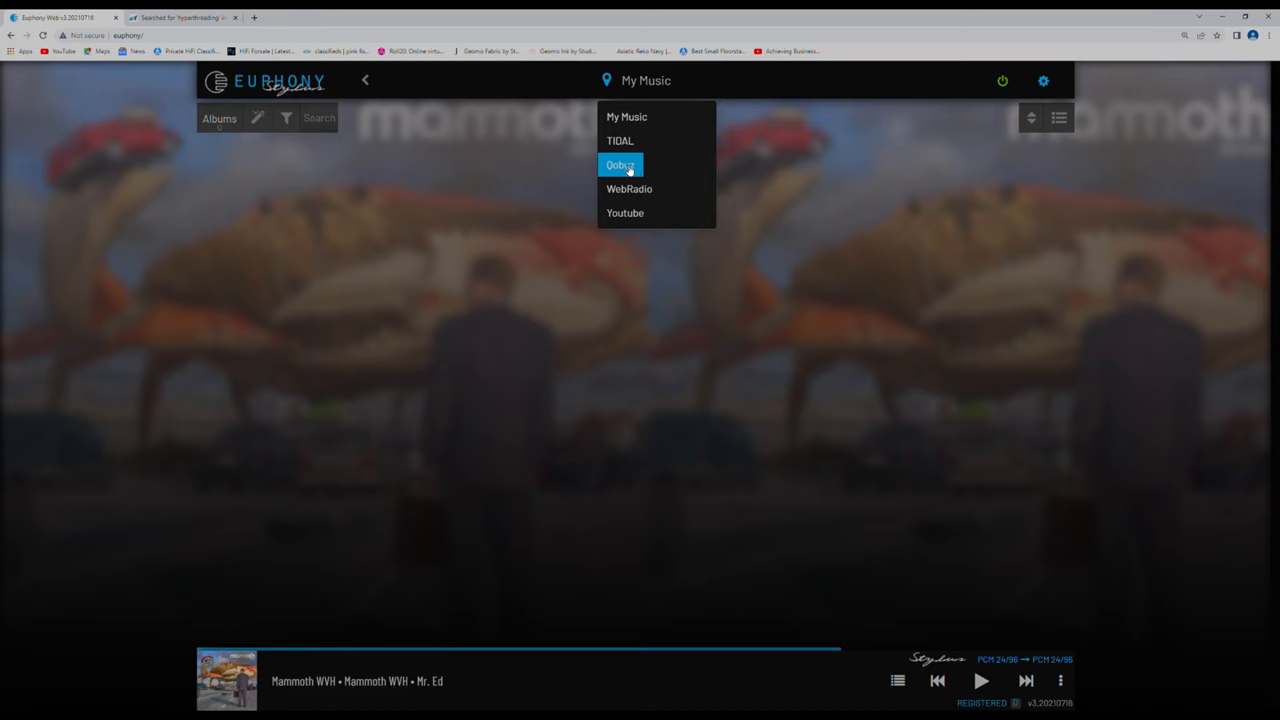
mouse_move(622, 140)
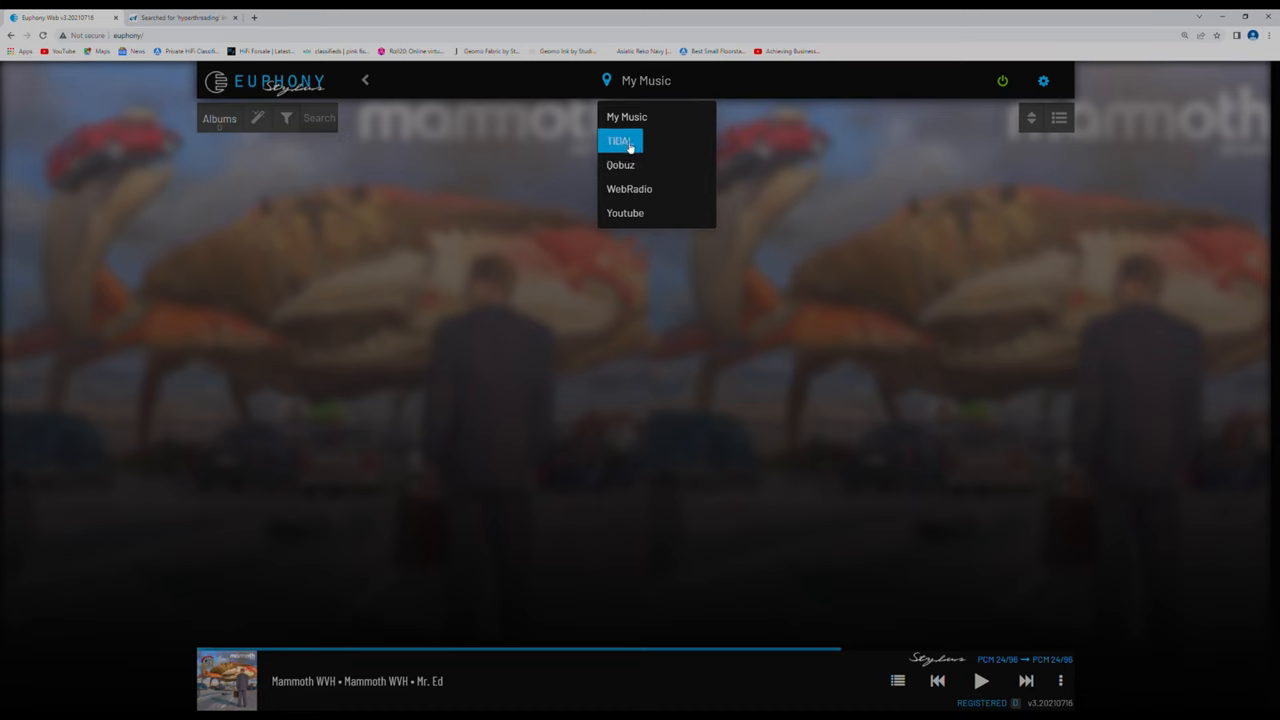
mouse_move(648, 150)
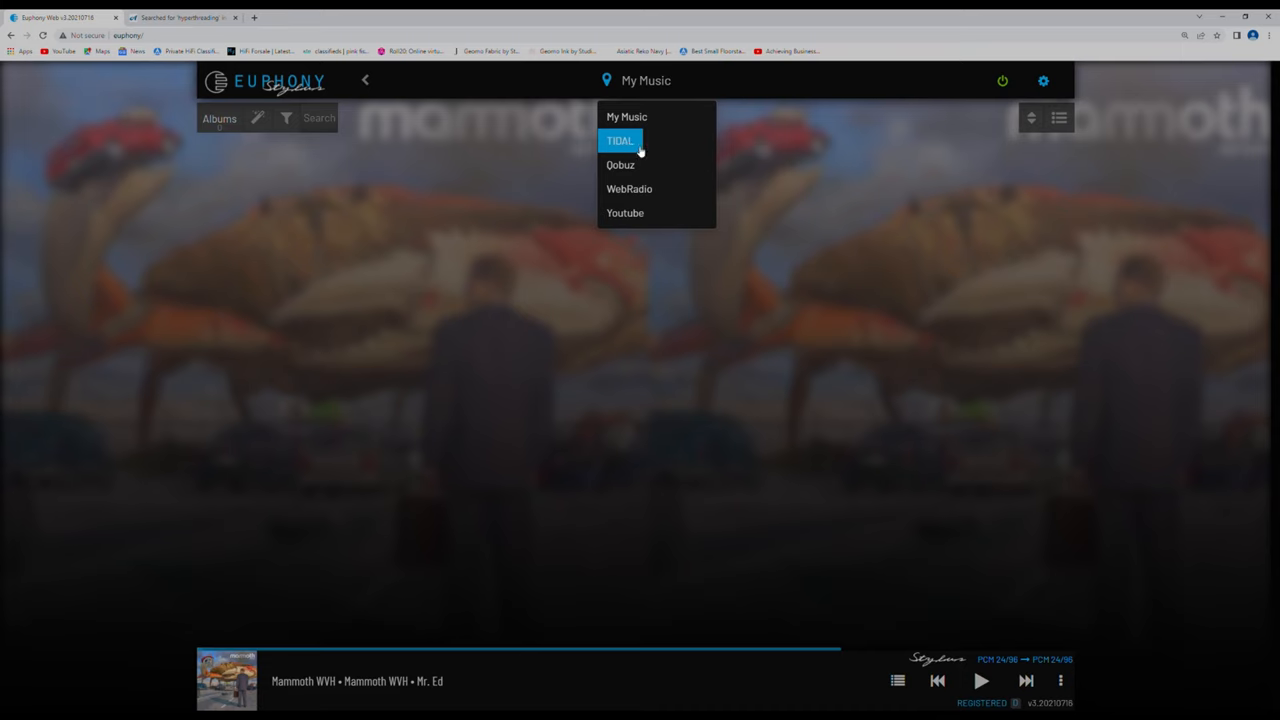
mouse_move(632, 148)
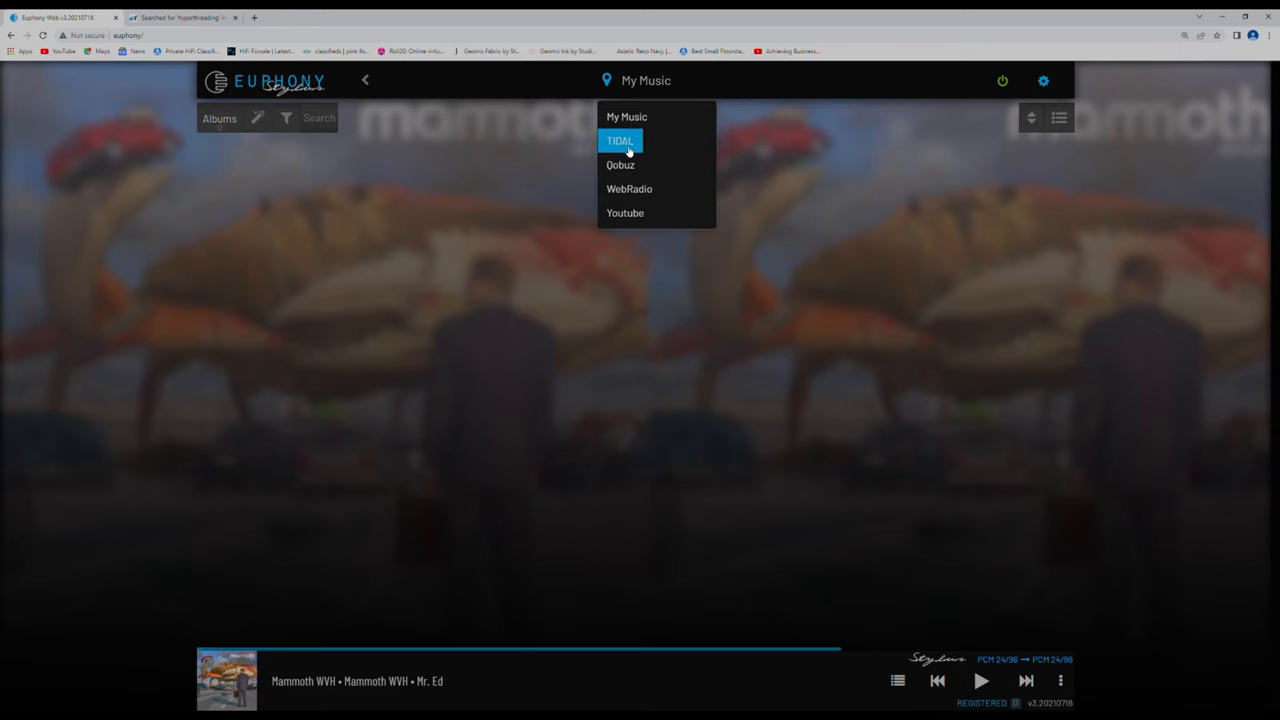
mouse_move(636, 146)
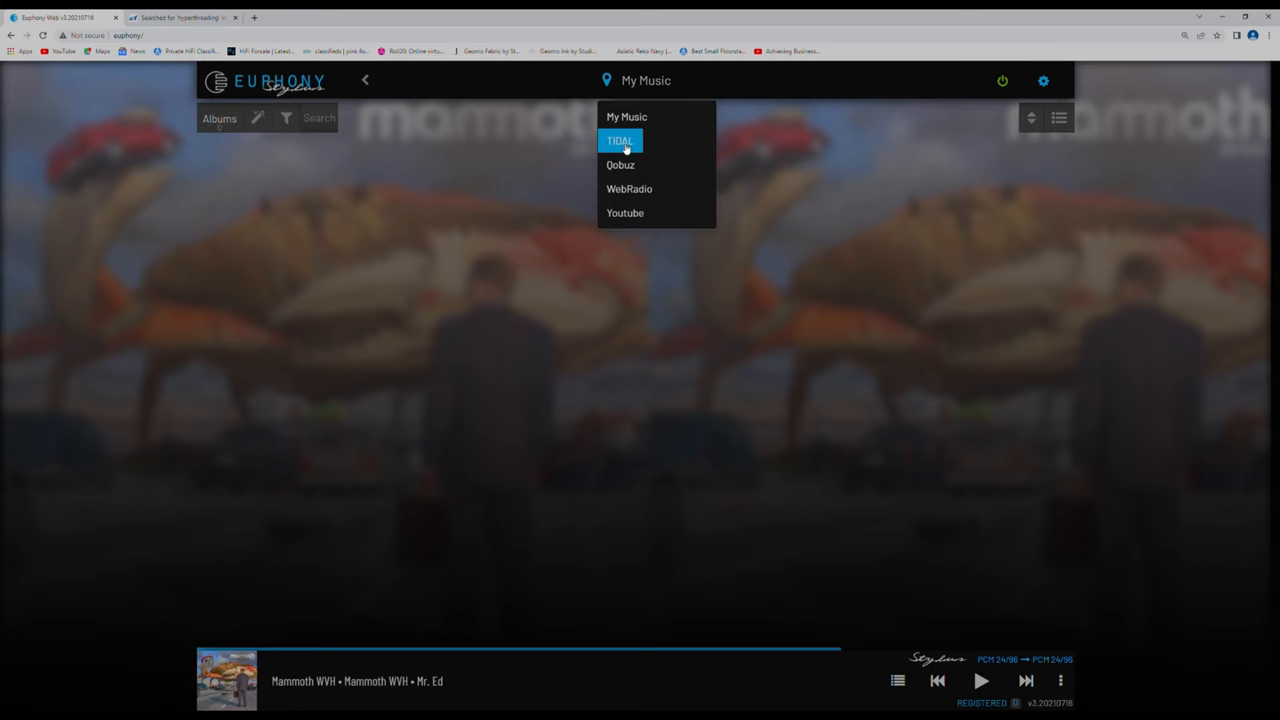
mouse_move(640, 194)
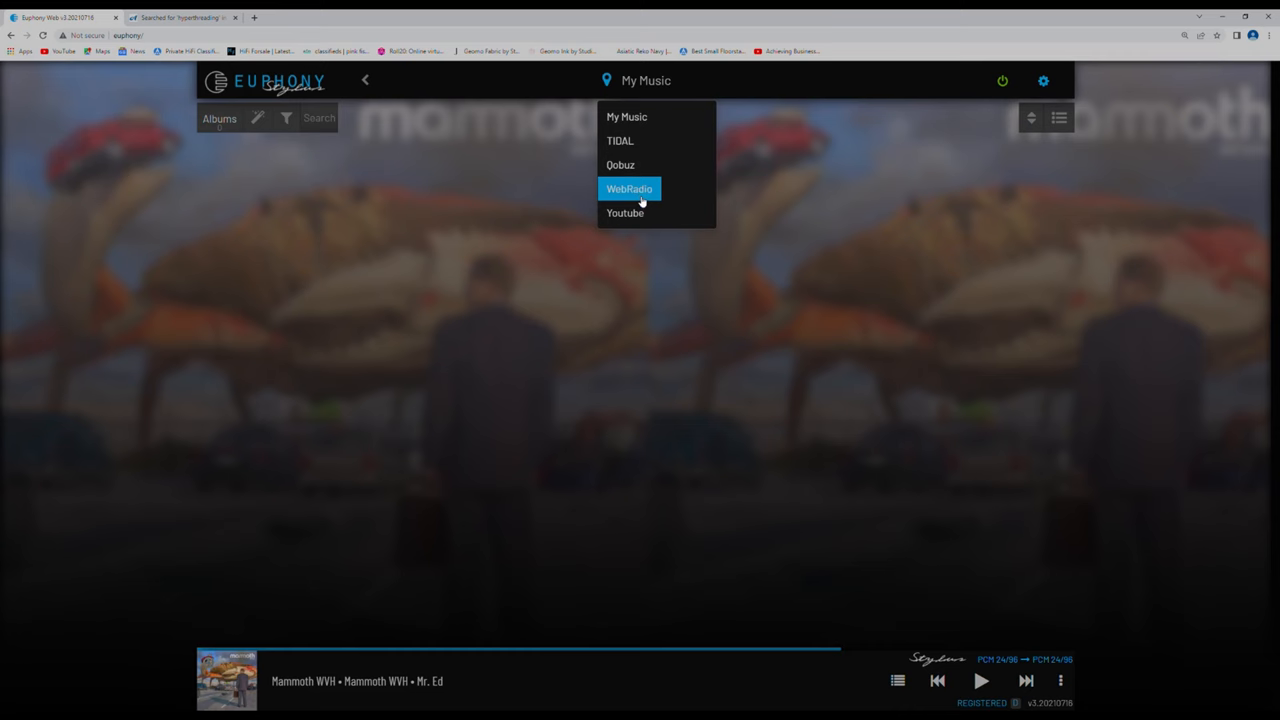
Switch the library to Qobuz and browse its new playlists instead of albums.
click(620, 164)
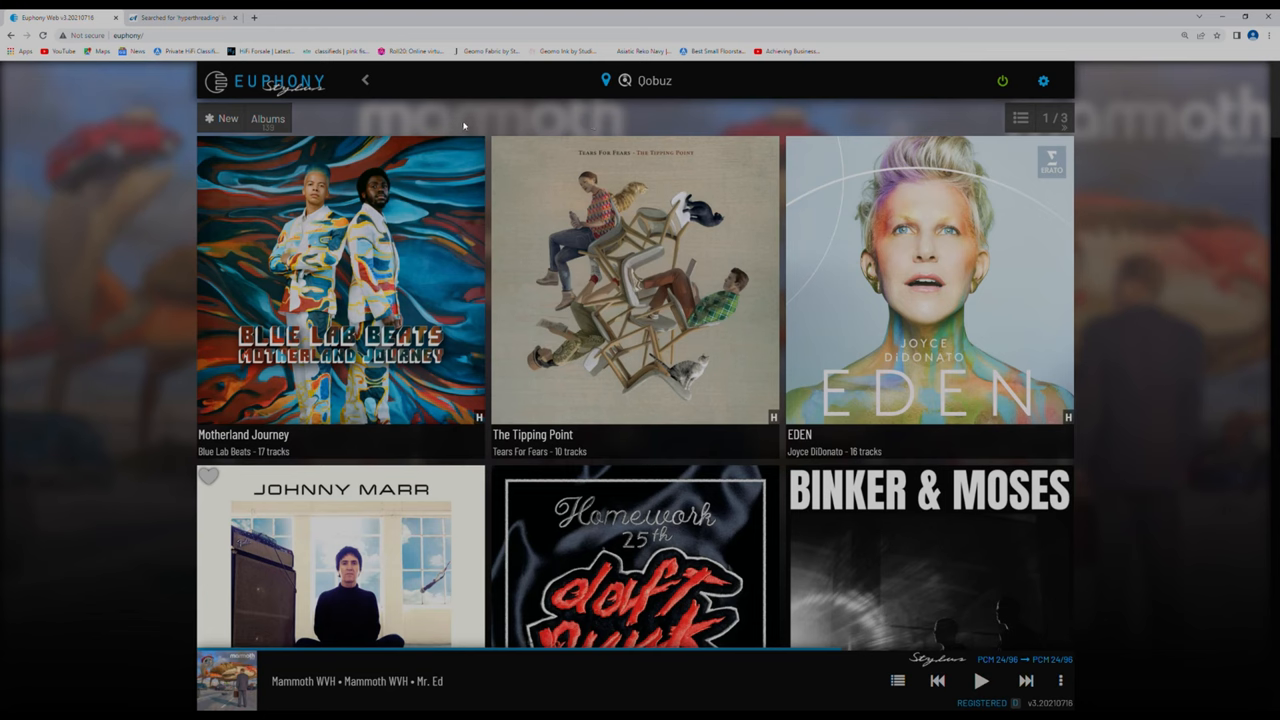
mouse_move(530, 128)
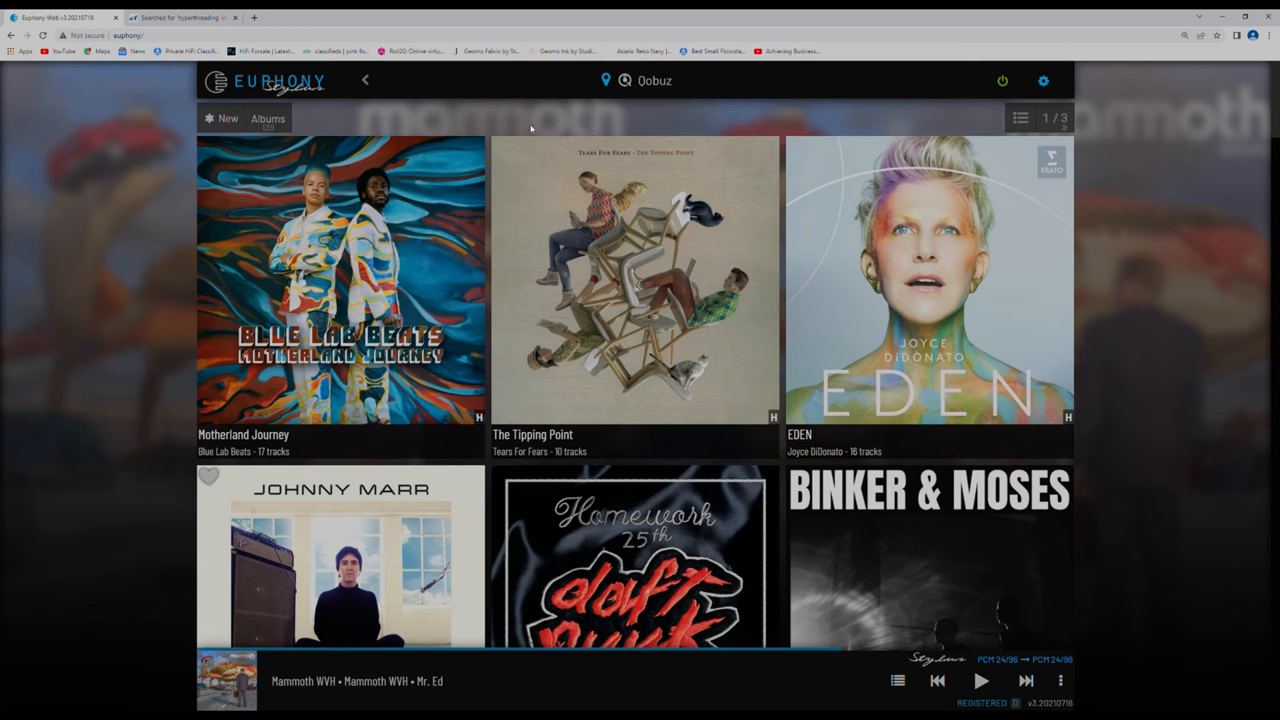
mouse_move(464, 122)
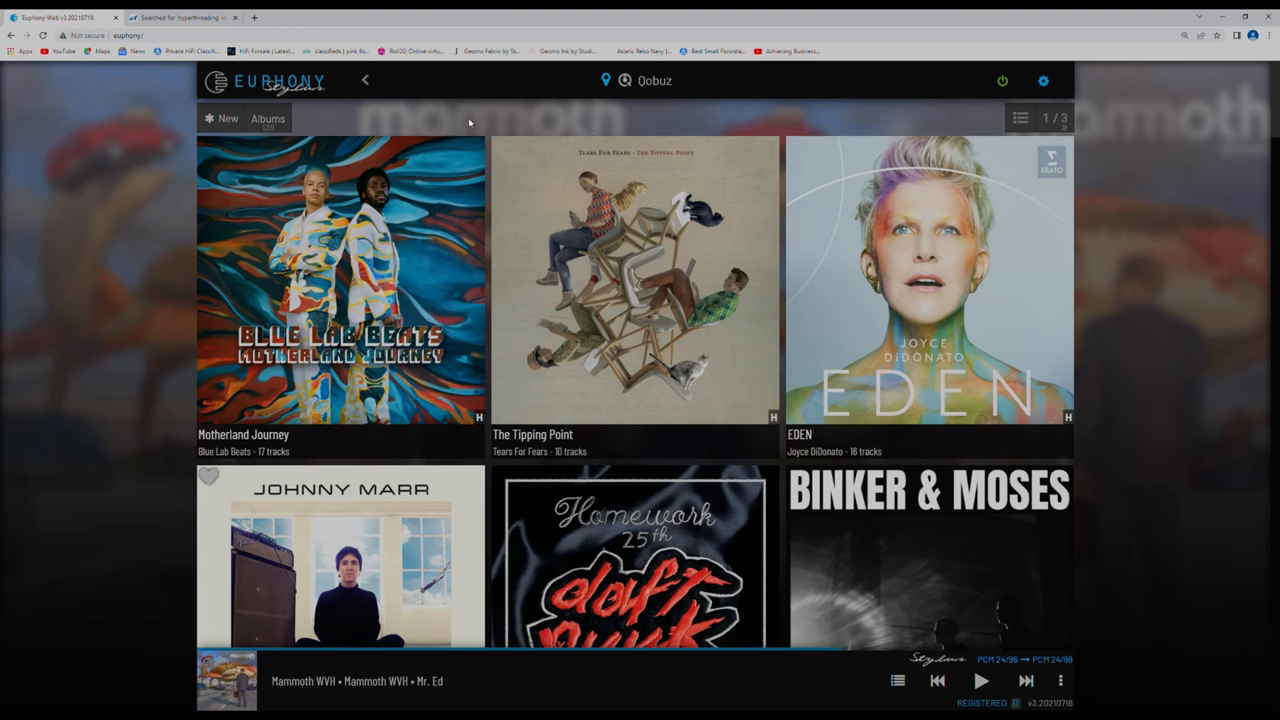
mouse_move(712, 238)
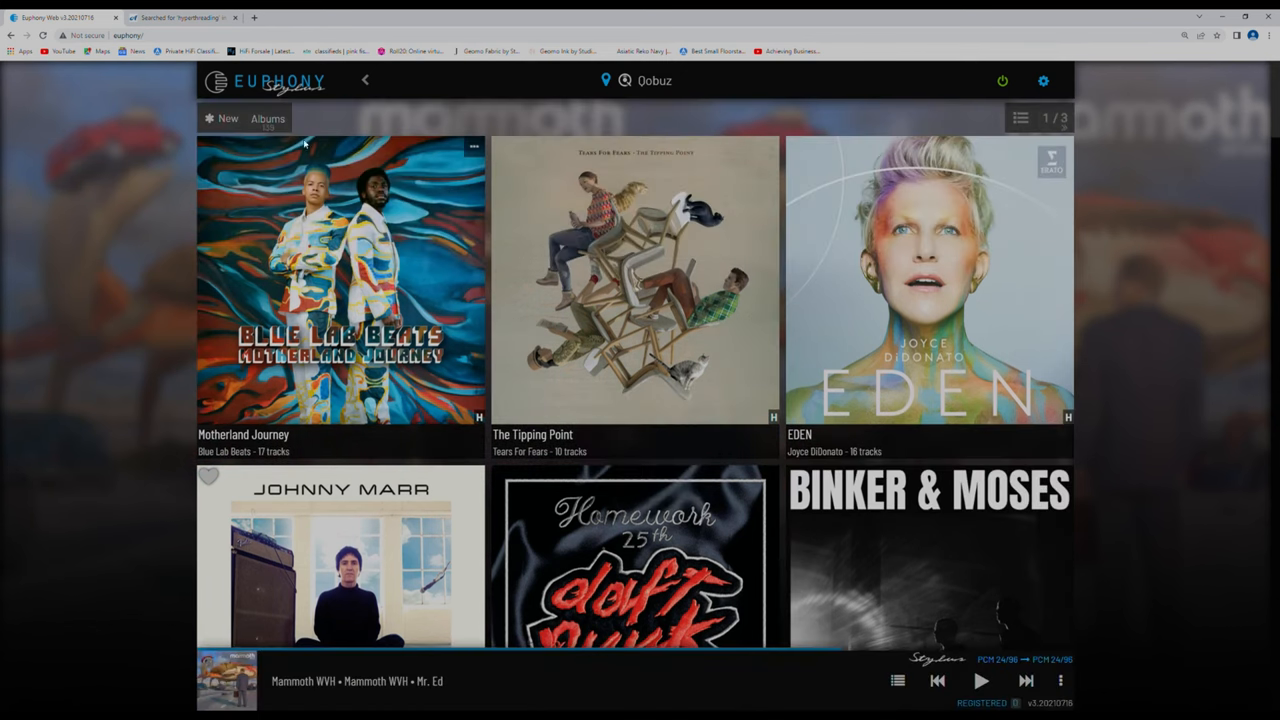
click(268, 118)
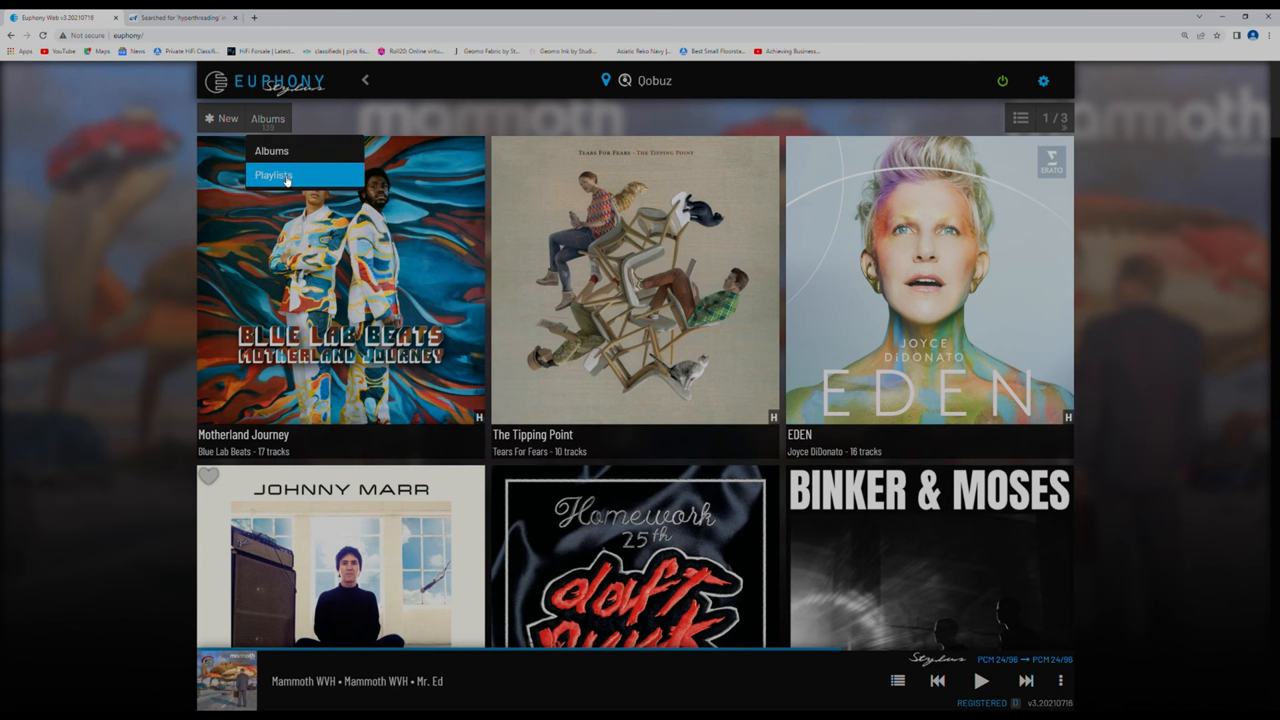
click(280, 174)
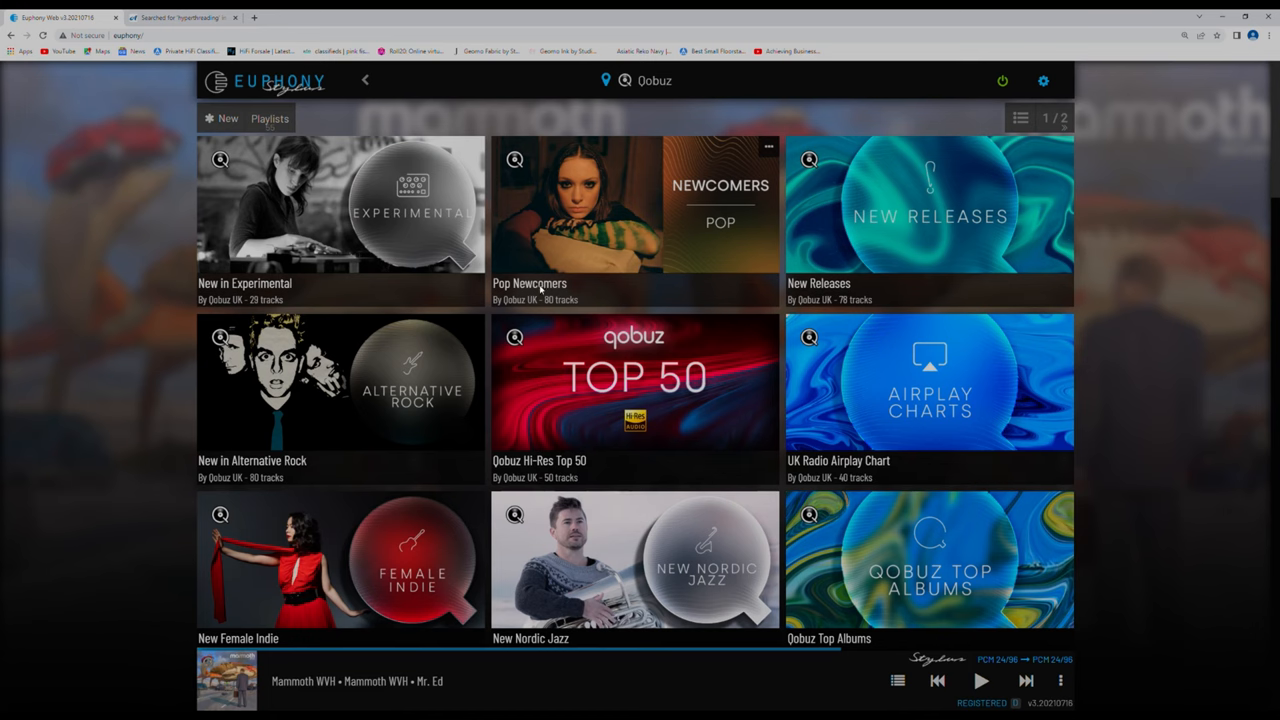
Browse the 28-track New in Experimental playlist and reveal the Qobuz category menu.
click(340, 204)
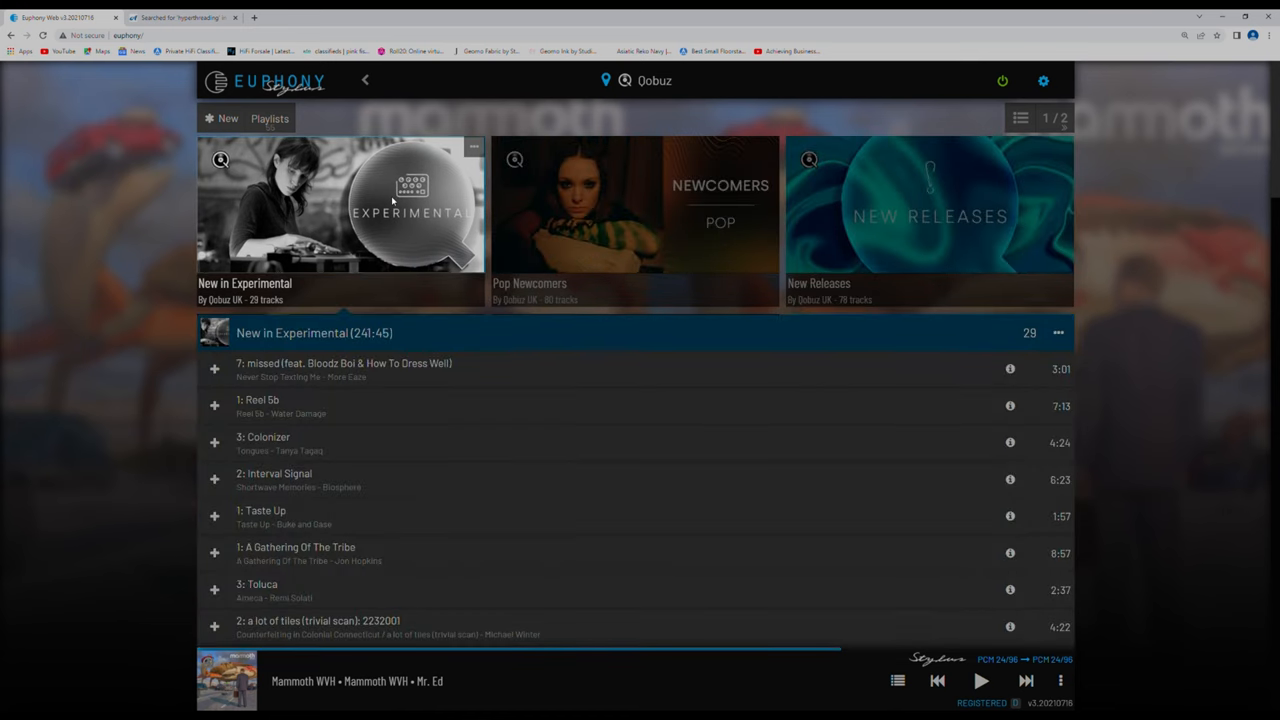
scroll(down, 3)
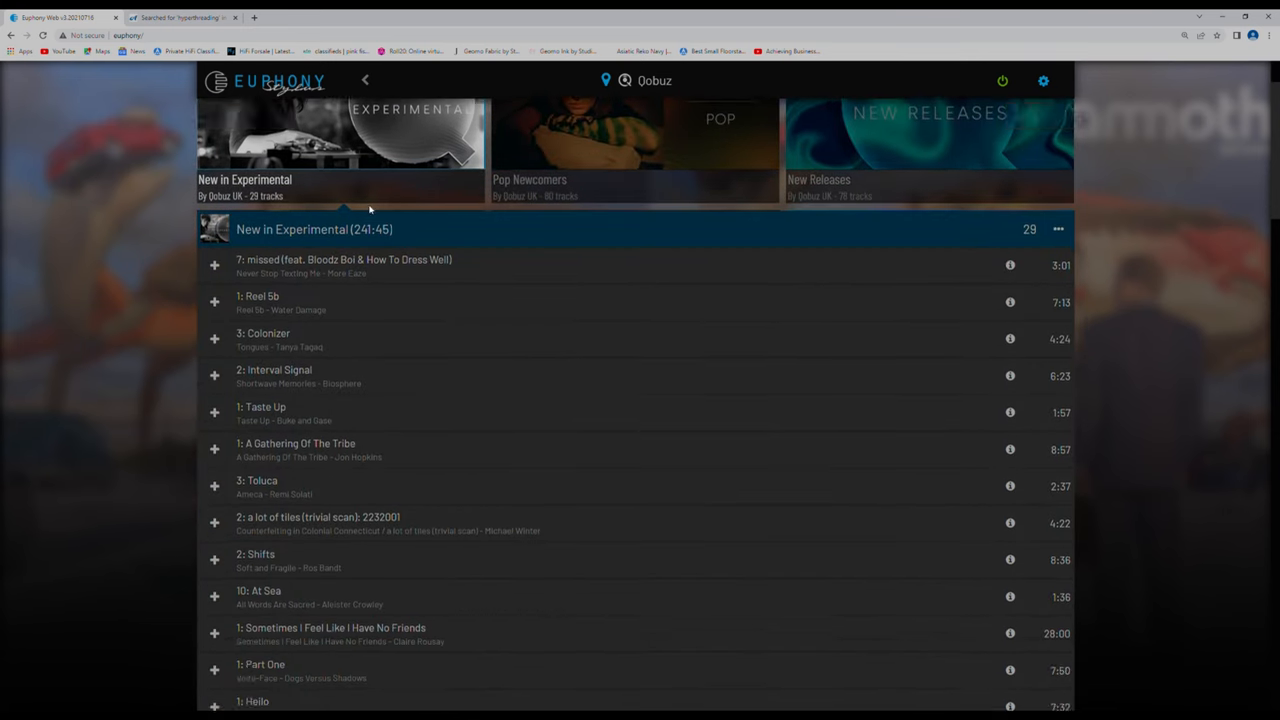
scroll(down, 3)
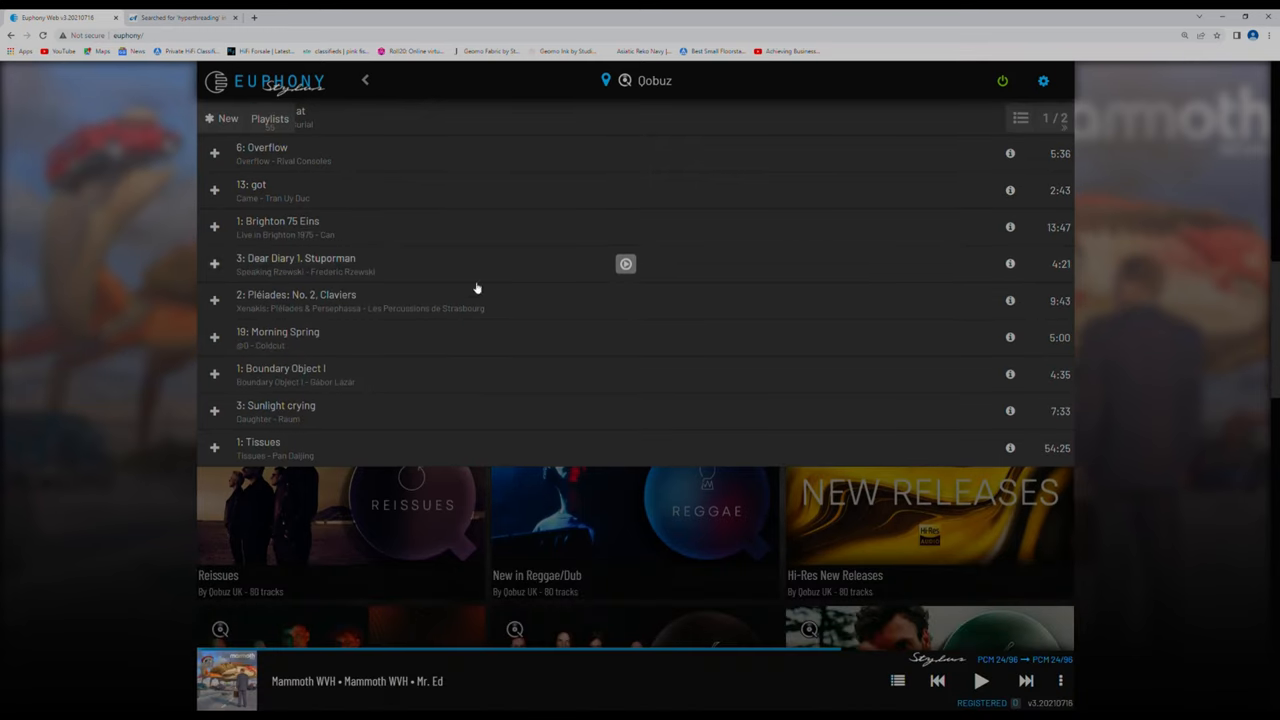
scroll(down, 3)
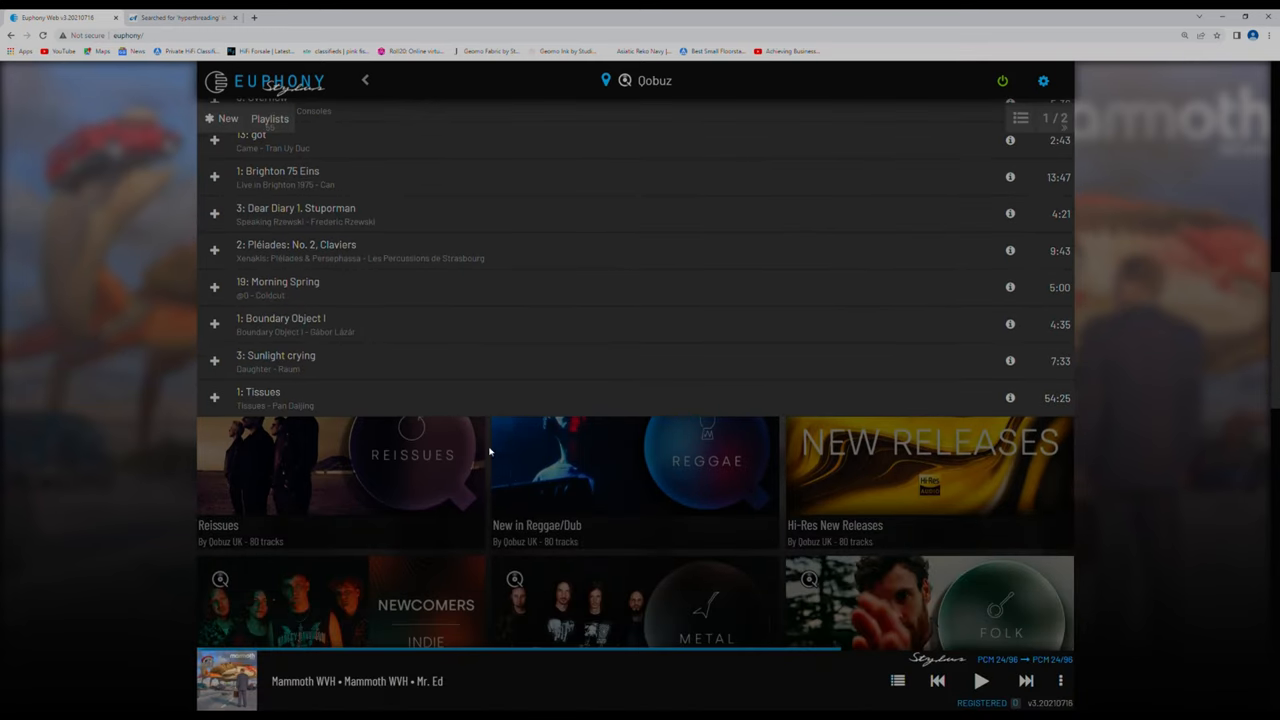
mouse_move(600, 464)
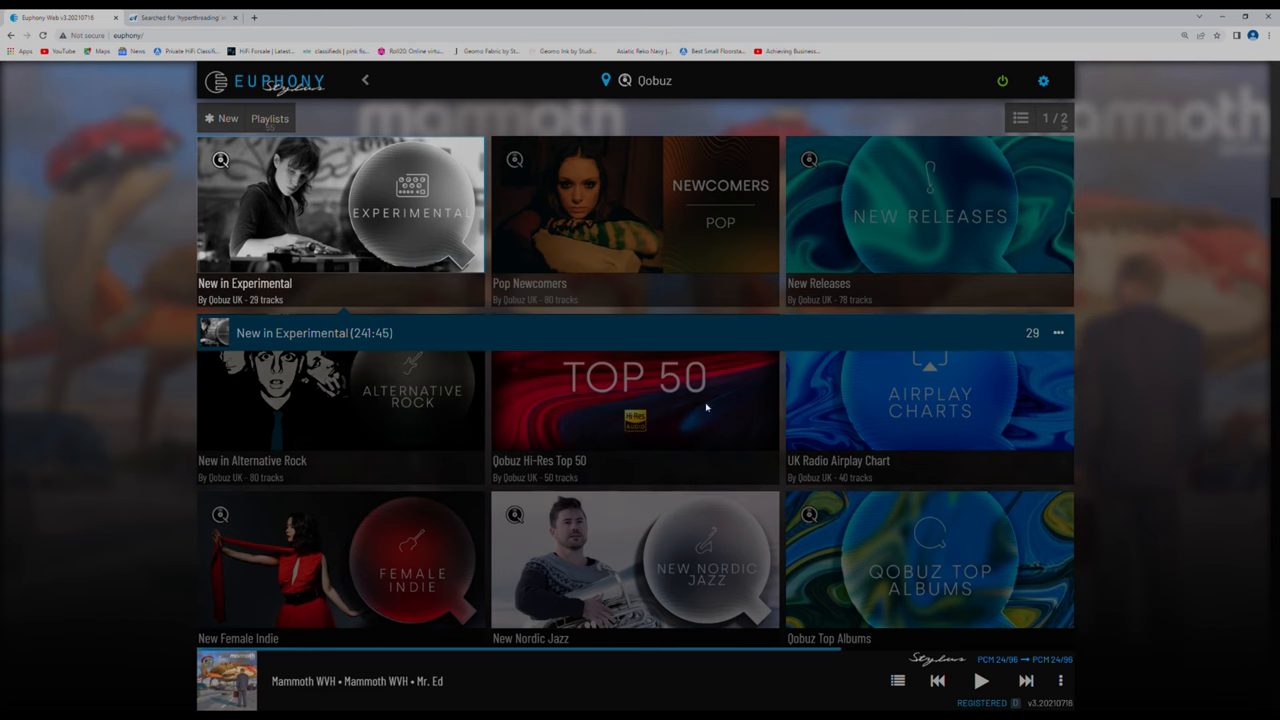
mouse_move(452, 330)
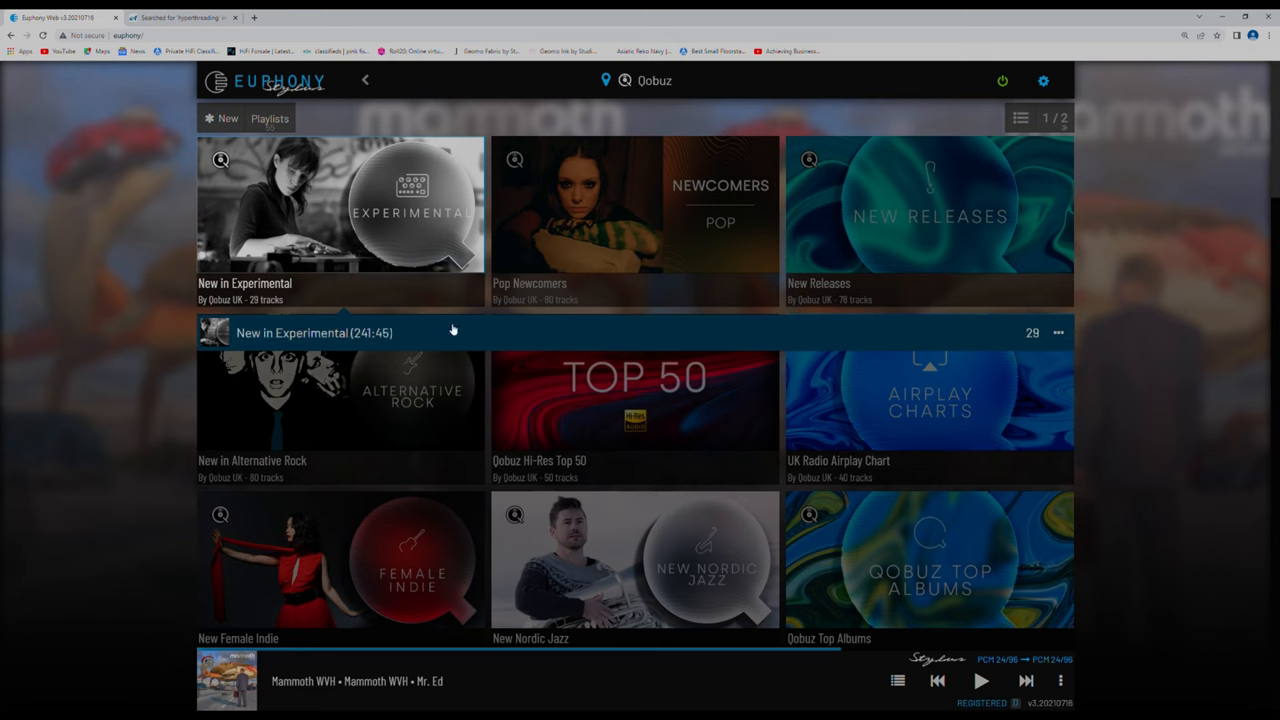
mouse_move(396, 210)
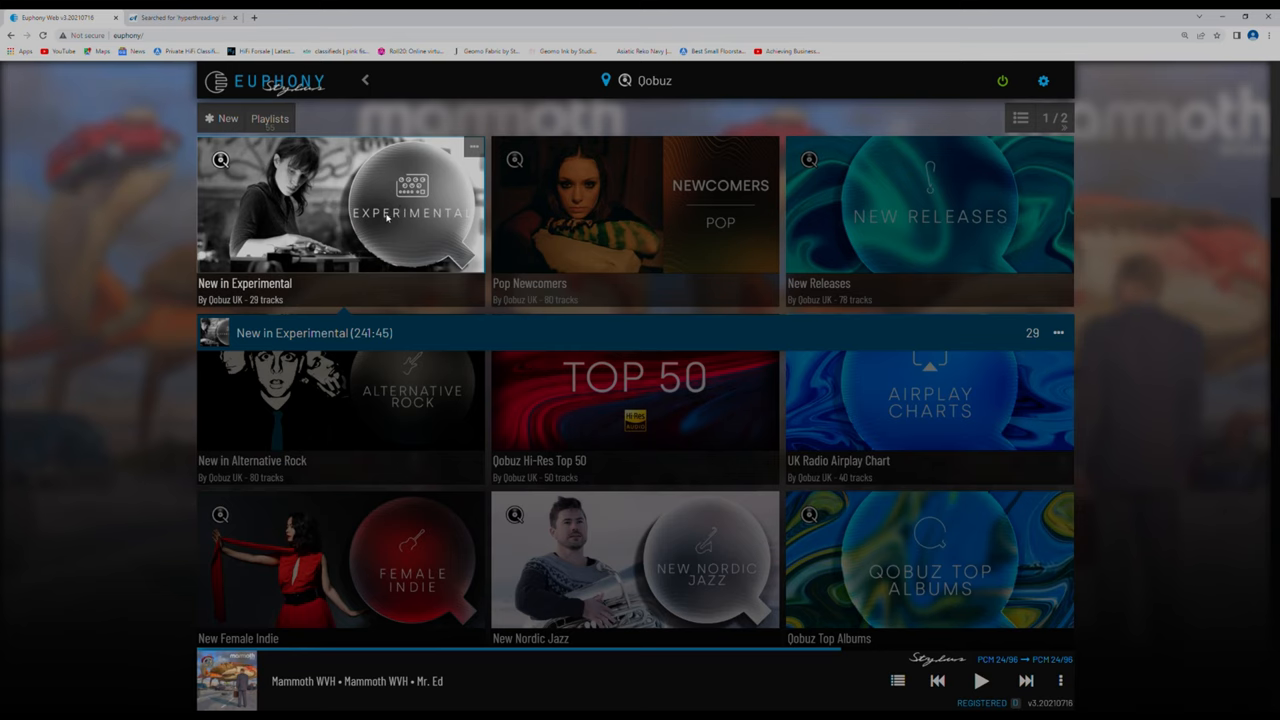
mouse_move(562, 318)
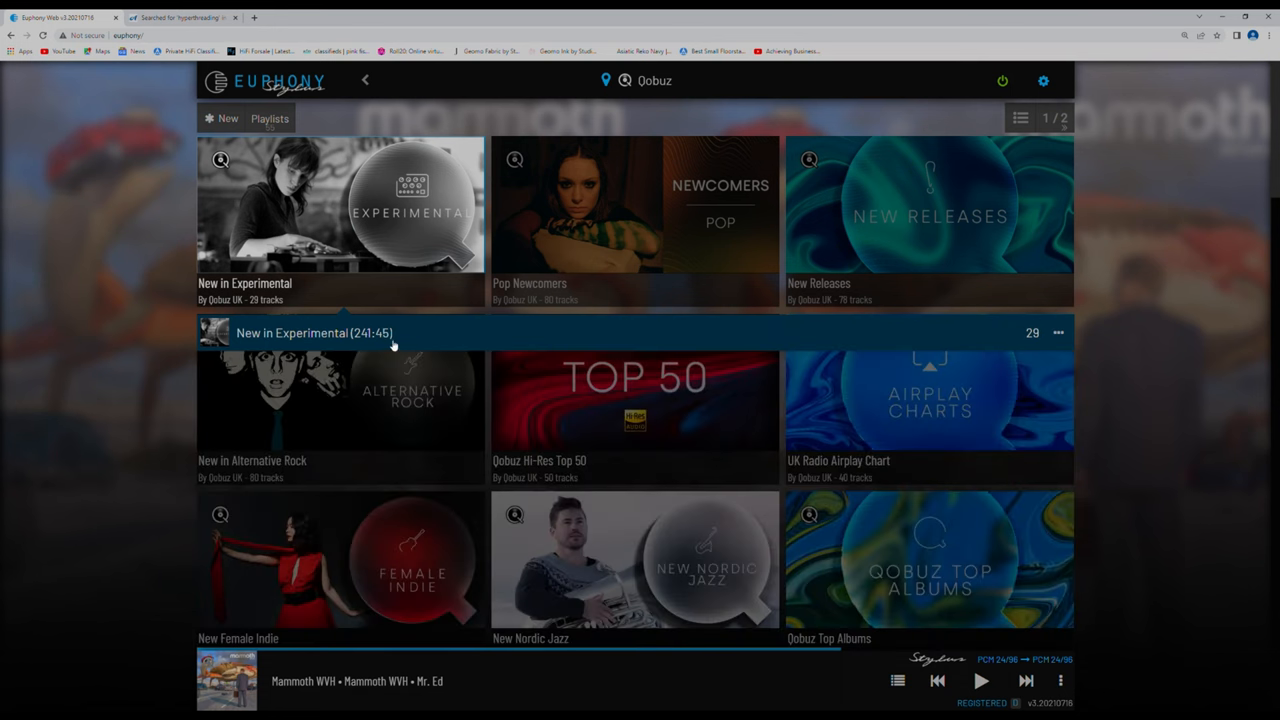
mouse_move(408, 336)
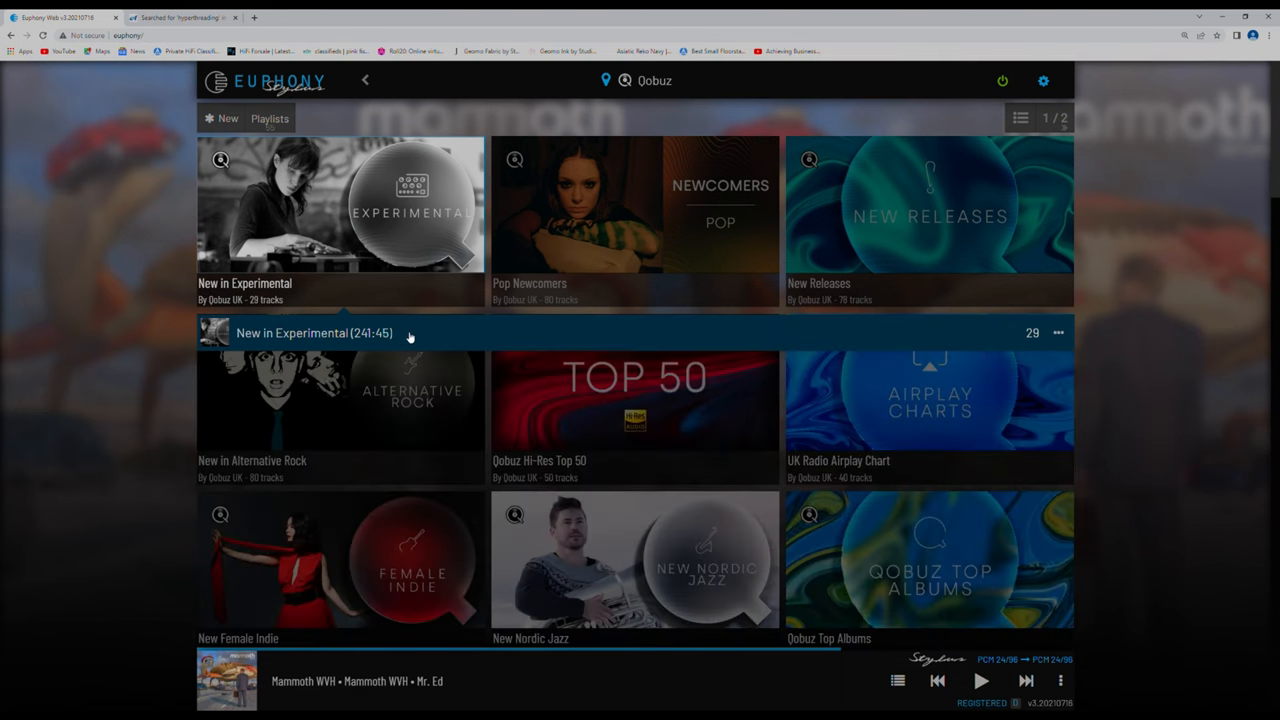
click(228, 118)
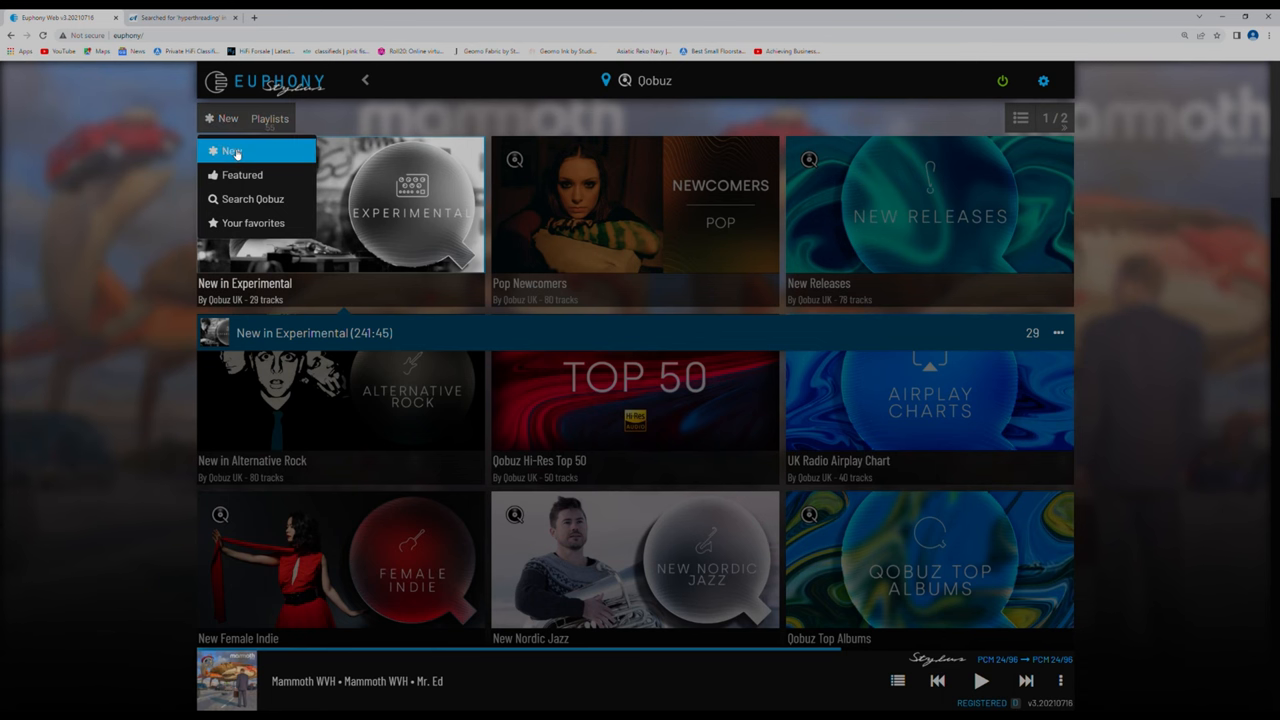
Move from Featured playlists to Albums and then to an empty Qobuz album search.
click(268, 118)
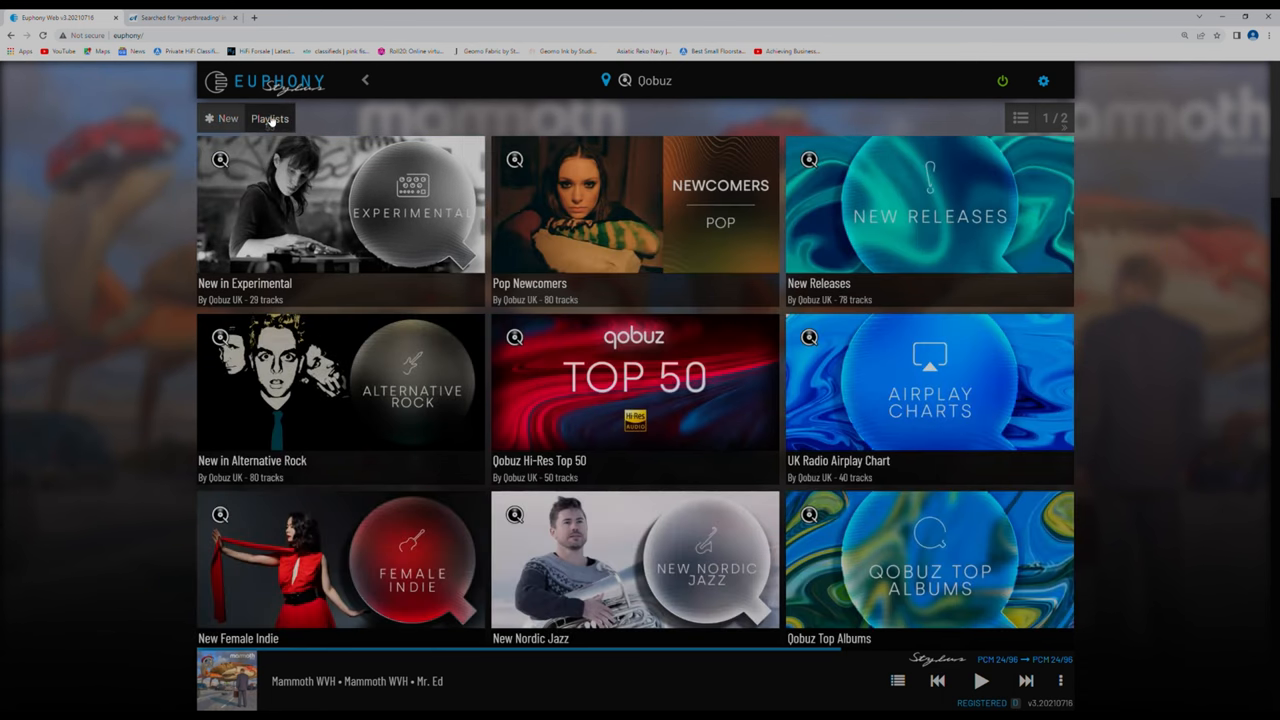
click(268, 118)
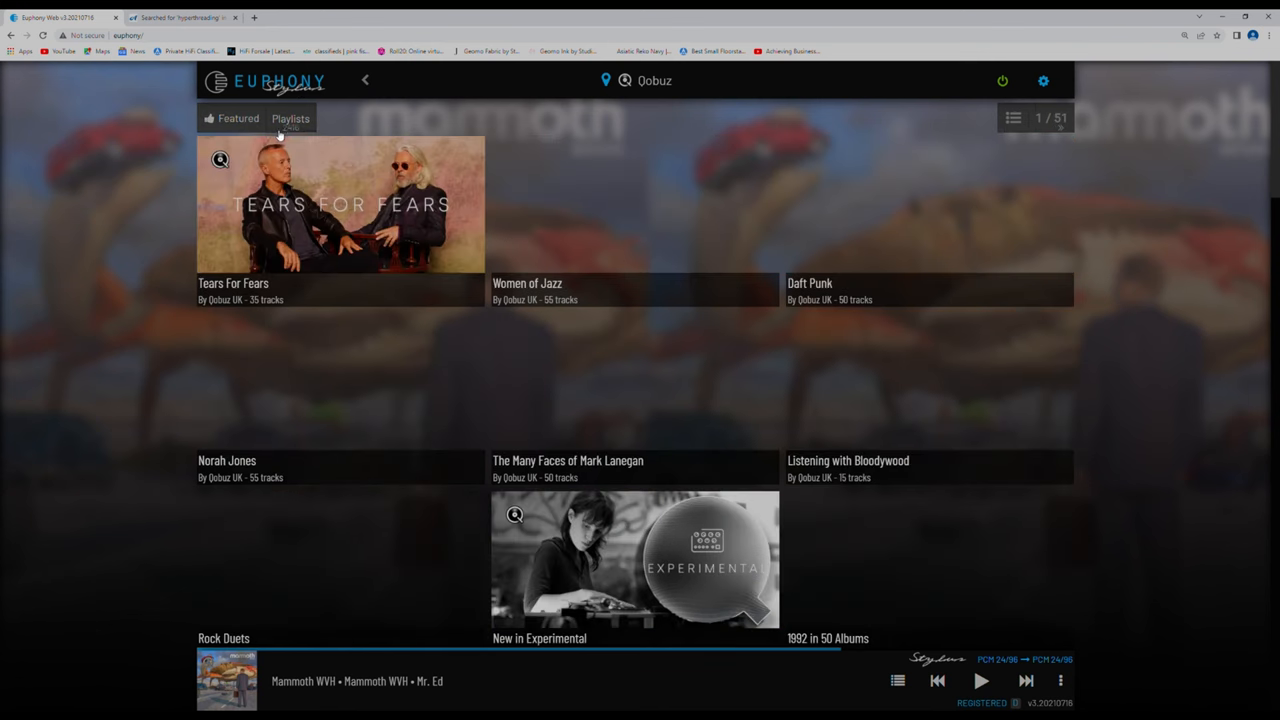
click(288, 118)
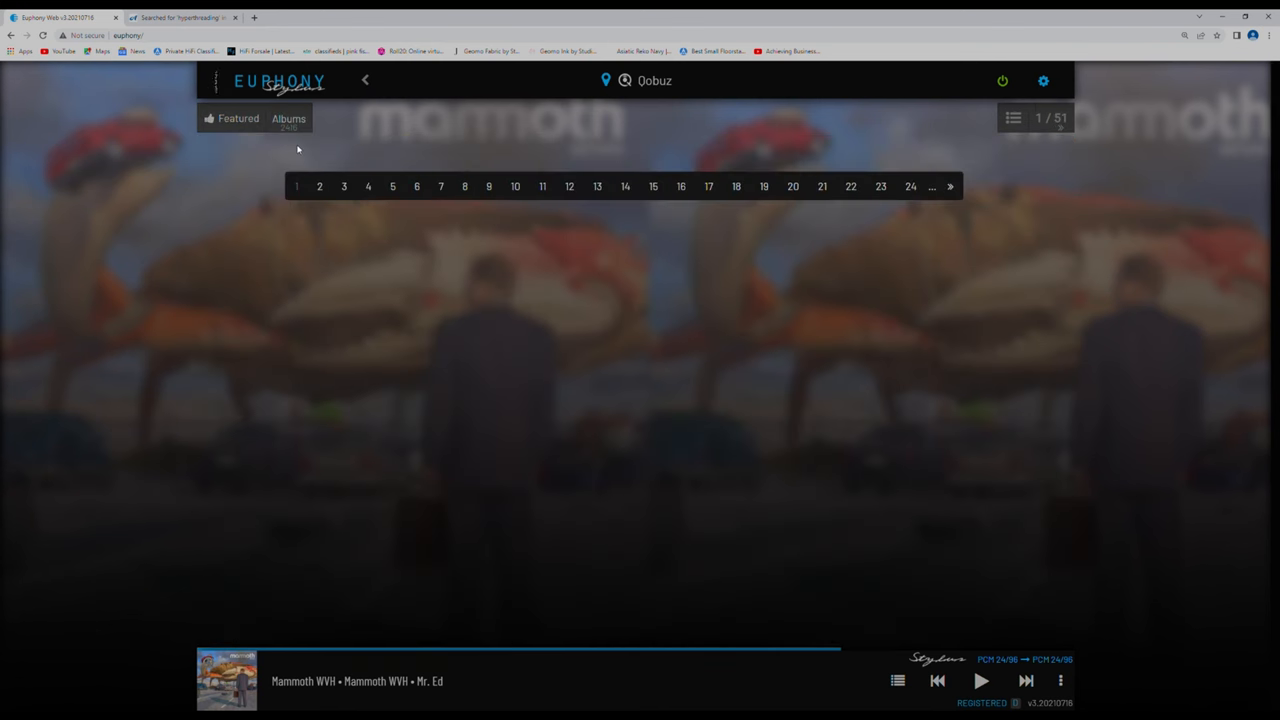
click(236, 120)
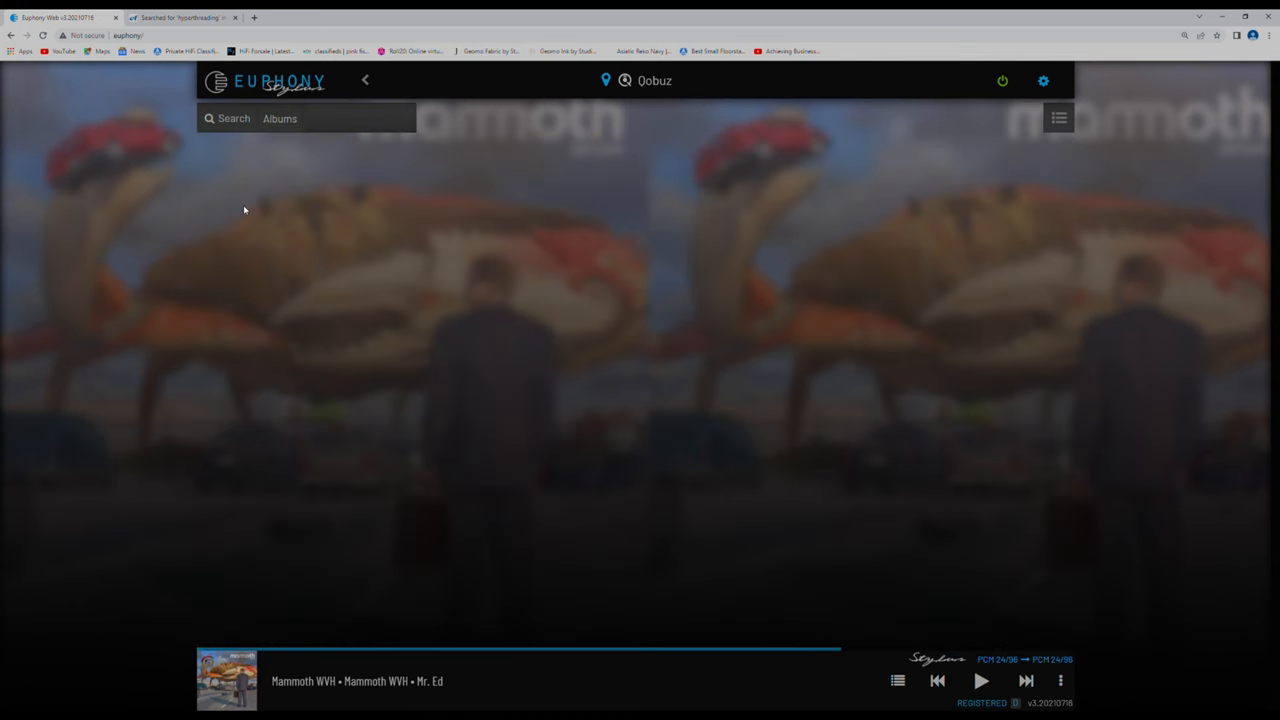
Search Qobuz artists for 'killers', listing The Killers and other matches.
click(344, 118)
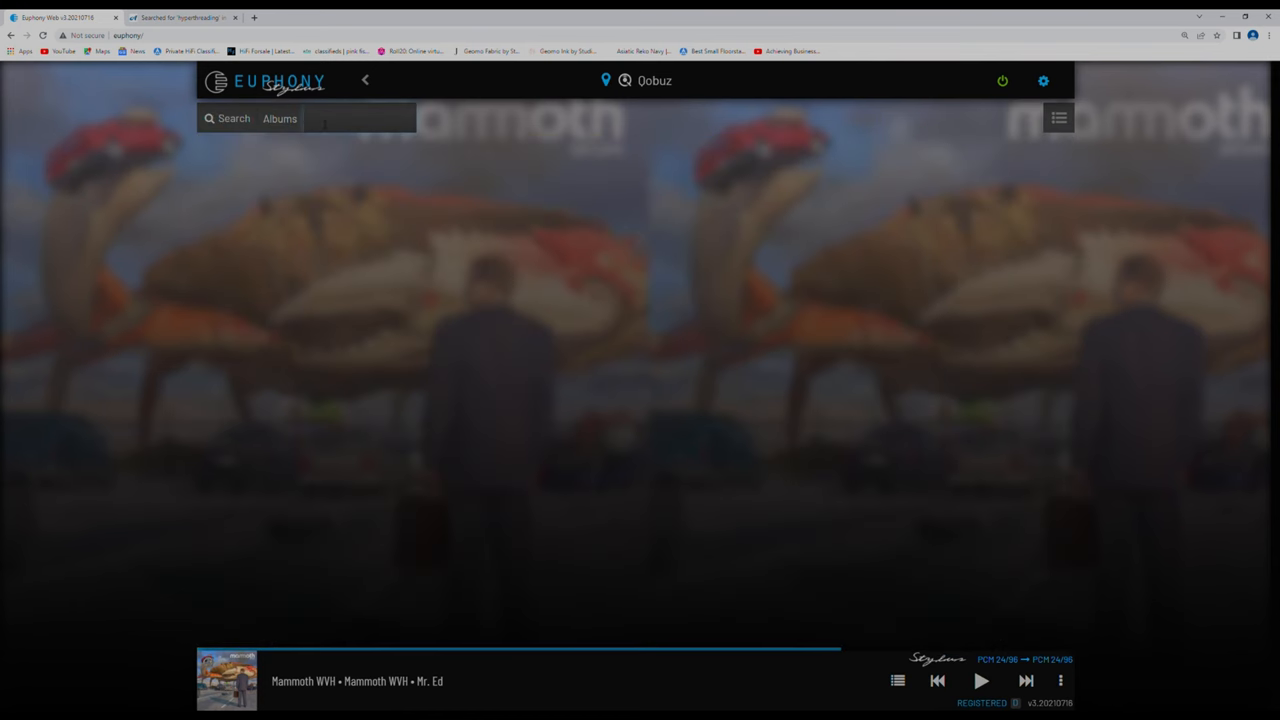
text(killers)
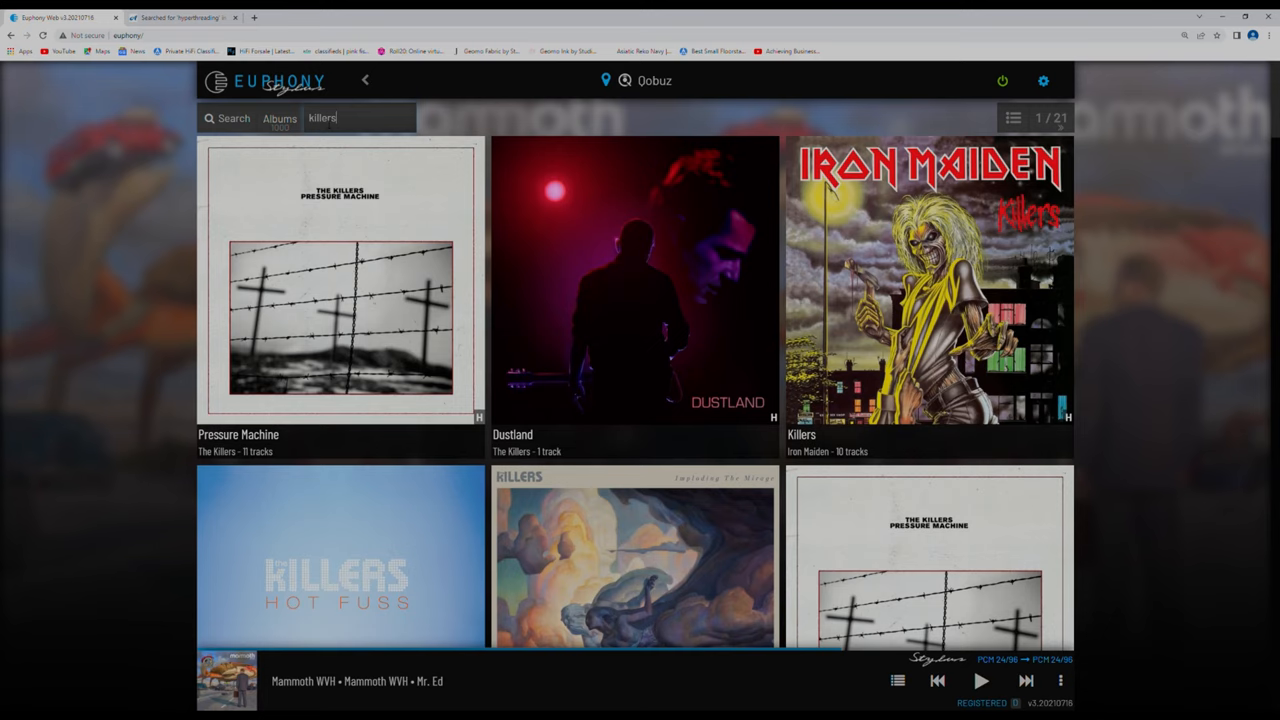
click(278, 120)
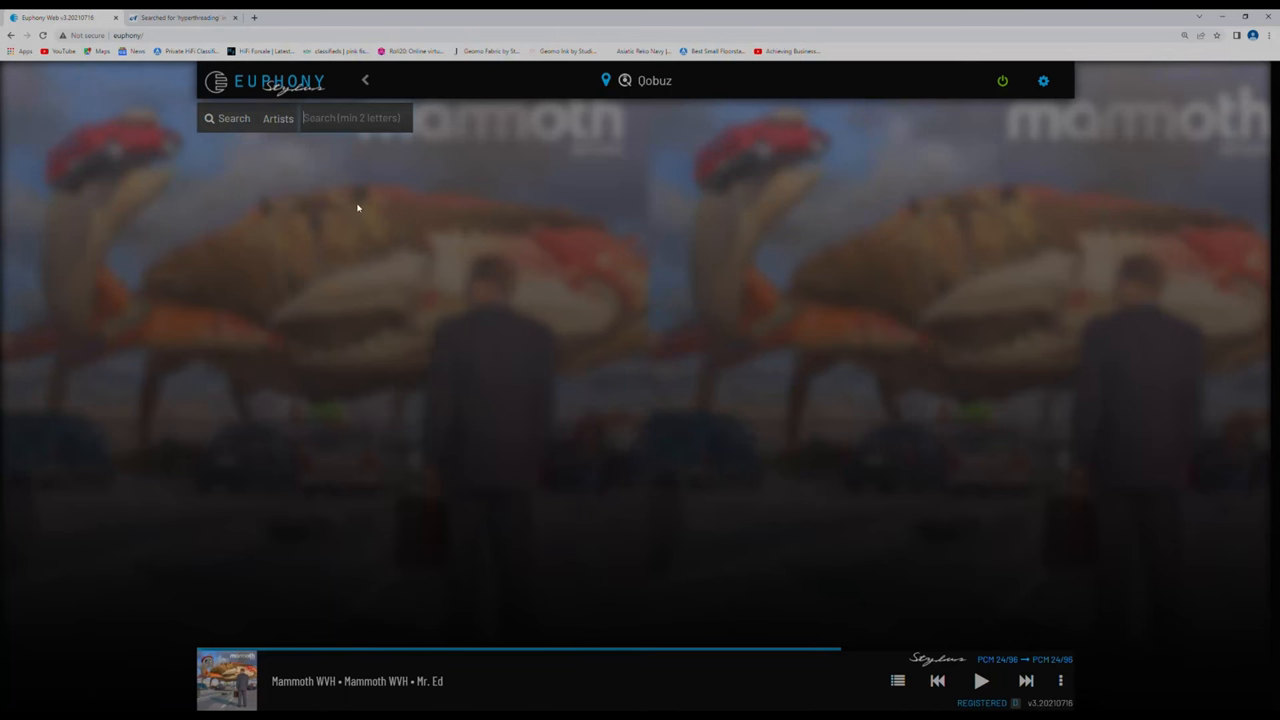
mouse_move(468, 188)
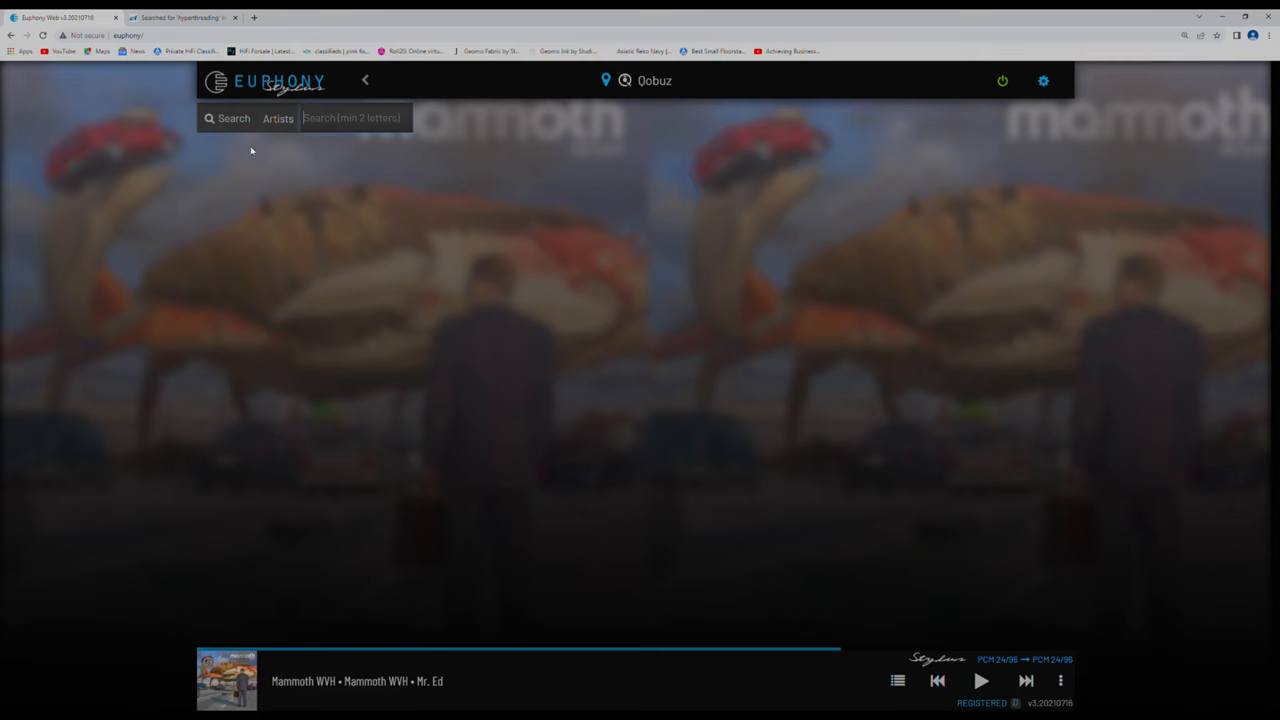
click(276, 118)
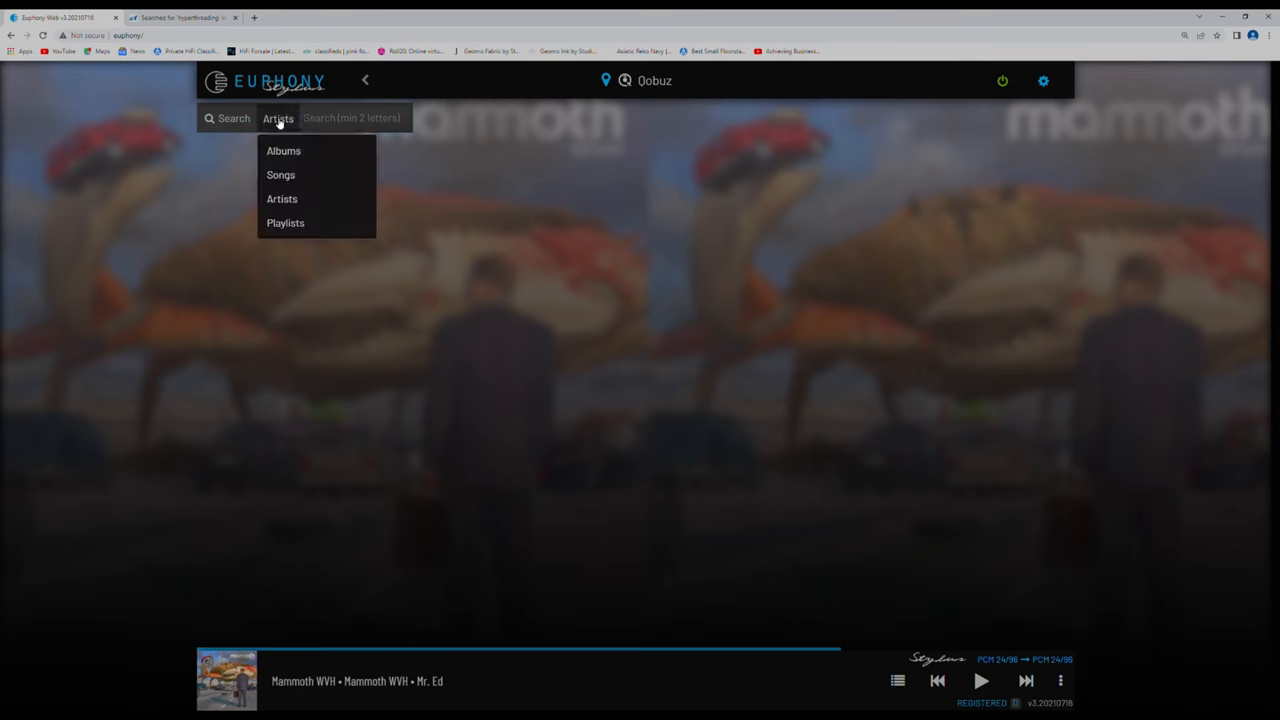
mouse_move(284, 176)
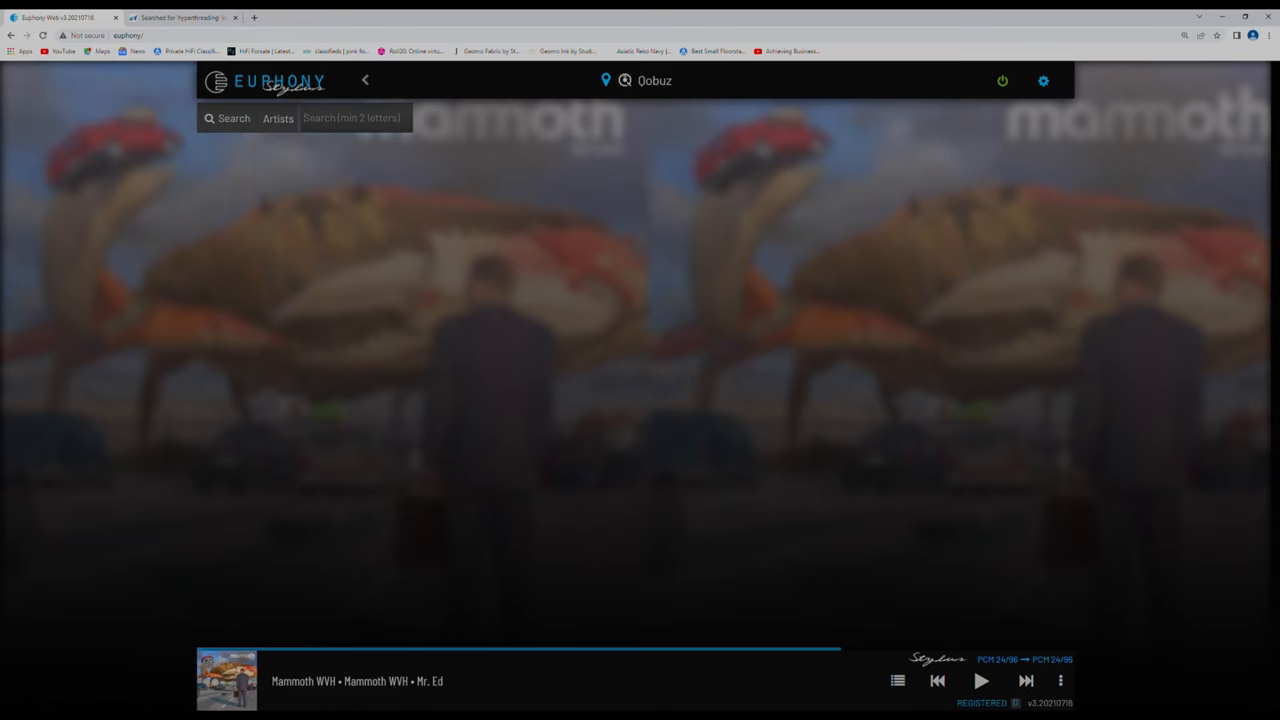
text(killers)
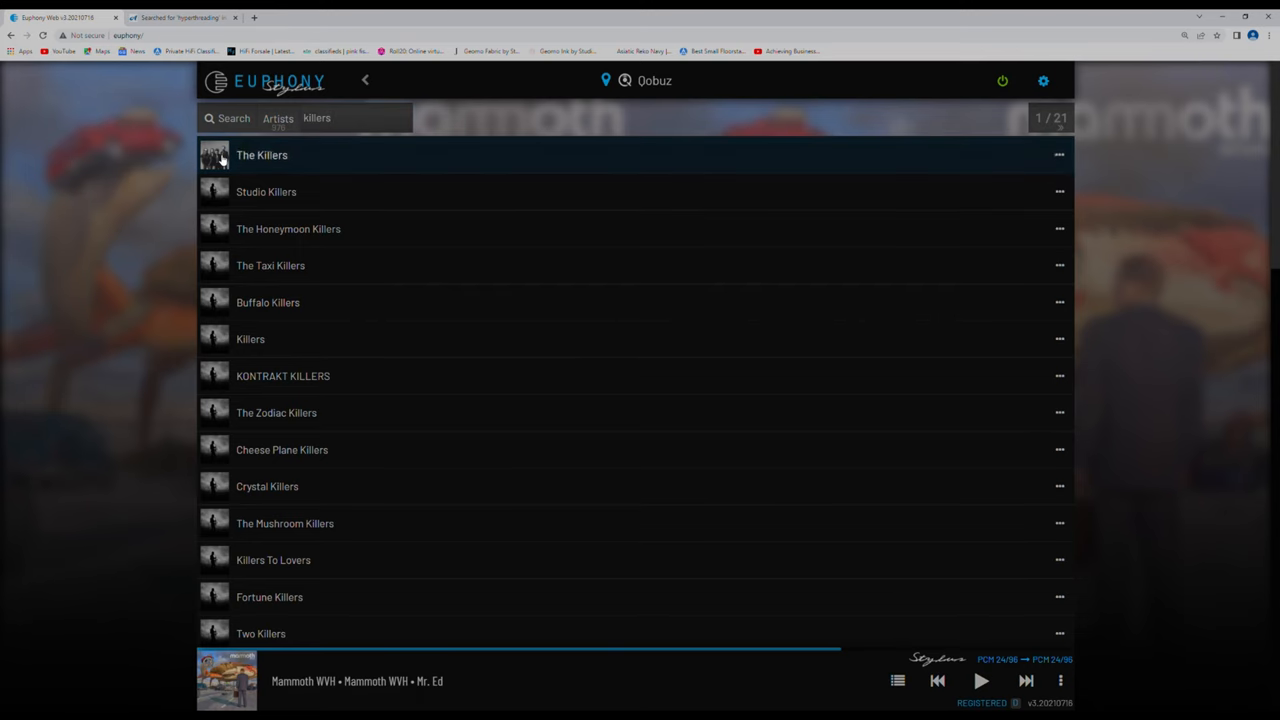
Expand The Killers' Dustland album and start playing track 1, Dustland.
click(260, 156)
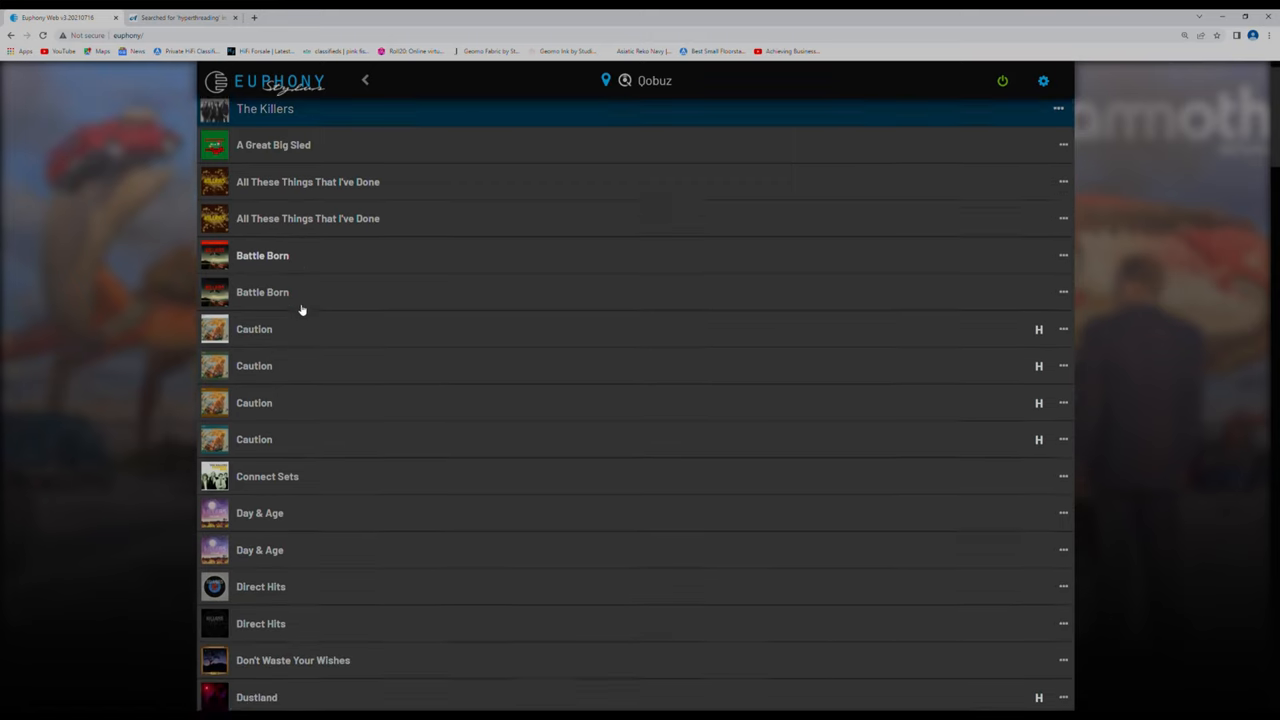
scroll(down, 3)
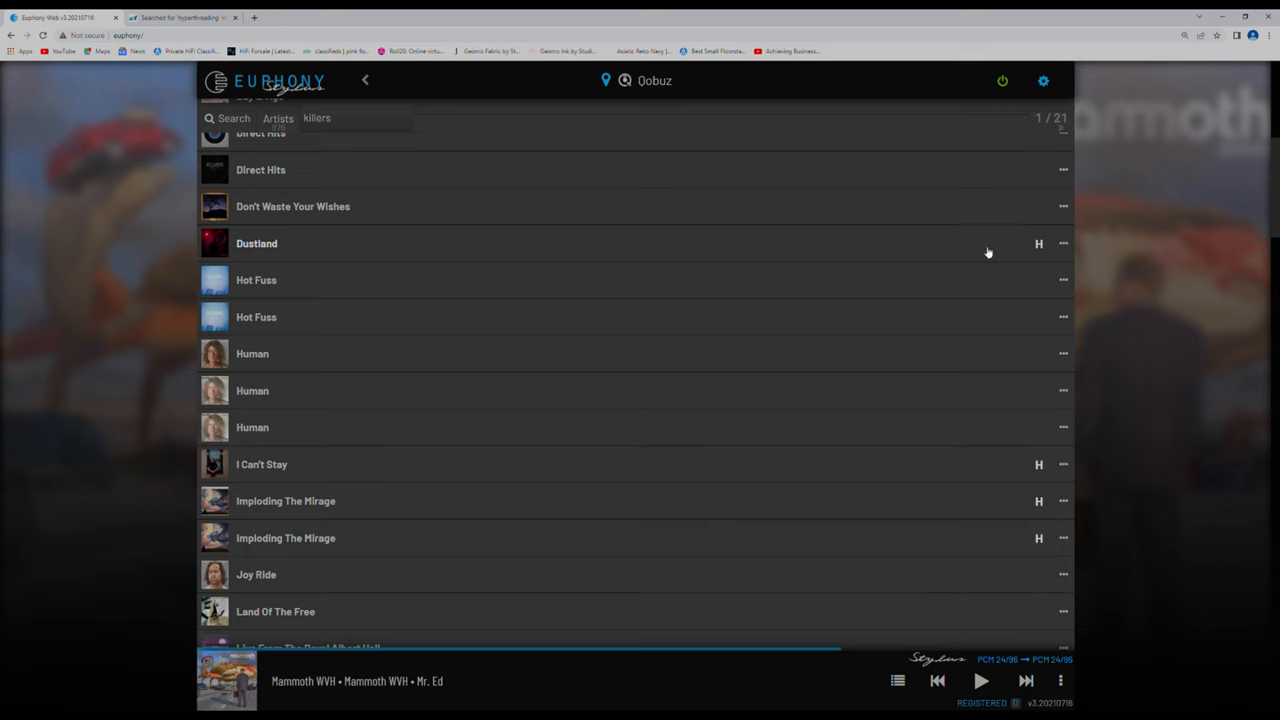
mouse_move(244, 232)
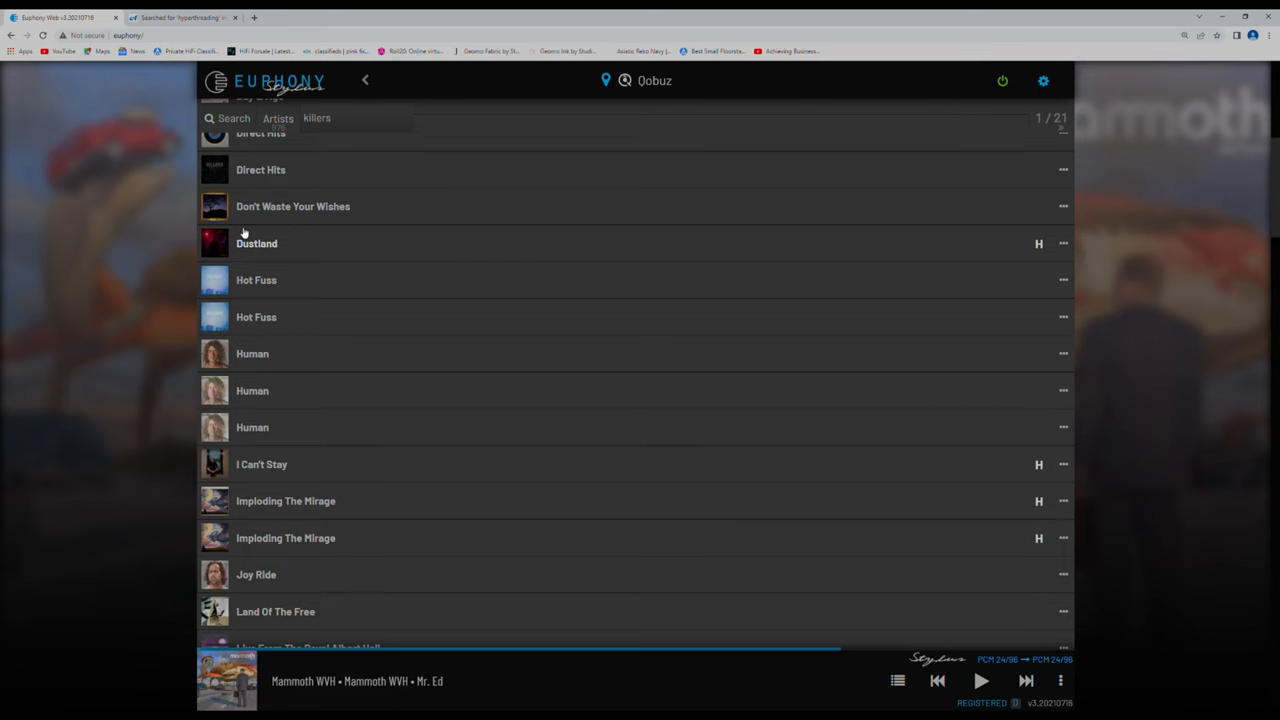
click(256, 244)
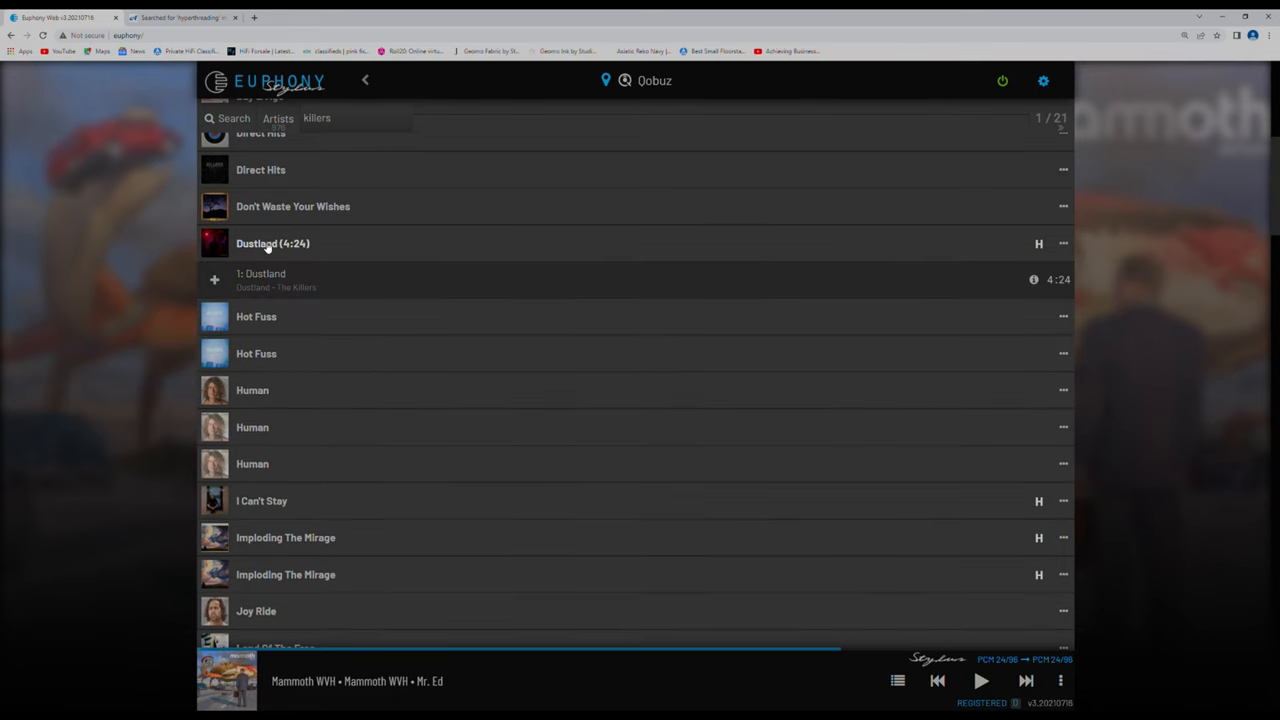
mouse_move(268, 280)
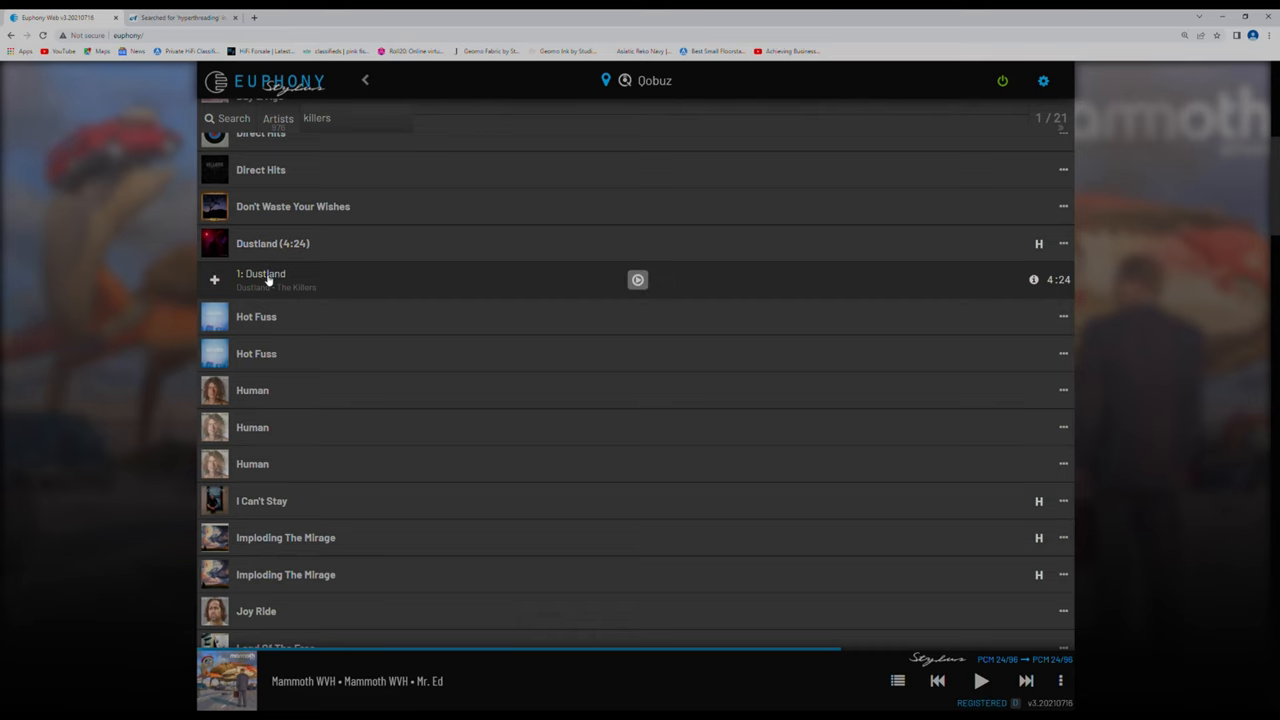
click(636, 280)
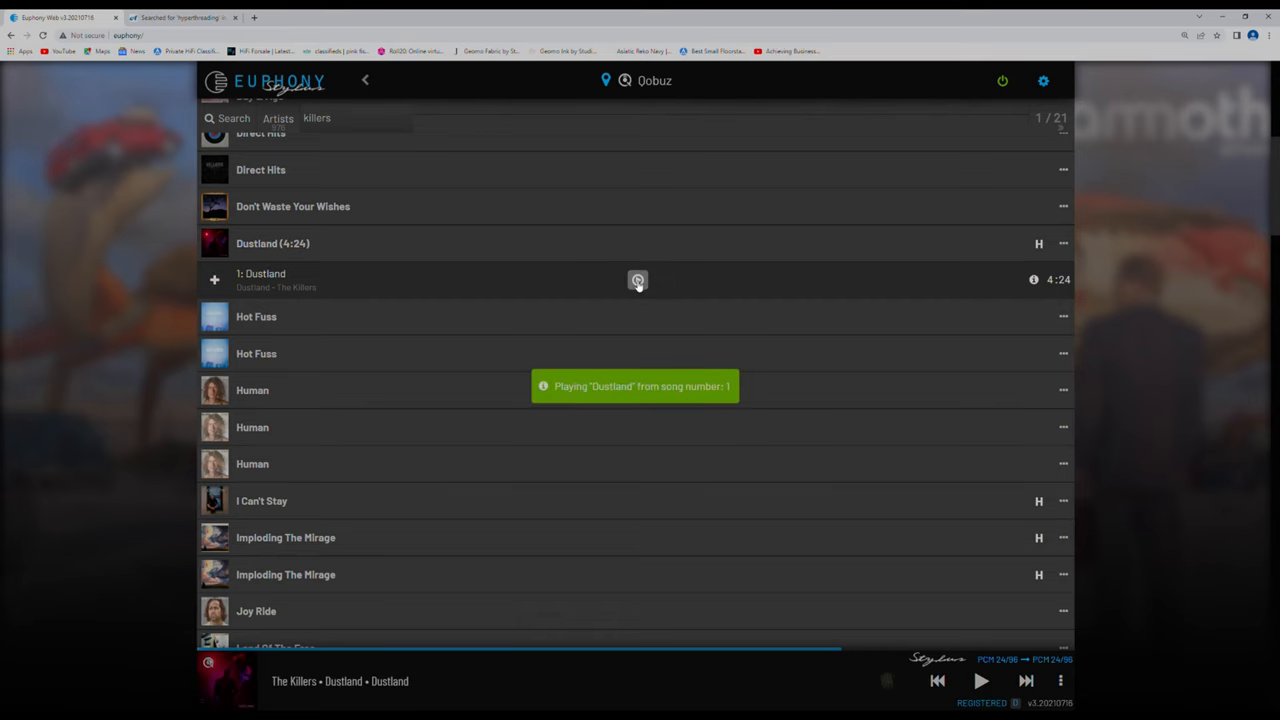
click(976, 680)
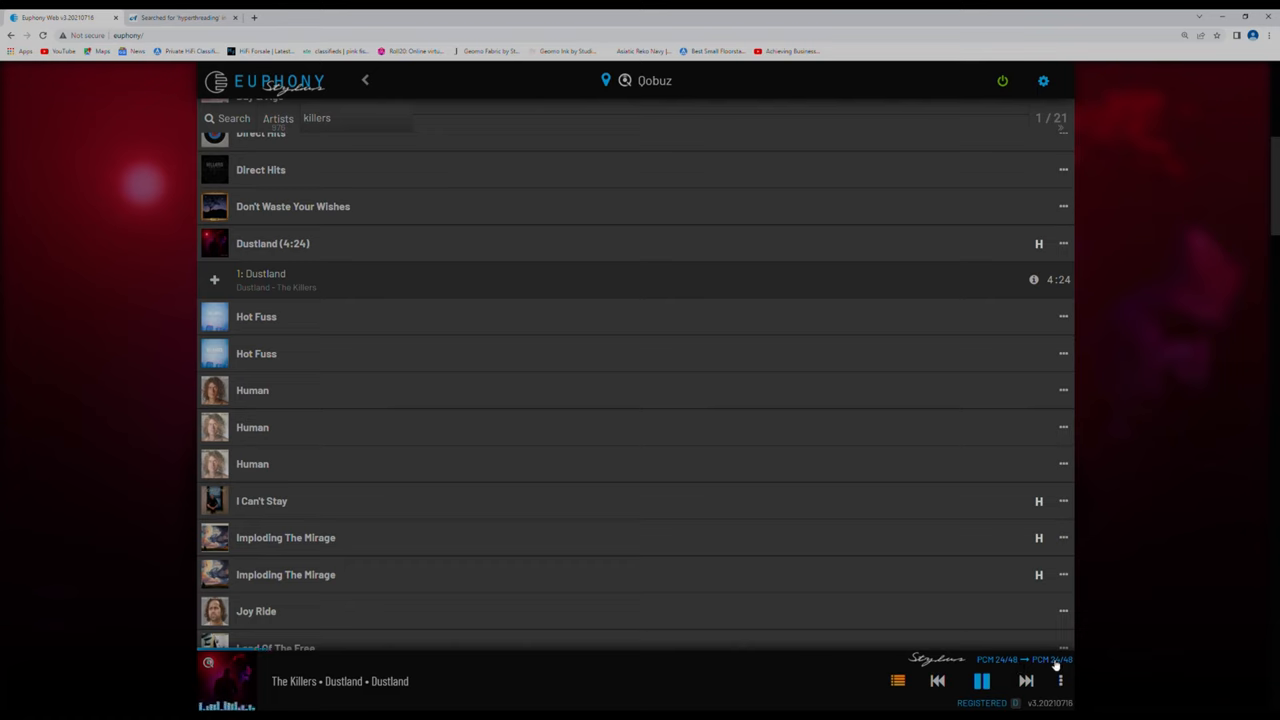
Show Dustland's details: composer Brandon Flowers, HiRes quality, Island Records, 48k samplerate.
click(1062, 680)
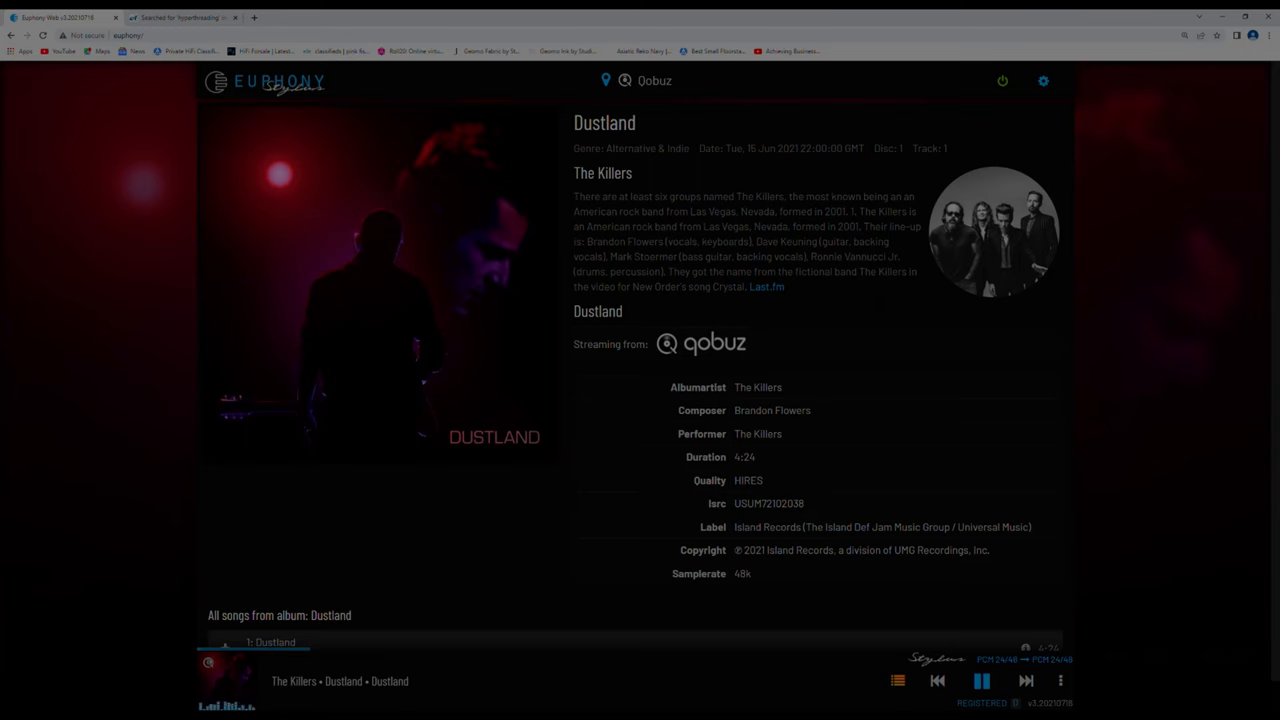
mouse_move(768, 288)
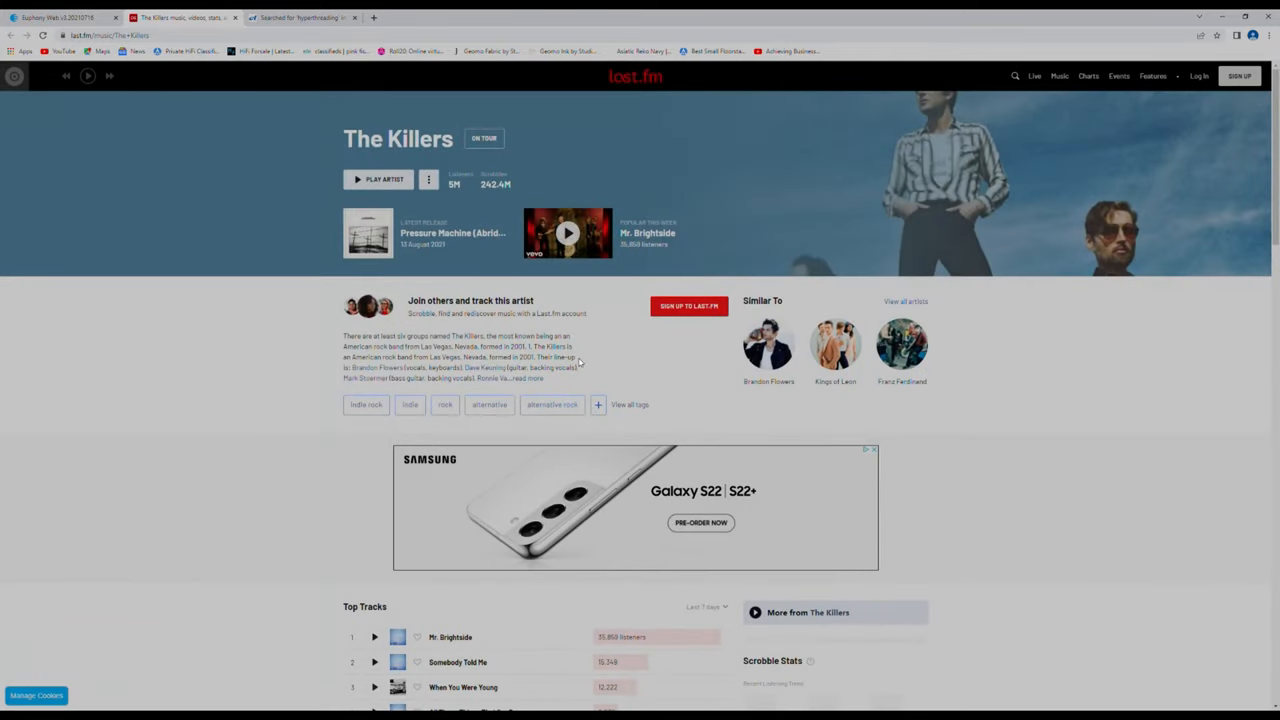
Skim The Killers' Last.fm artist page and switch back to Dustland's track details in Euphony.
scroll(down, 3)
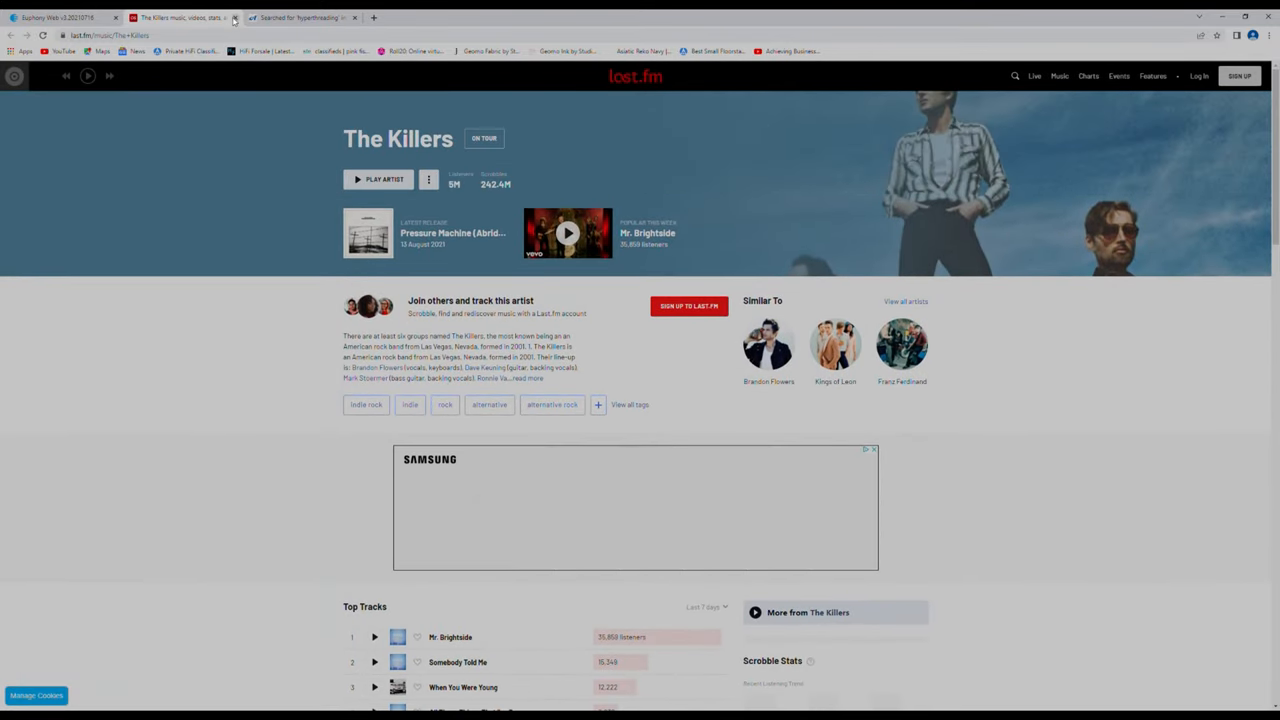
click(56, 16)
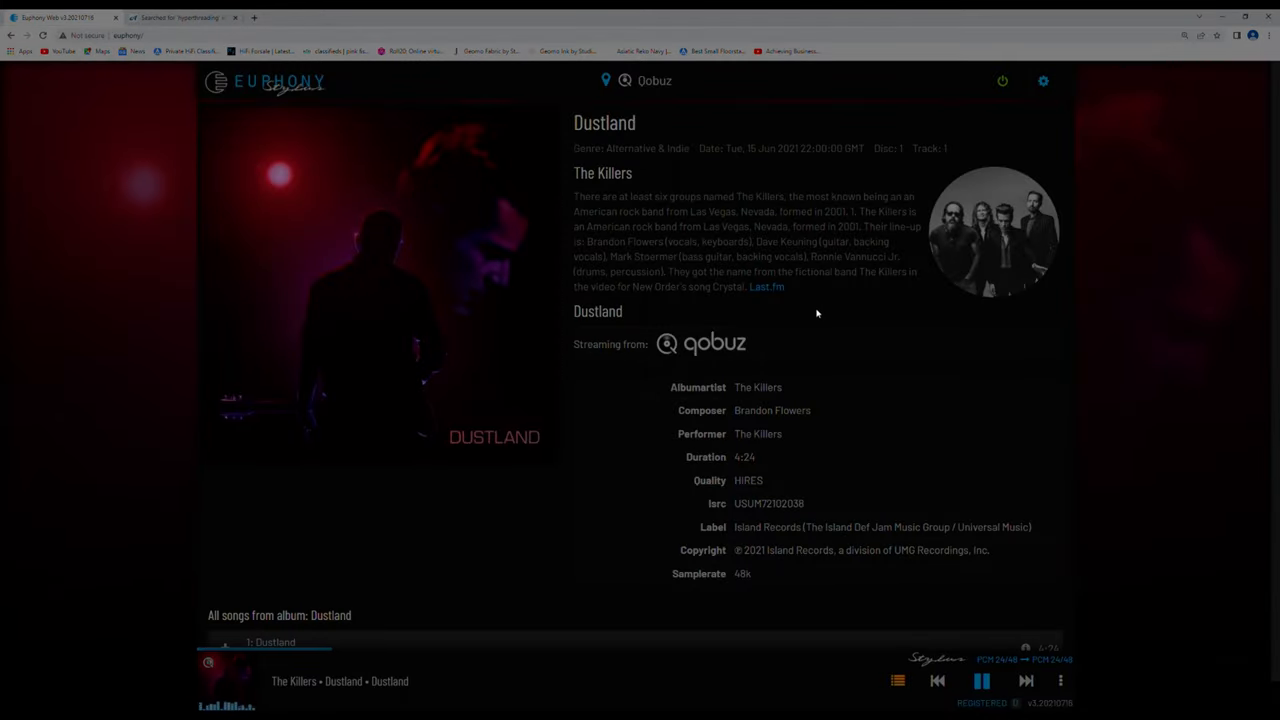
mouse_move(824, 308)
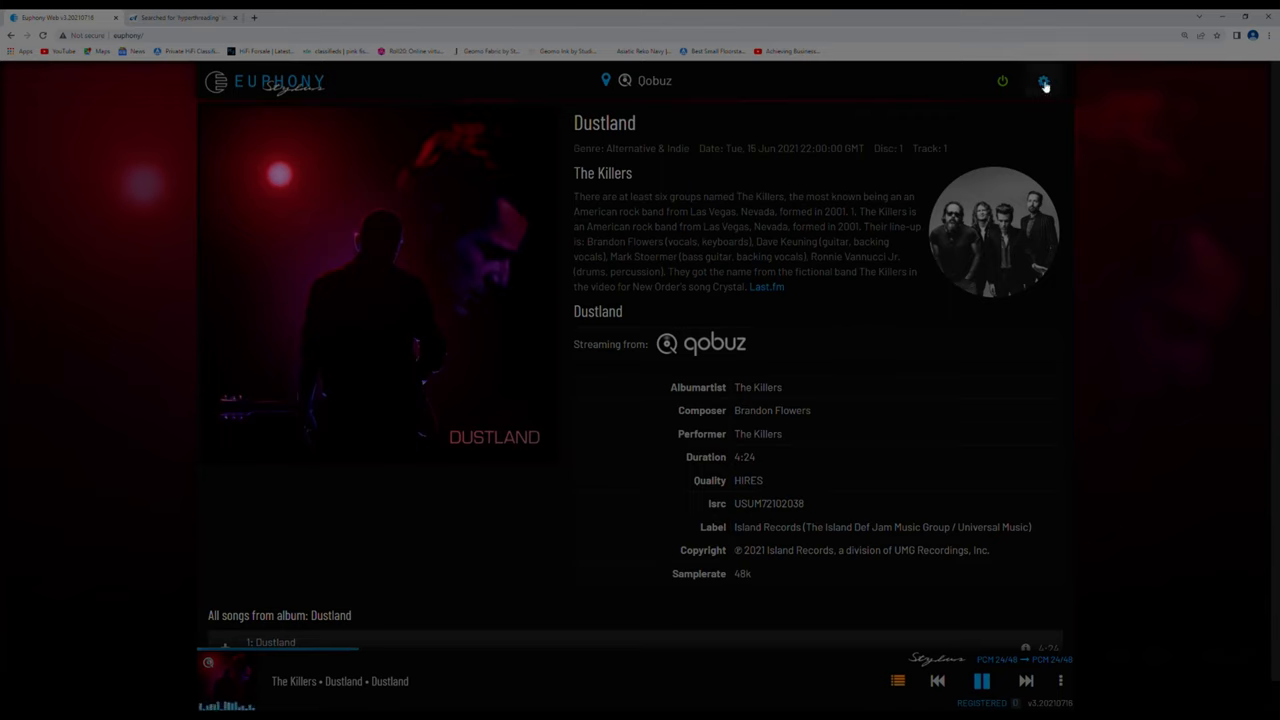
Show the gear menu listing Library, Audio systems, Settings, File manager and Help.
click(1044, 78)
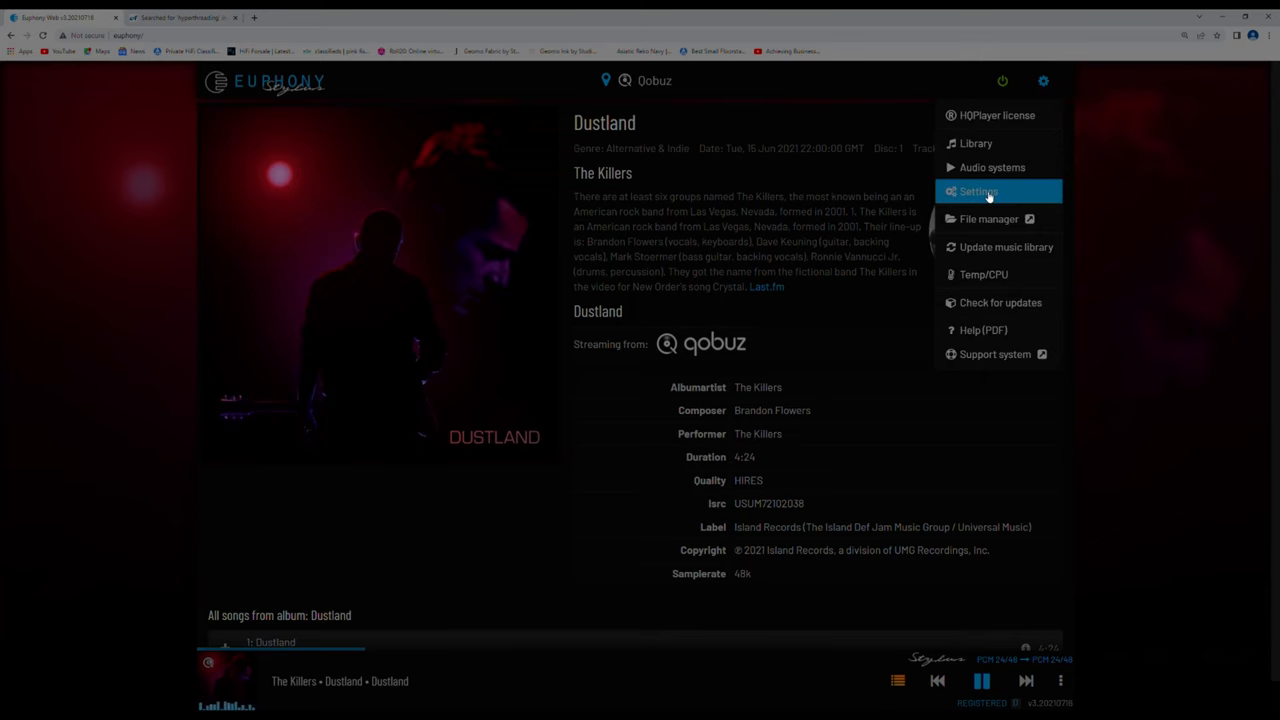
mouse_move(990, 256)
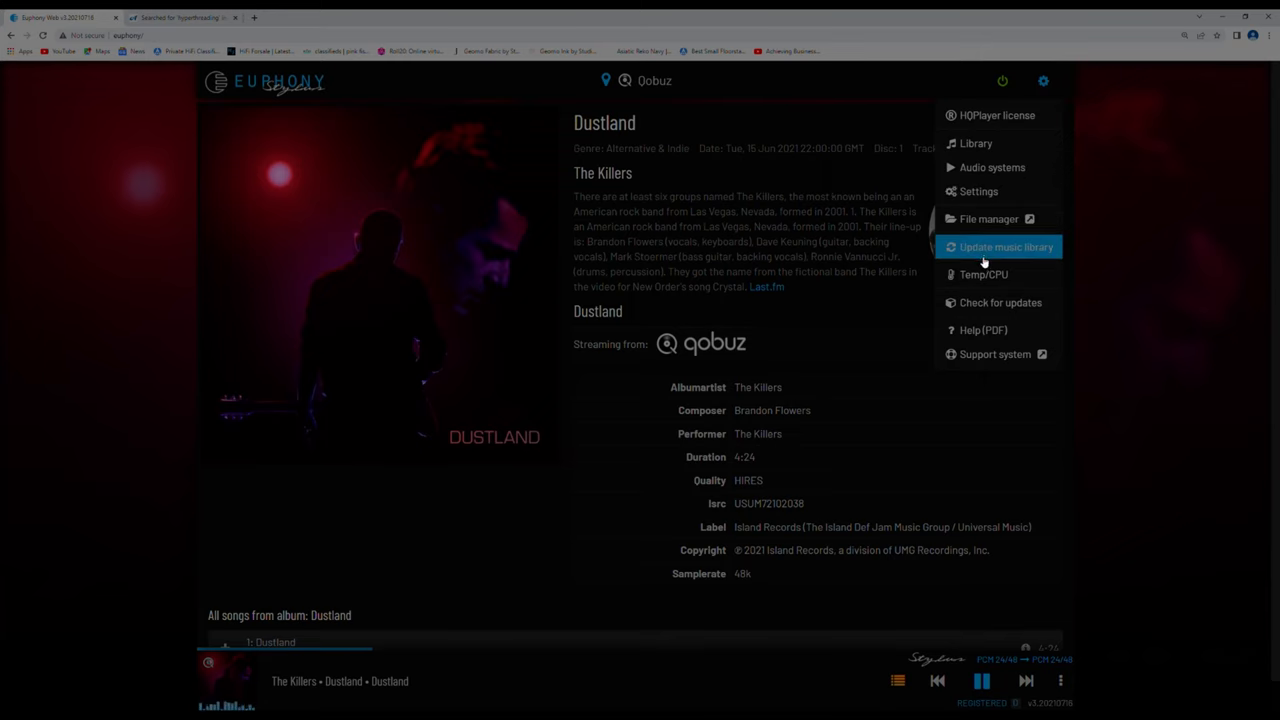
Review System Info's idle core temperatures, near-zero CPU and memory utilization, then dismiss it.
click(984, 274)
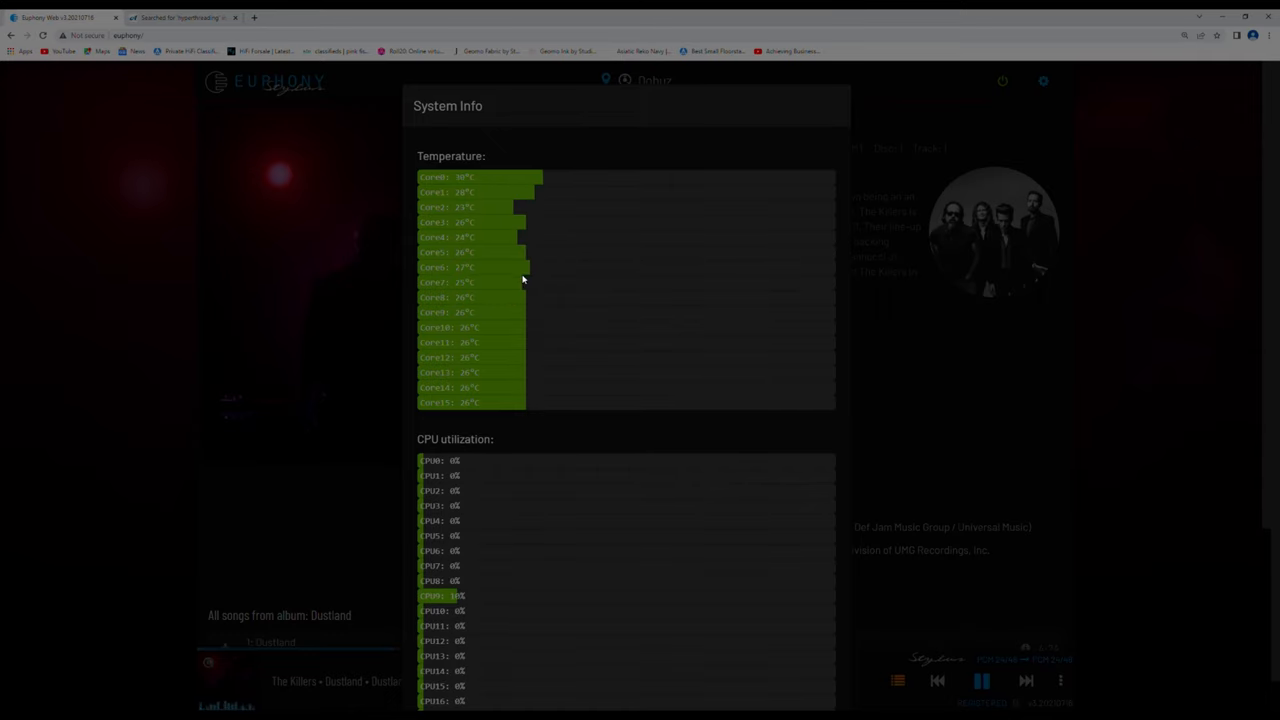
scroll(down, 3)
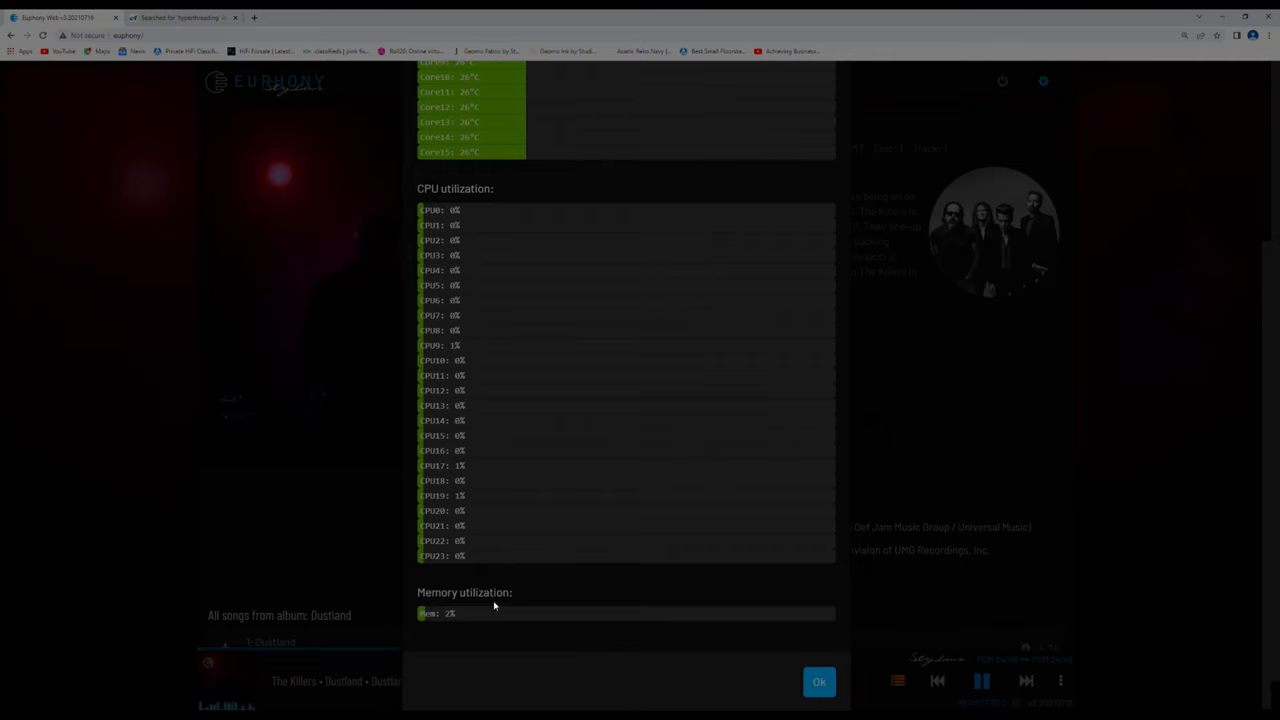
mouse_move(584, 574)
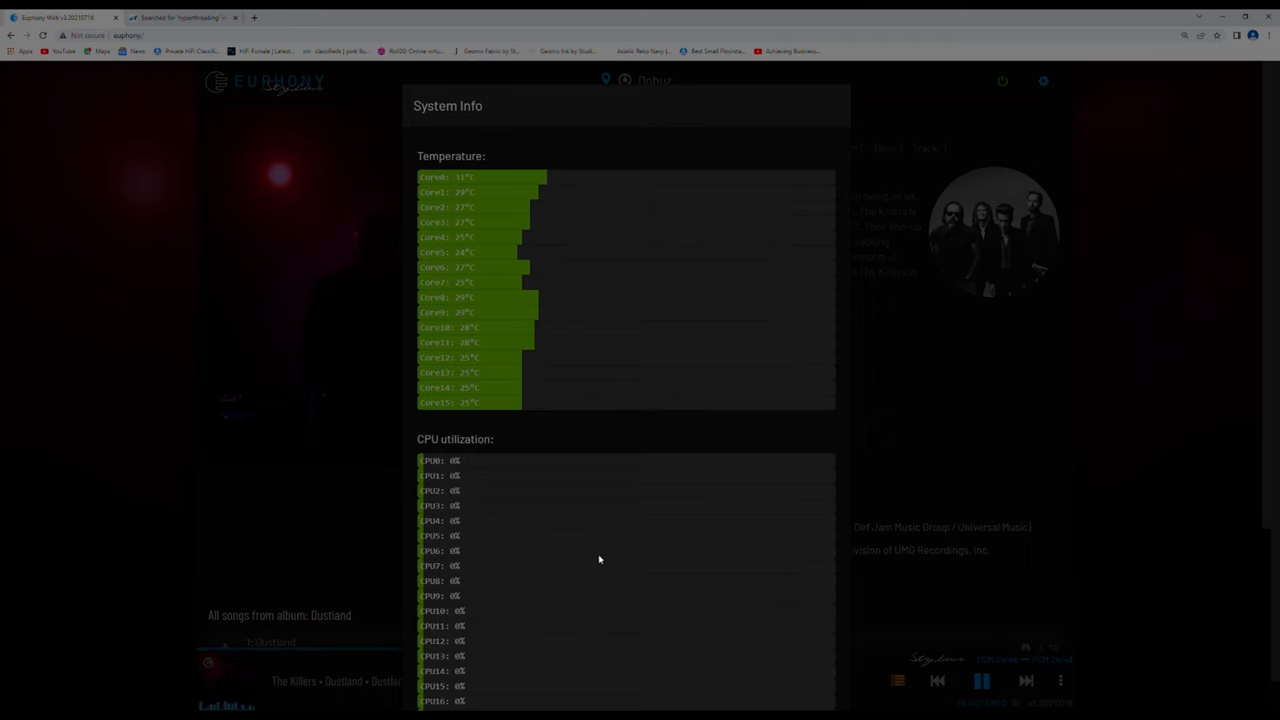
mouse_move(556, 422)
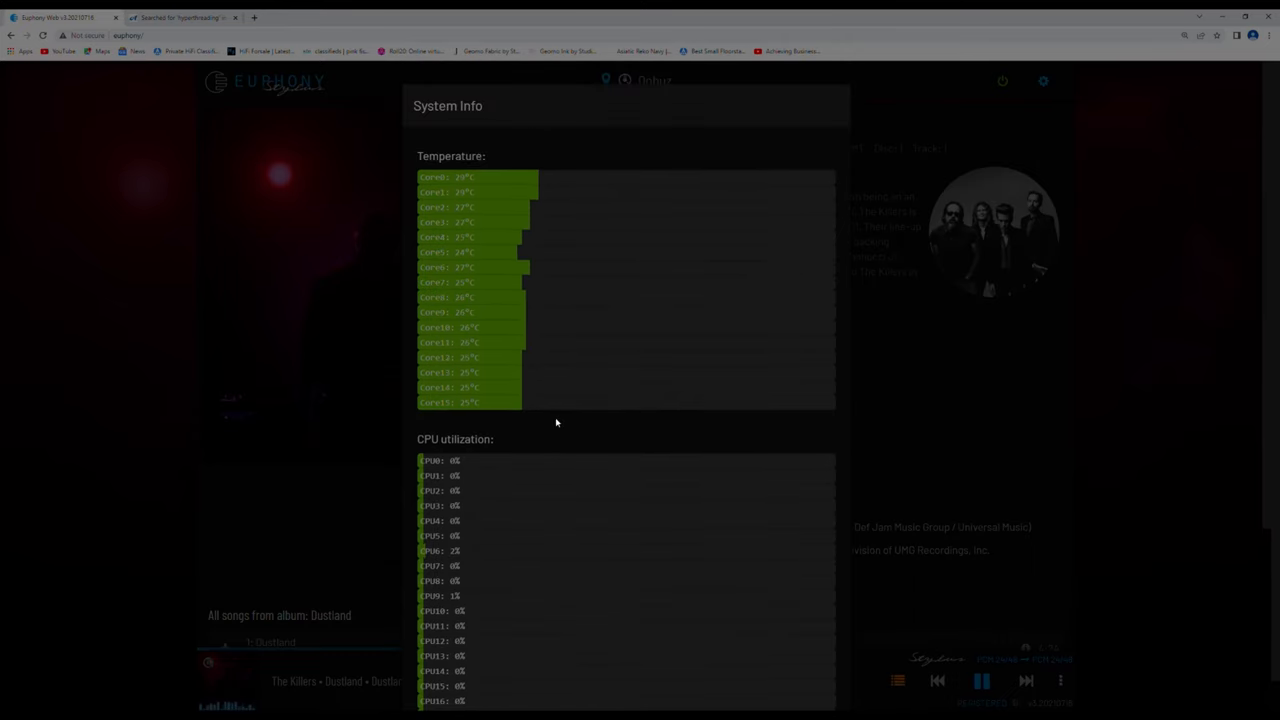
scroll(down, 3)
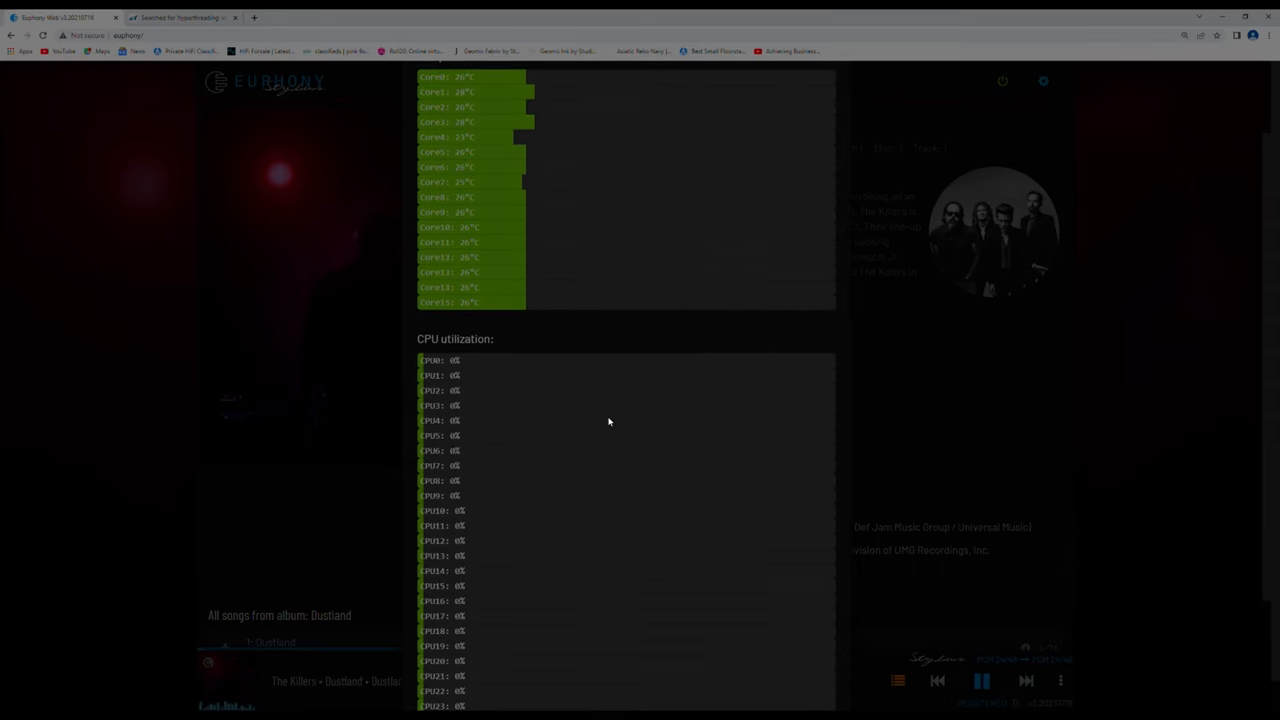
scroll(down, 3)
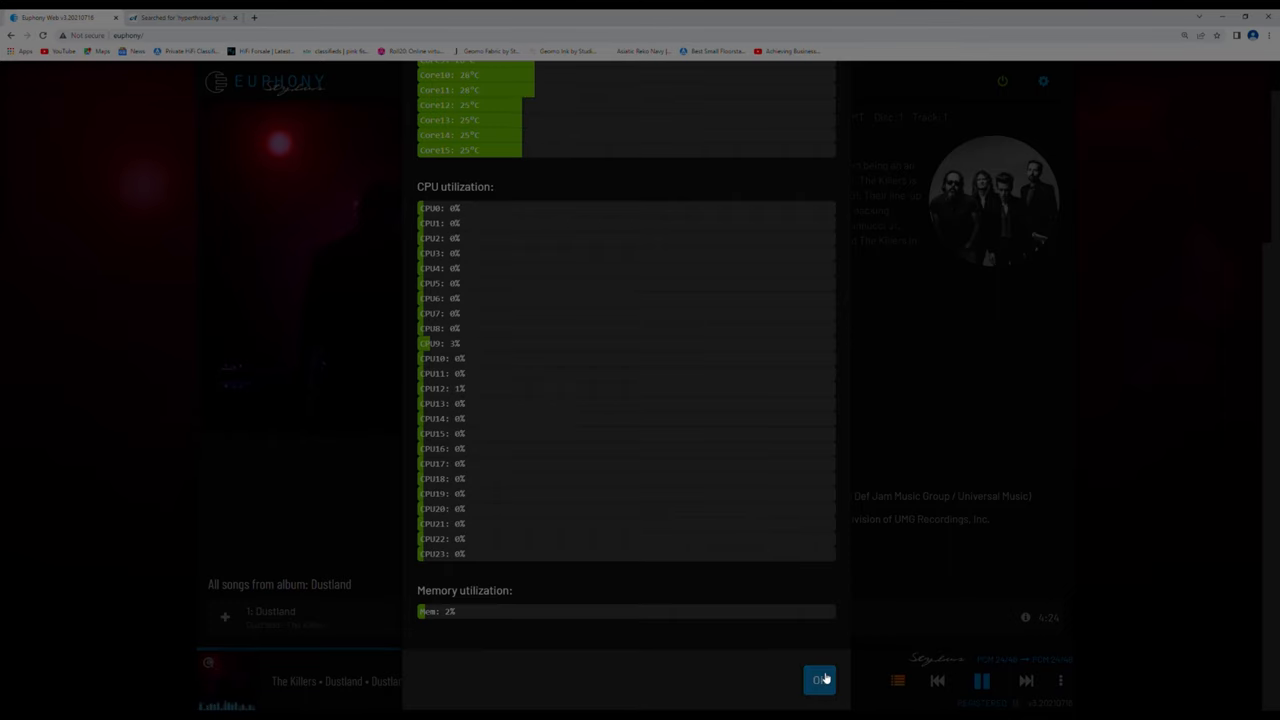
click(820, 676)
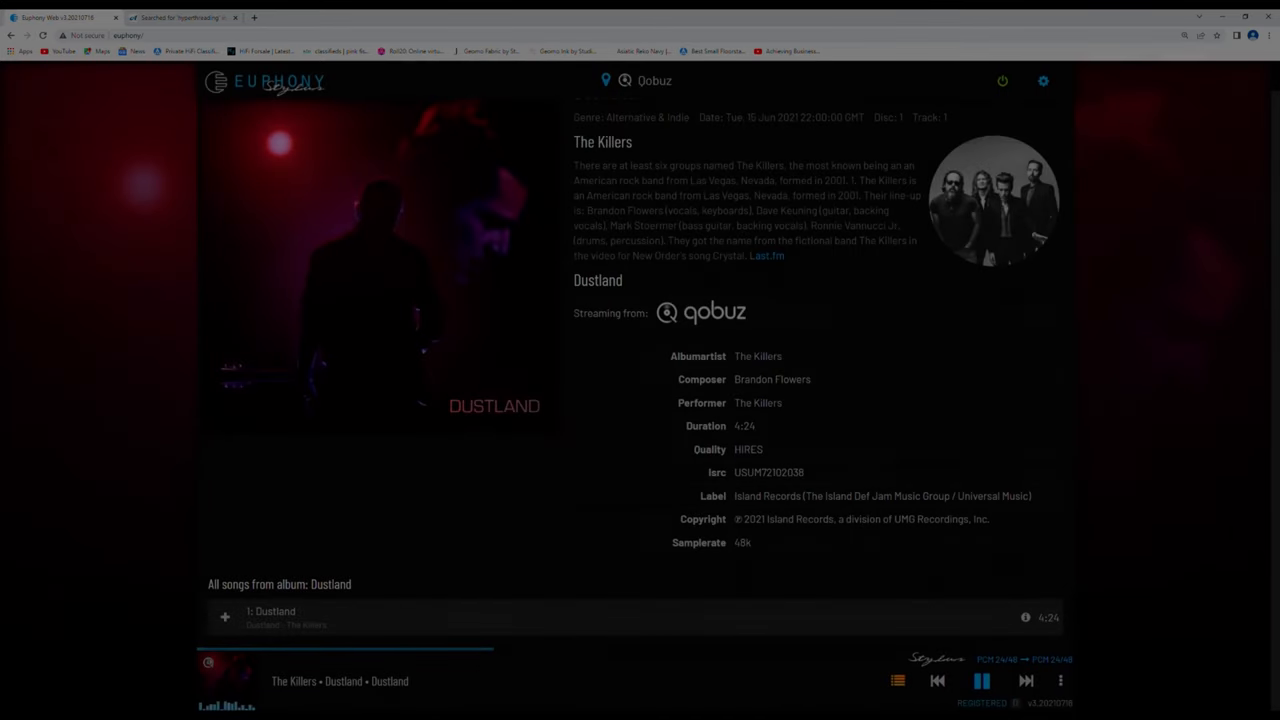
Go to Settings and expand HQPlayer settings under Audio outputs to show DSD mode and filter choices.
click(1044, 80)
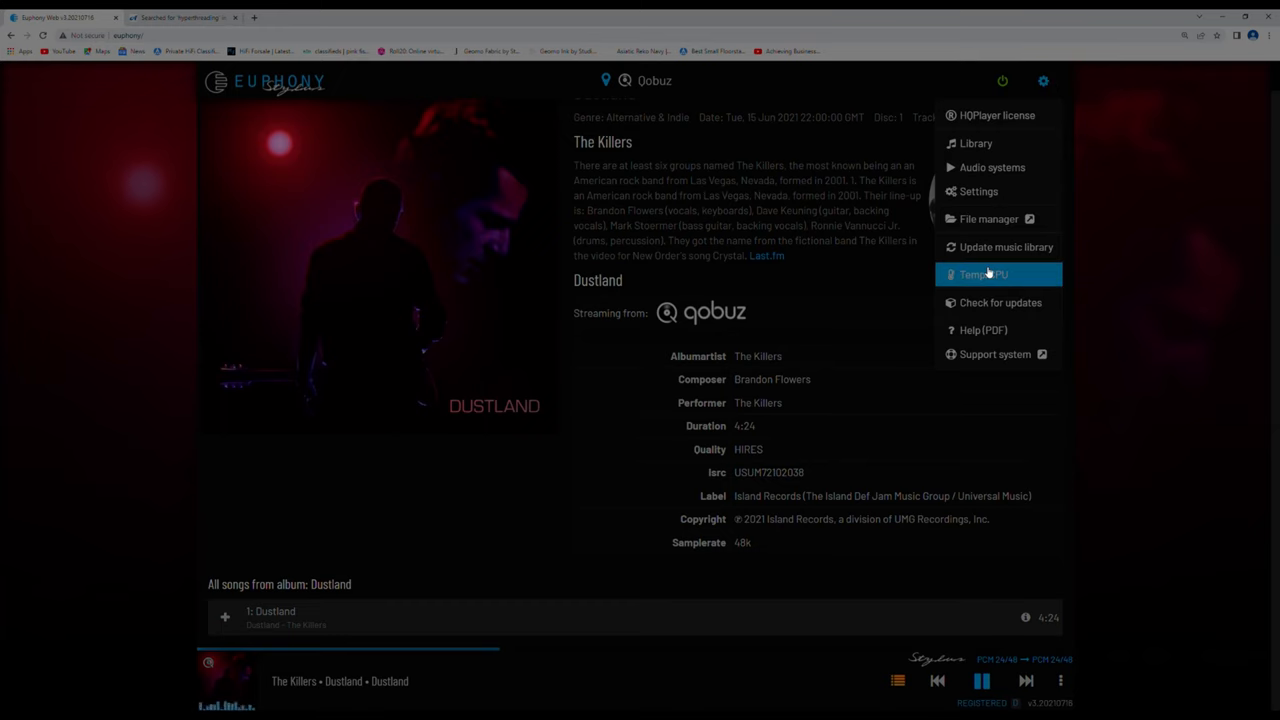
mouse_move(988, 144)
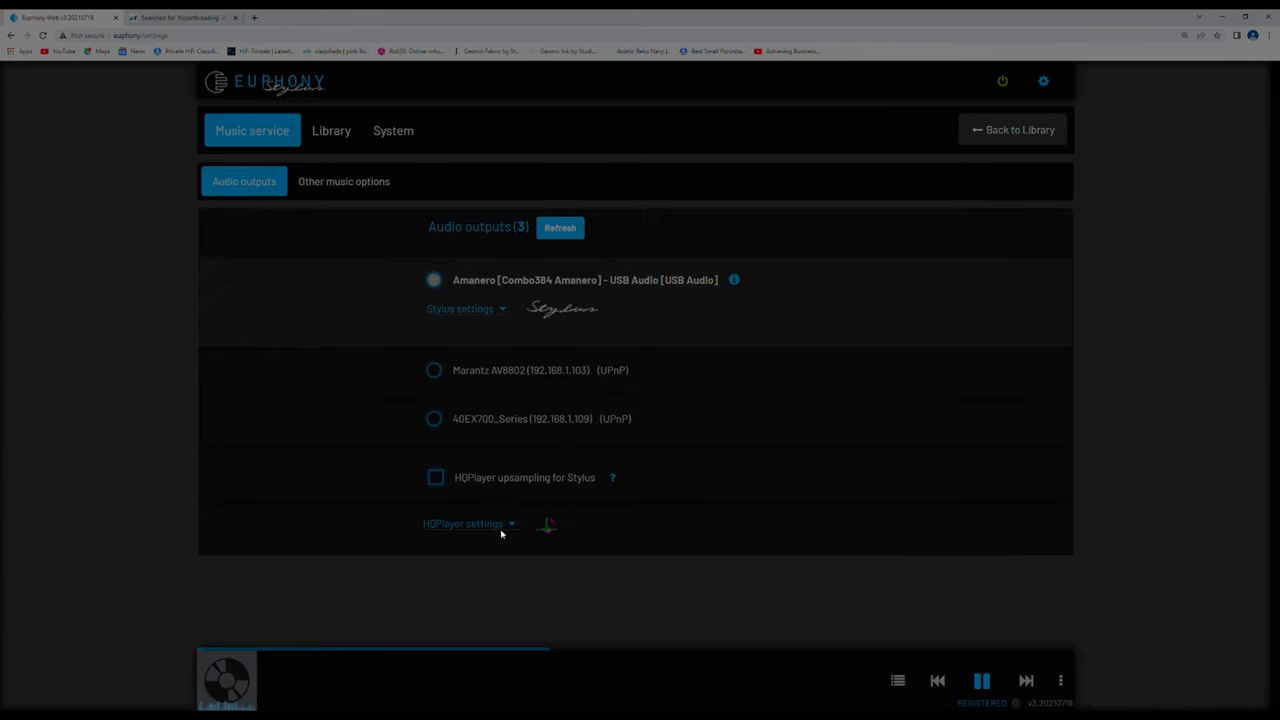
click(464, 524)
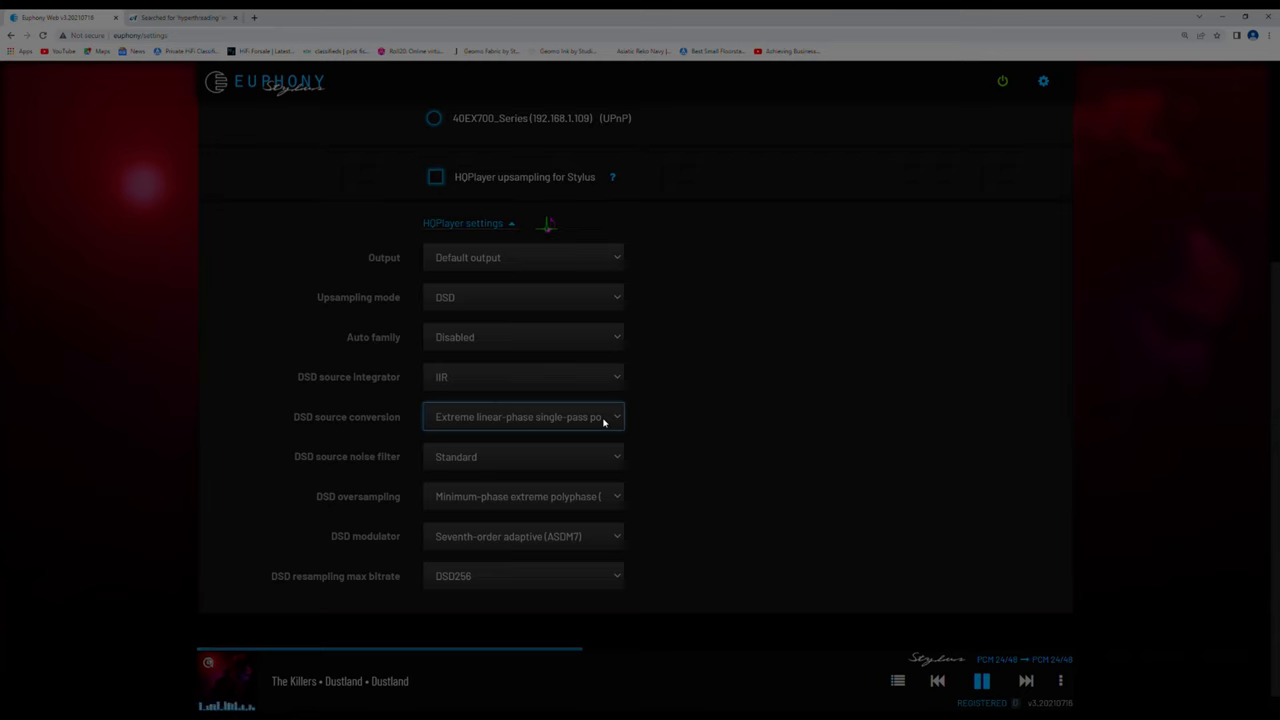
mouse_move(668, 414)
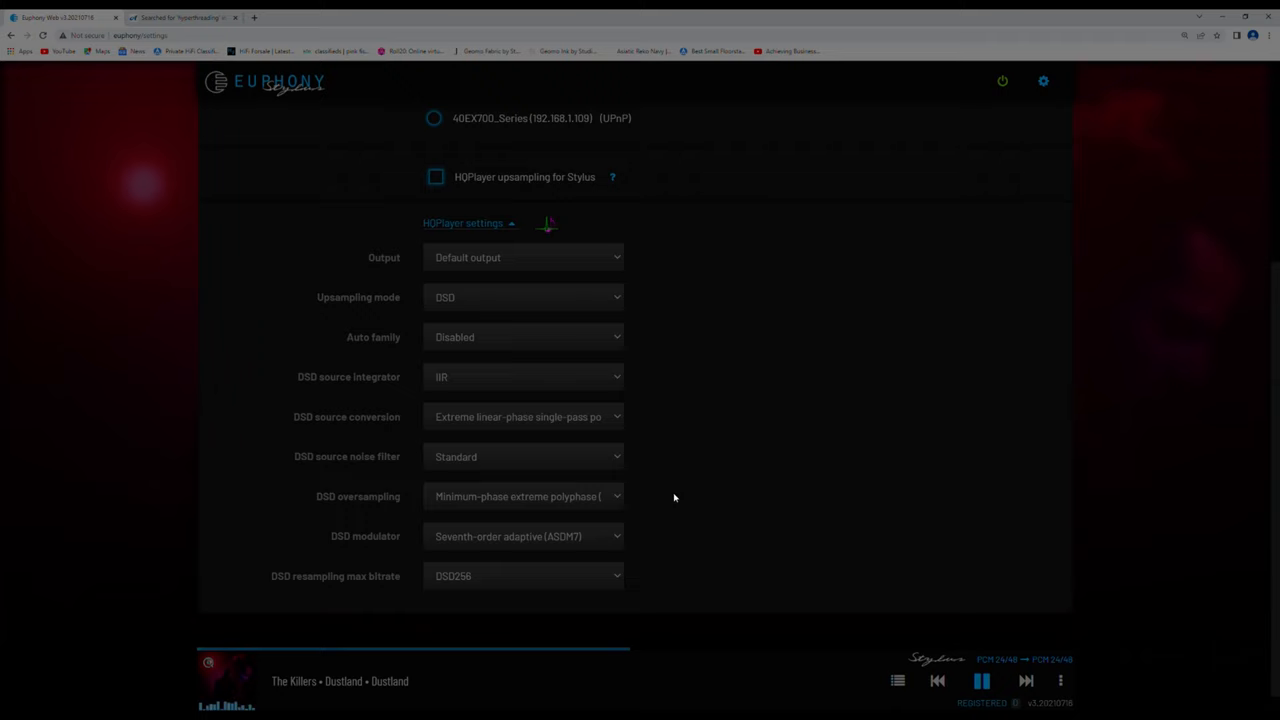
mouse_move(560, 512)
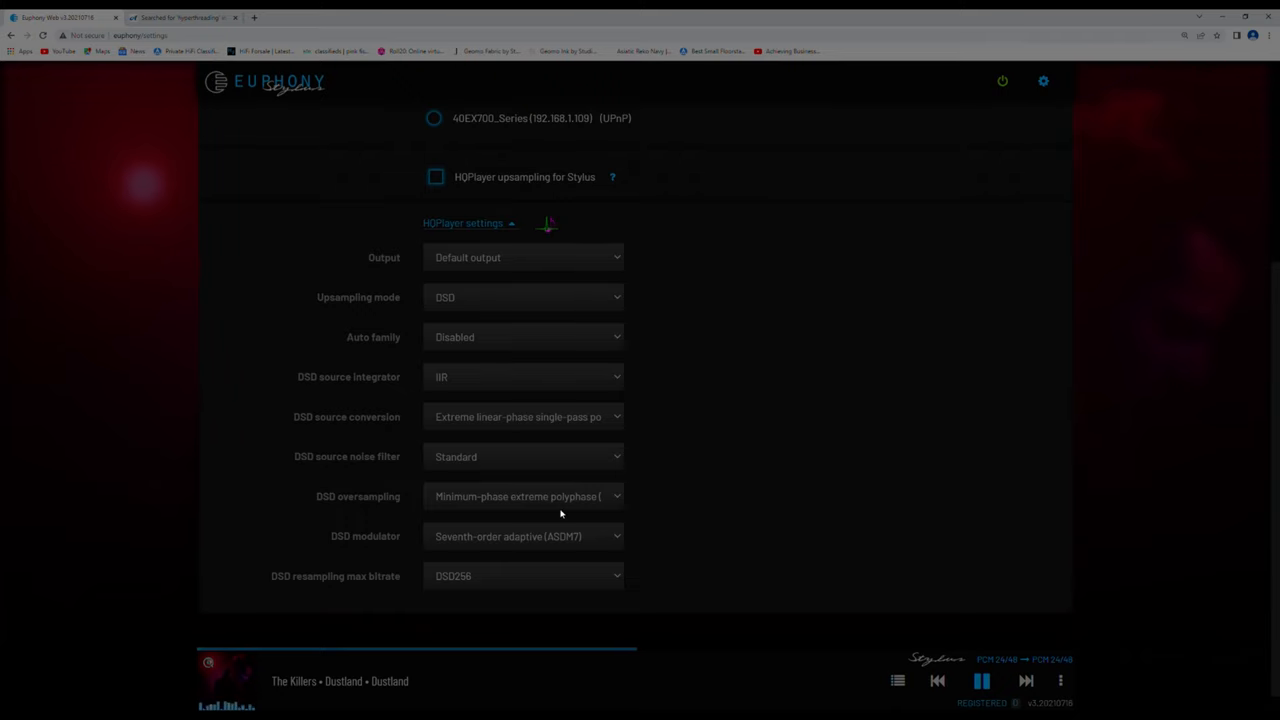
scroll(up, 3)
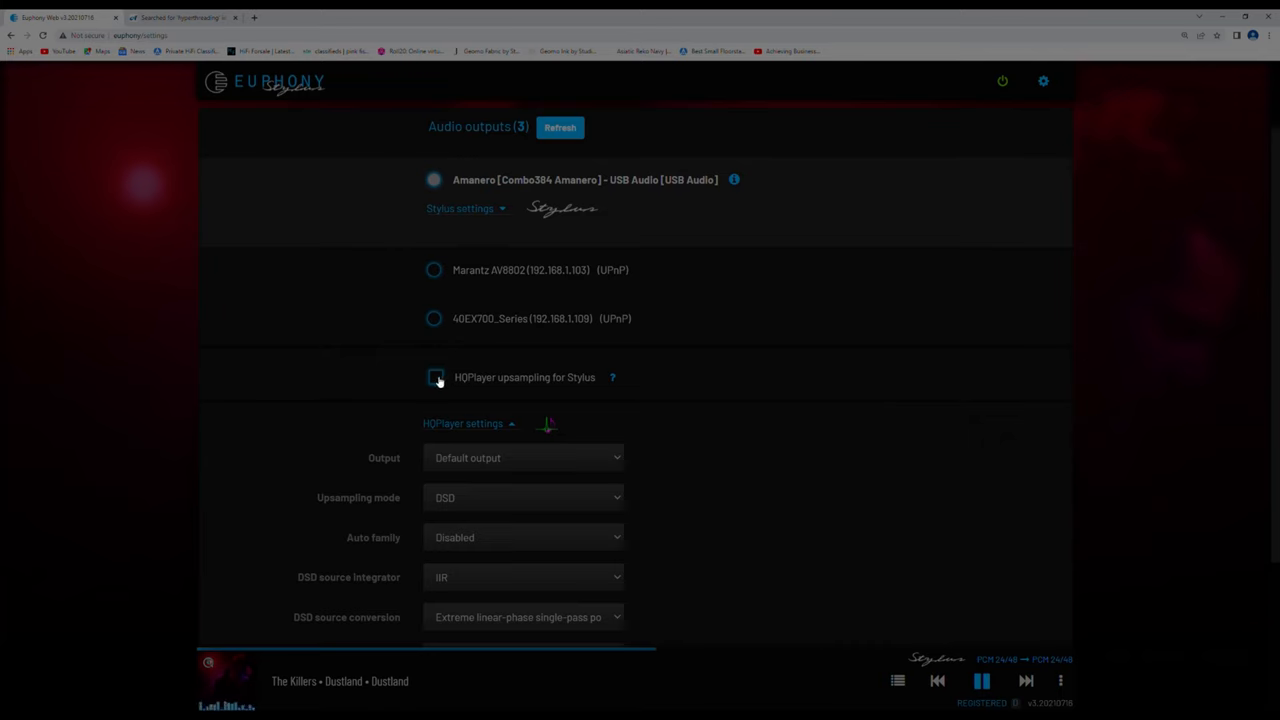
Enable 'HQPlayer upsampling for Stylus' with Convert non-DSD formats on, so Dustland plays as DSD256.
click(432, 376)
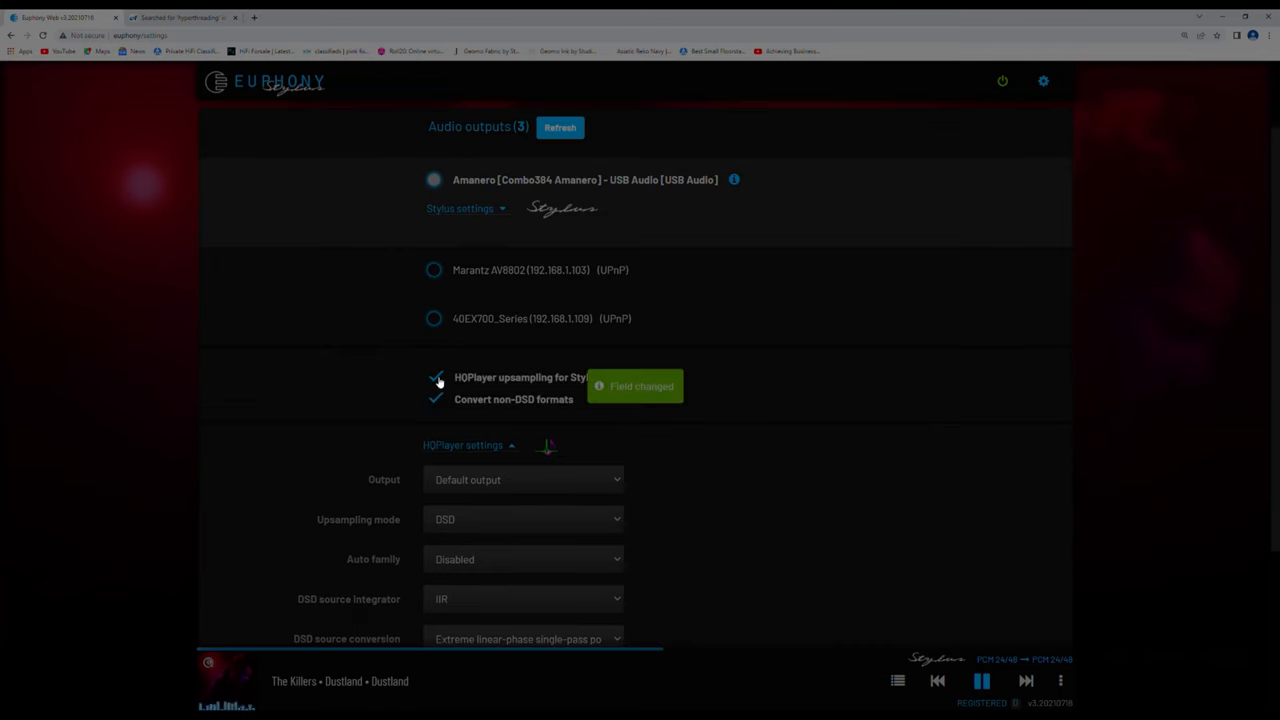
click(434, 376)
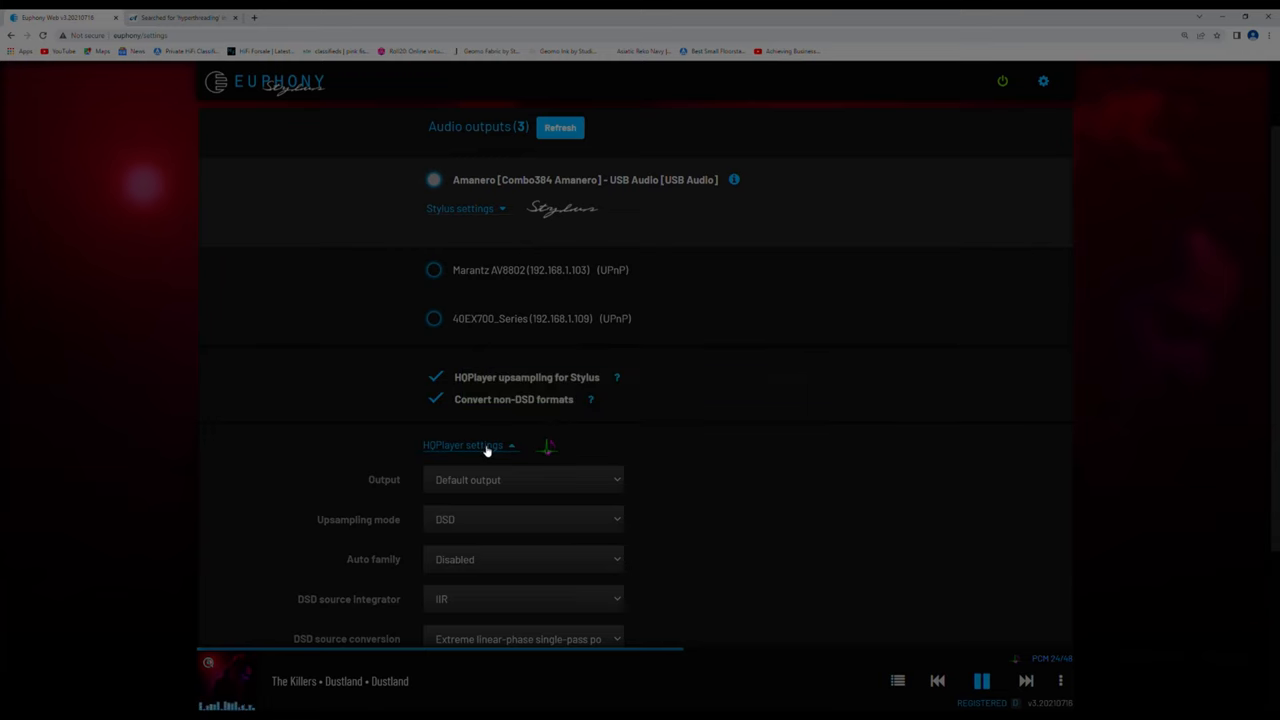
mouse_move(708, 458)
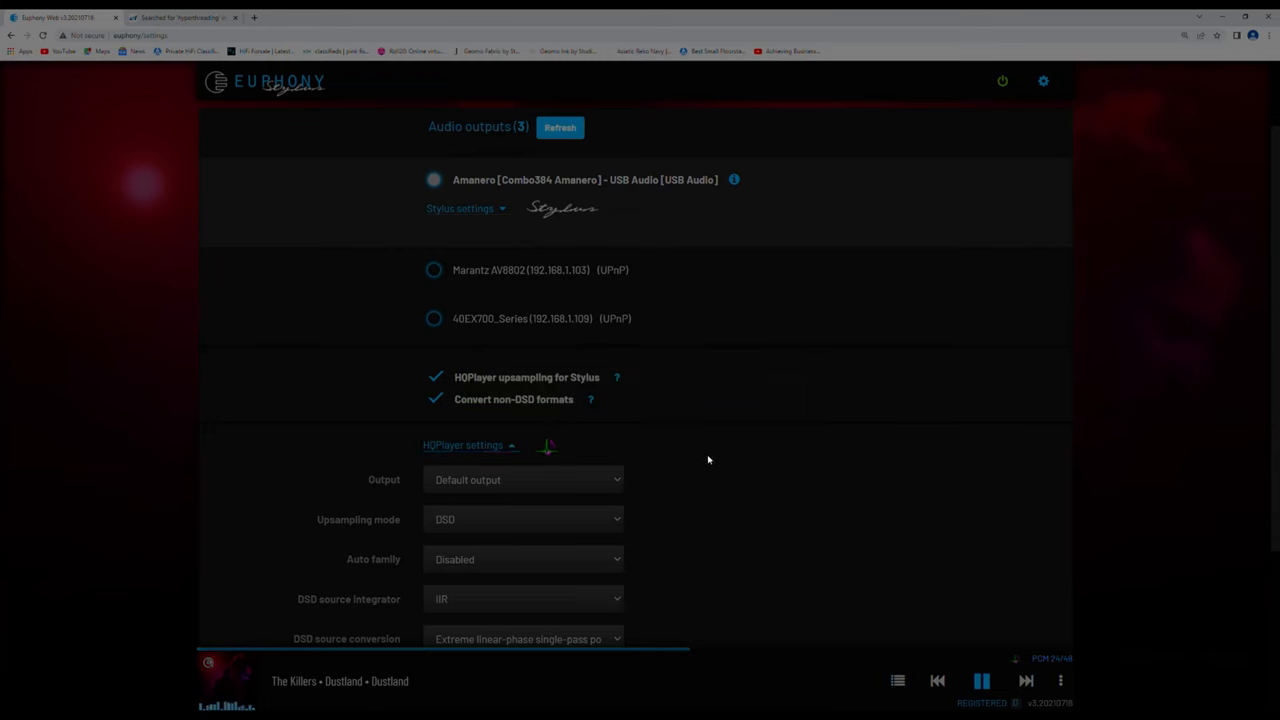
mouse_move(1052, 664)
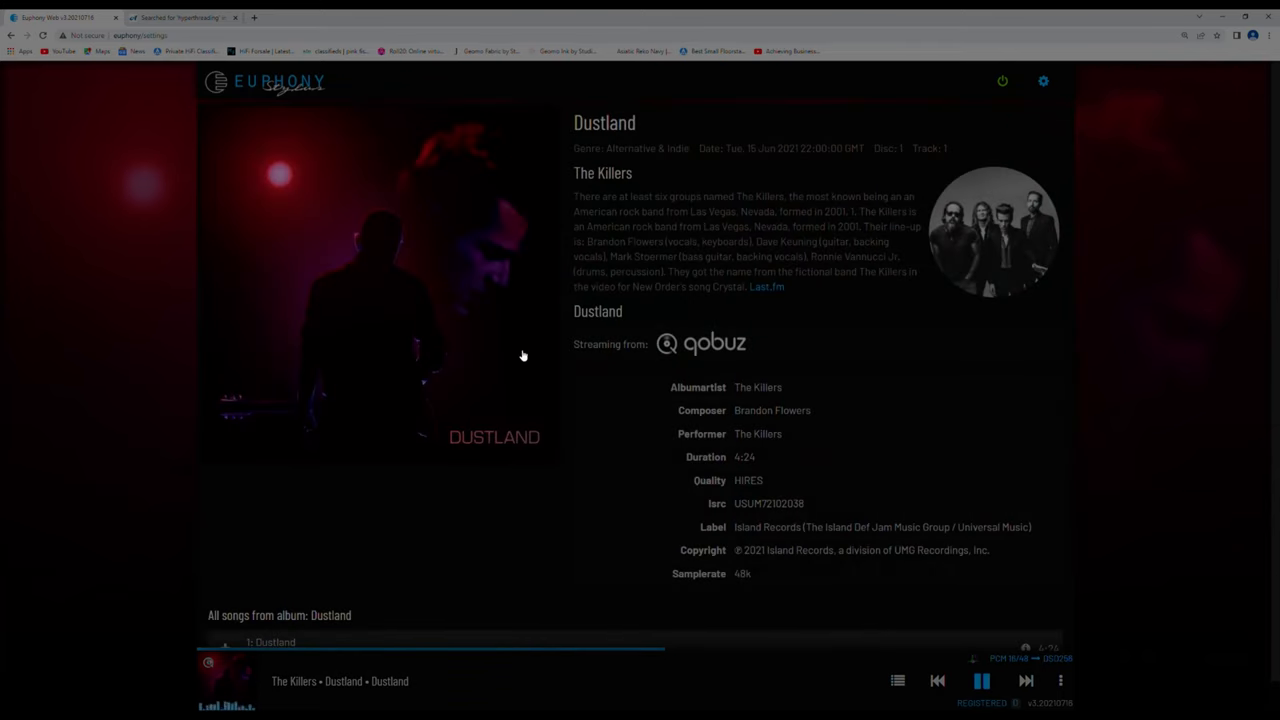
mouse_move(1030, 674)
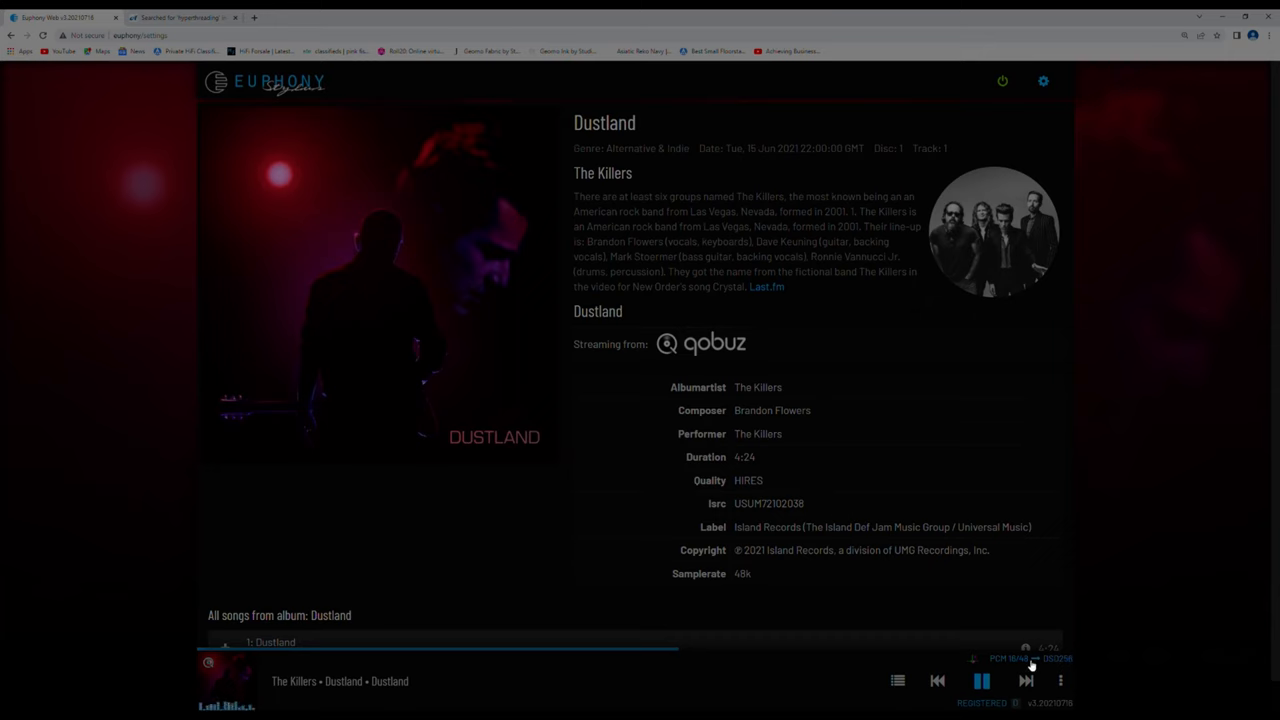
mouse_move(1124, 160)
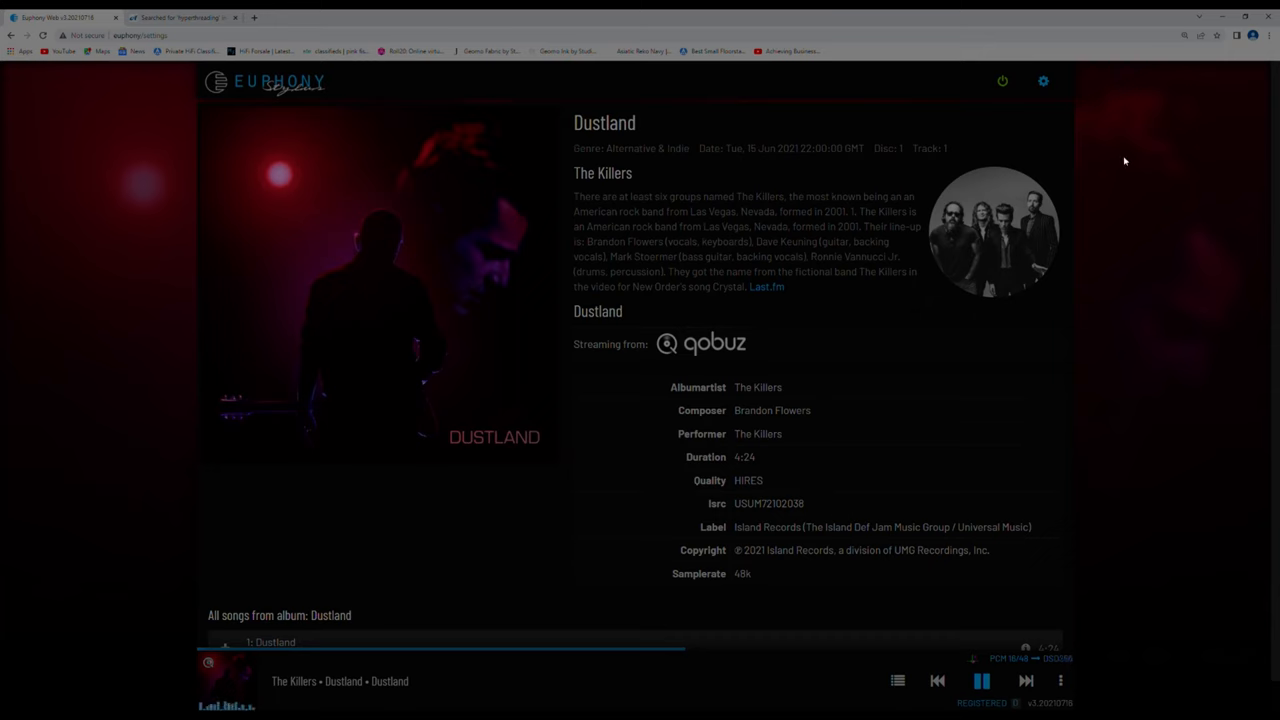
Show the gear menu again from Dustland's track details, listing HQPlayer license, Library, Settings and Temp/CPU.
click(1044, 80)
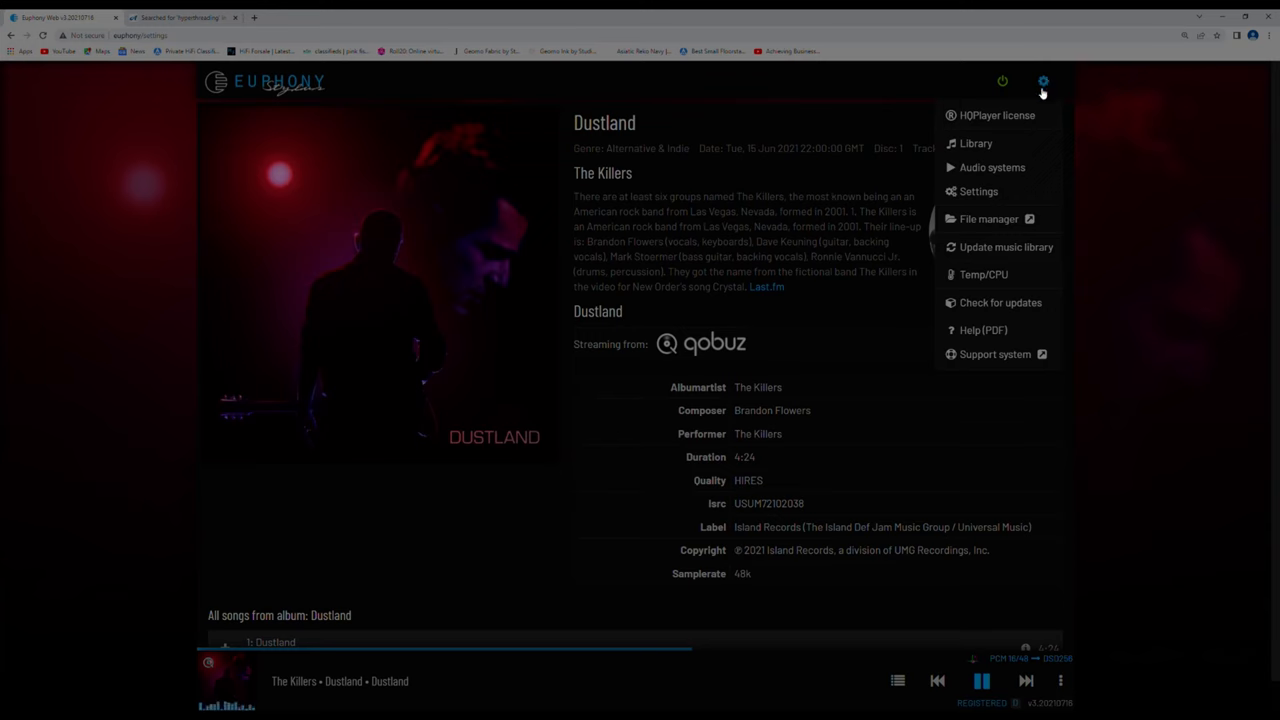
Watch Temp/CPU System Info show several cores heavily loaded and temperatures rising during DSD upsampling.
click(986, 274)
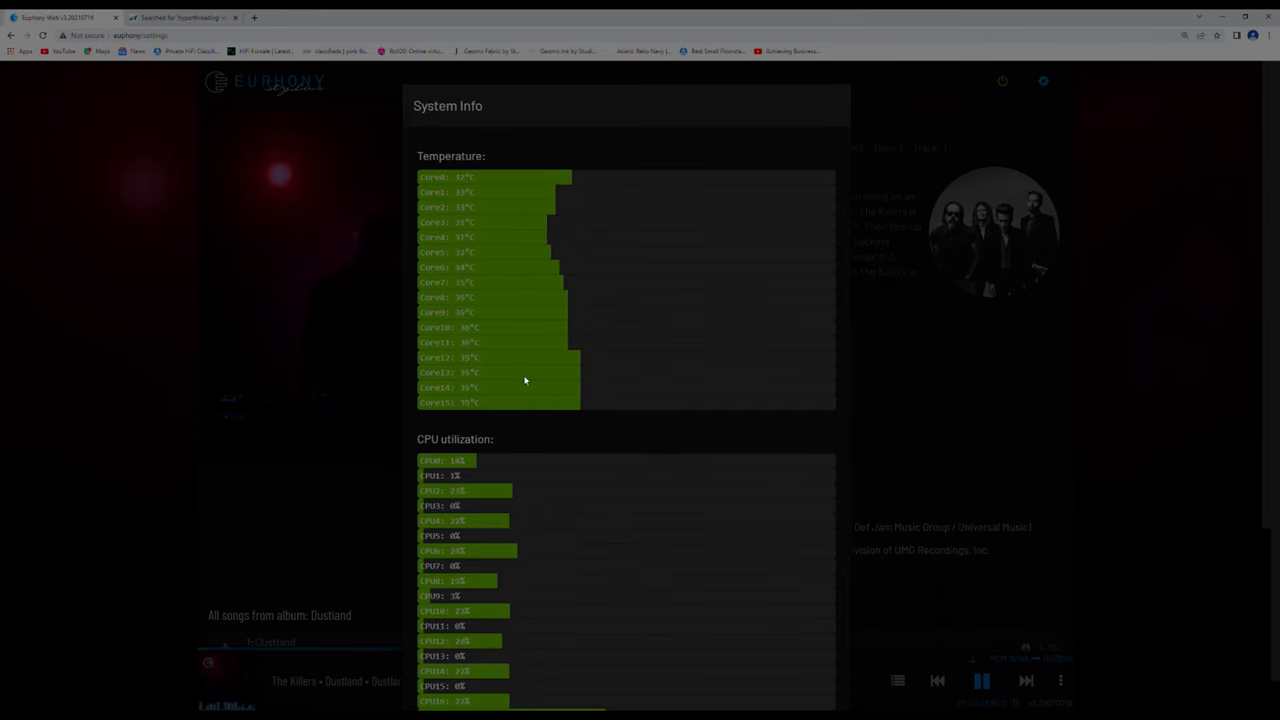
scroll(down, 3)
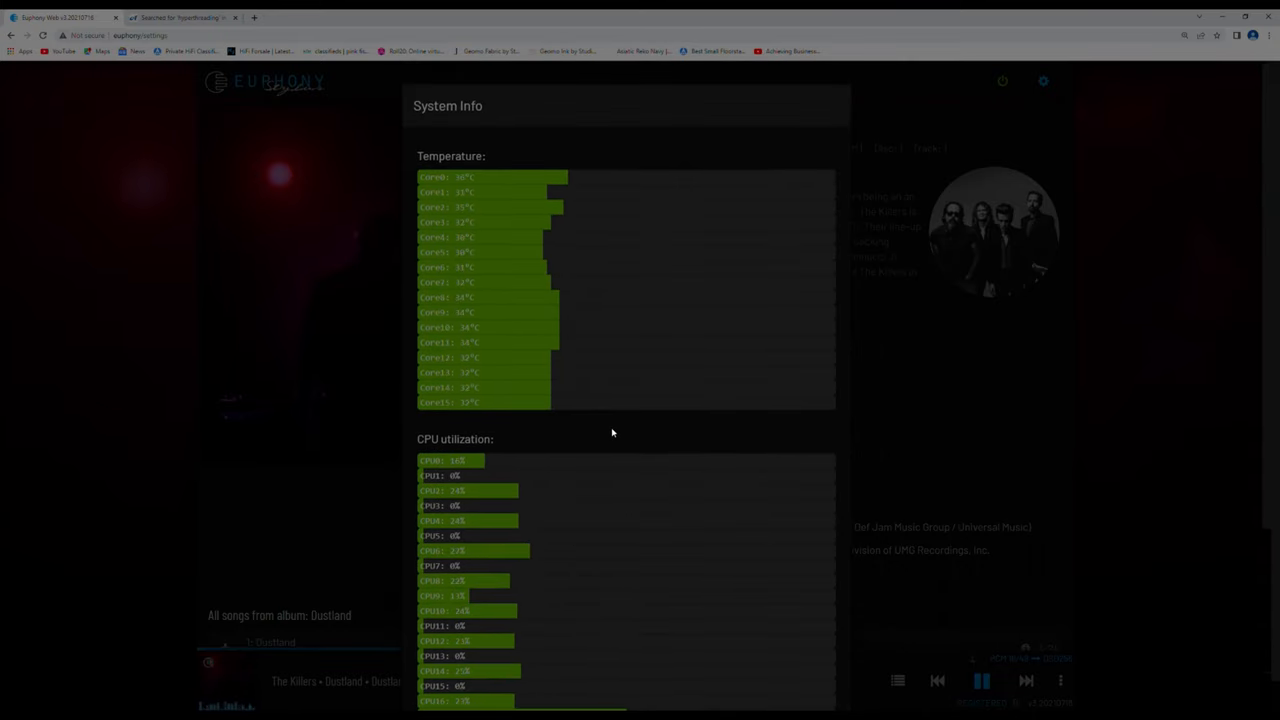
scroll(down, 3)
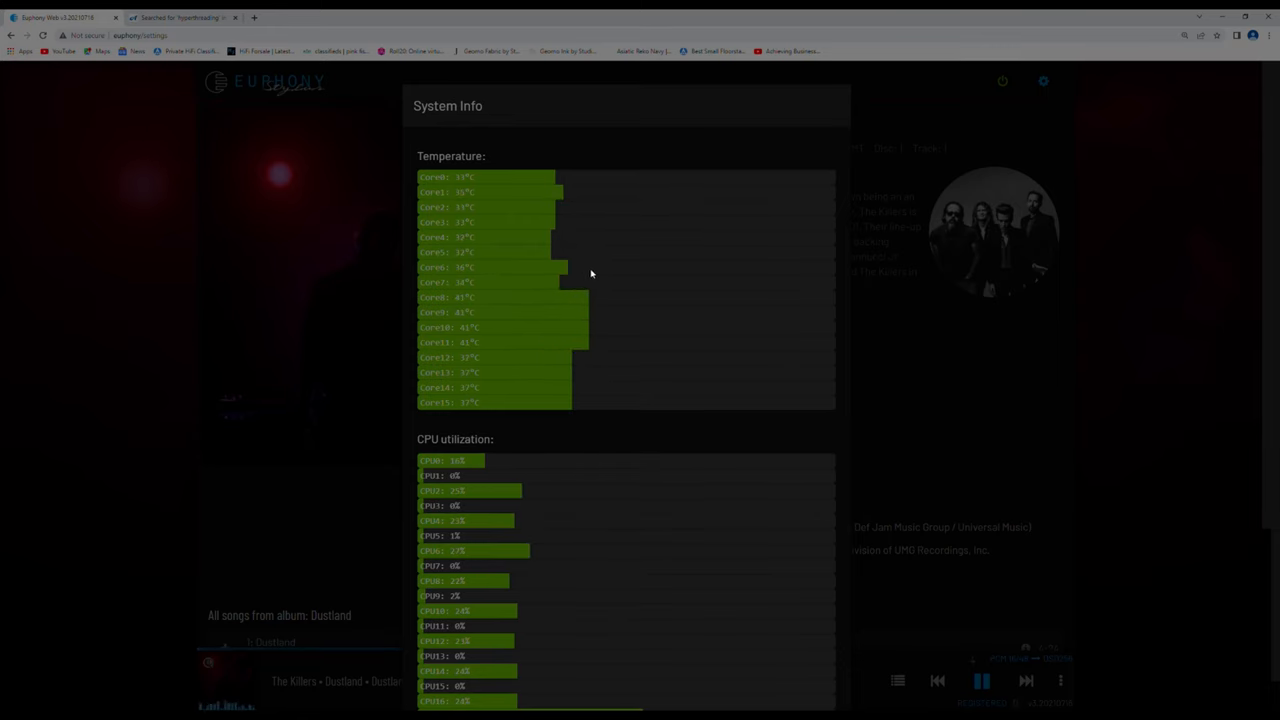
mouse_move(624, 334)
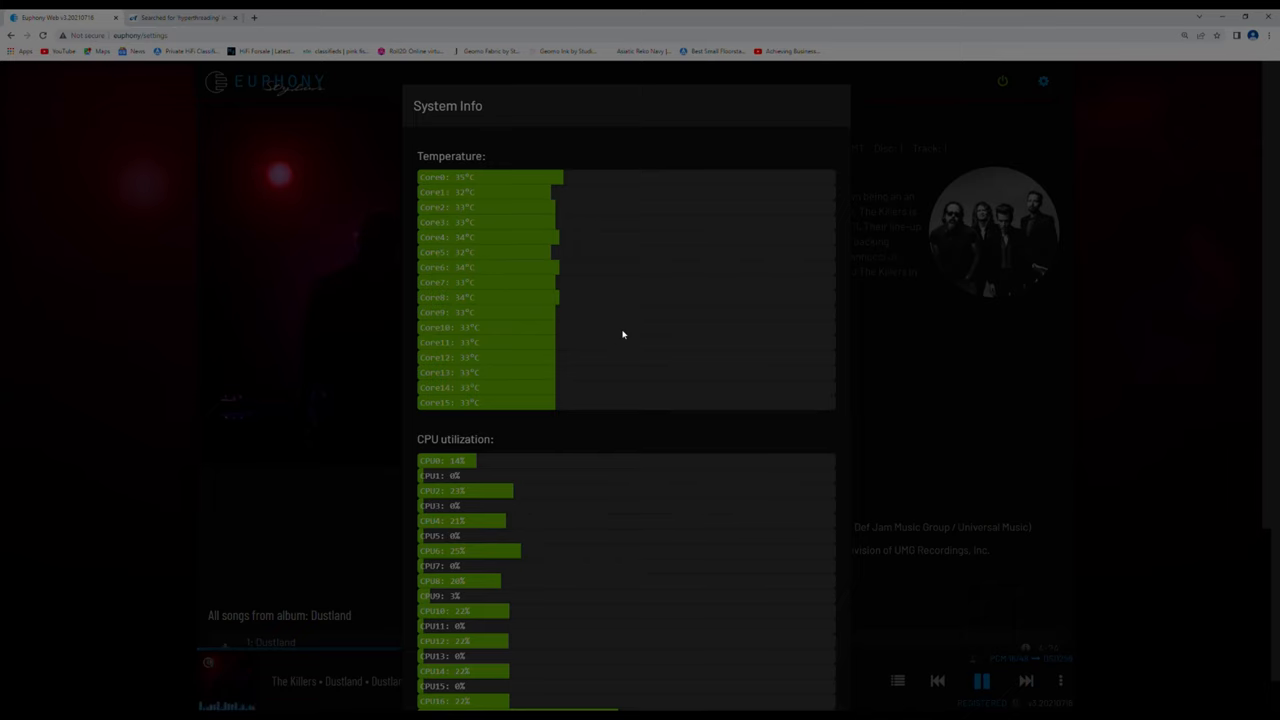
scroll(down, 3)
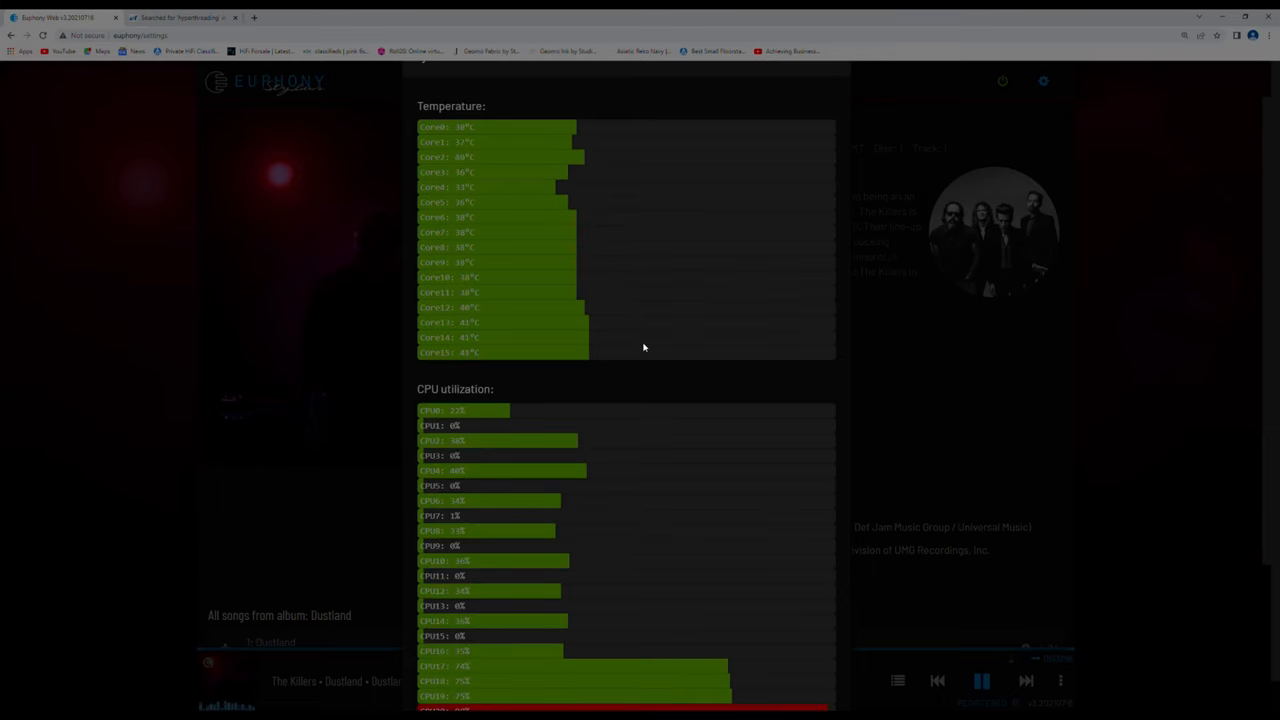
scroll(down, 3)
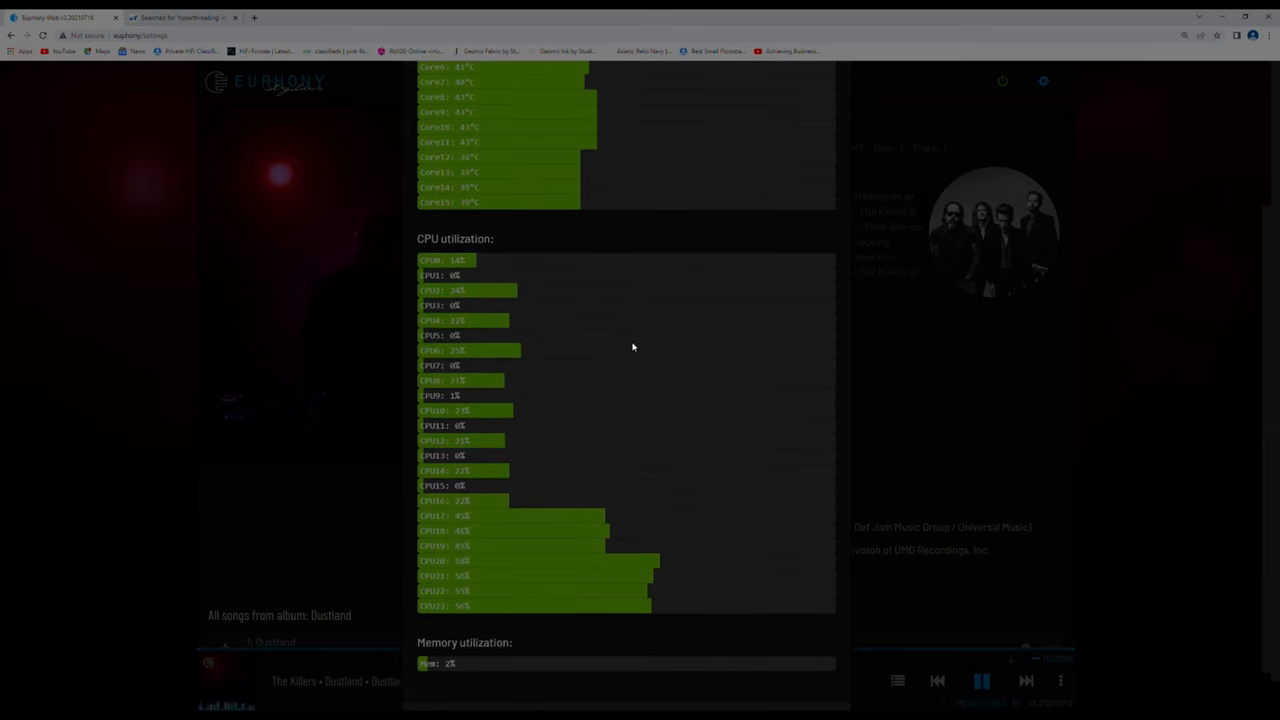
mouse_move(598, 440)
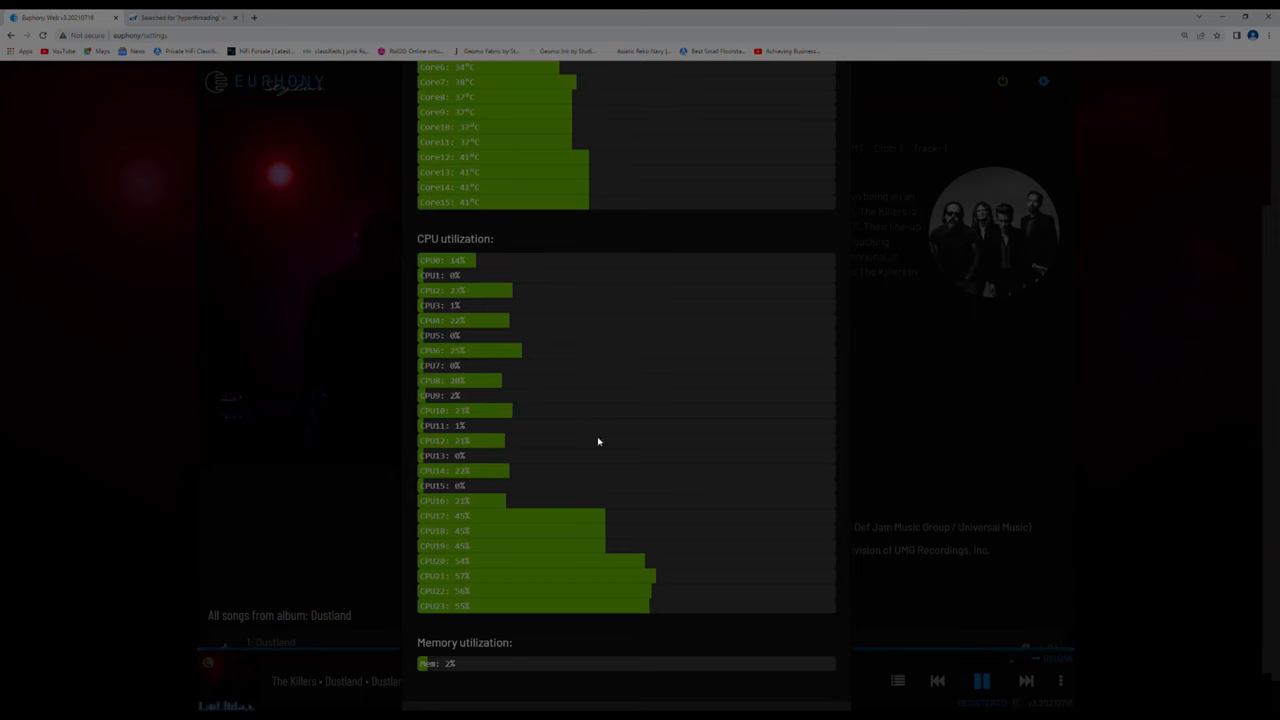